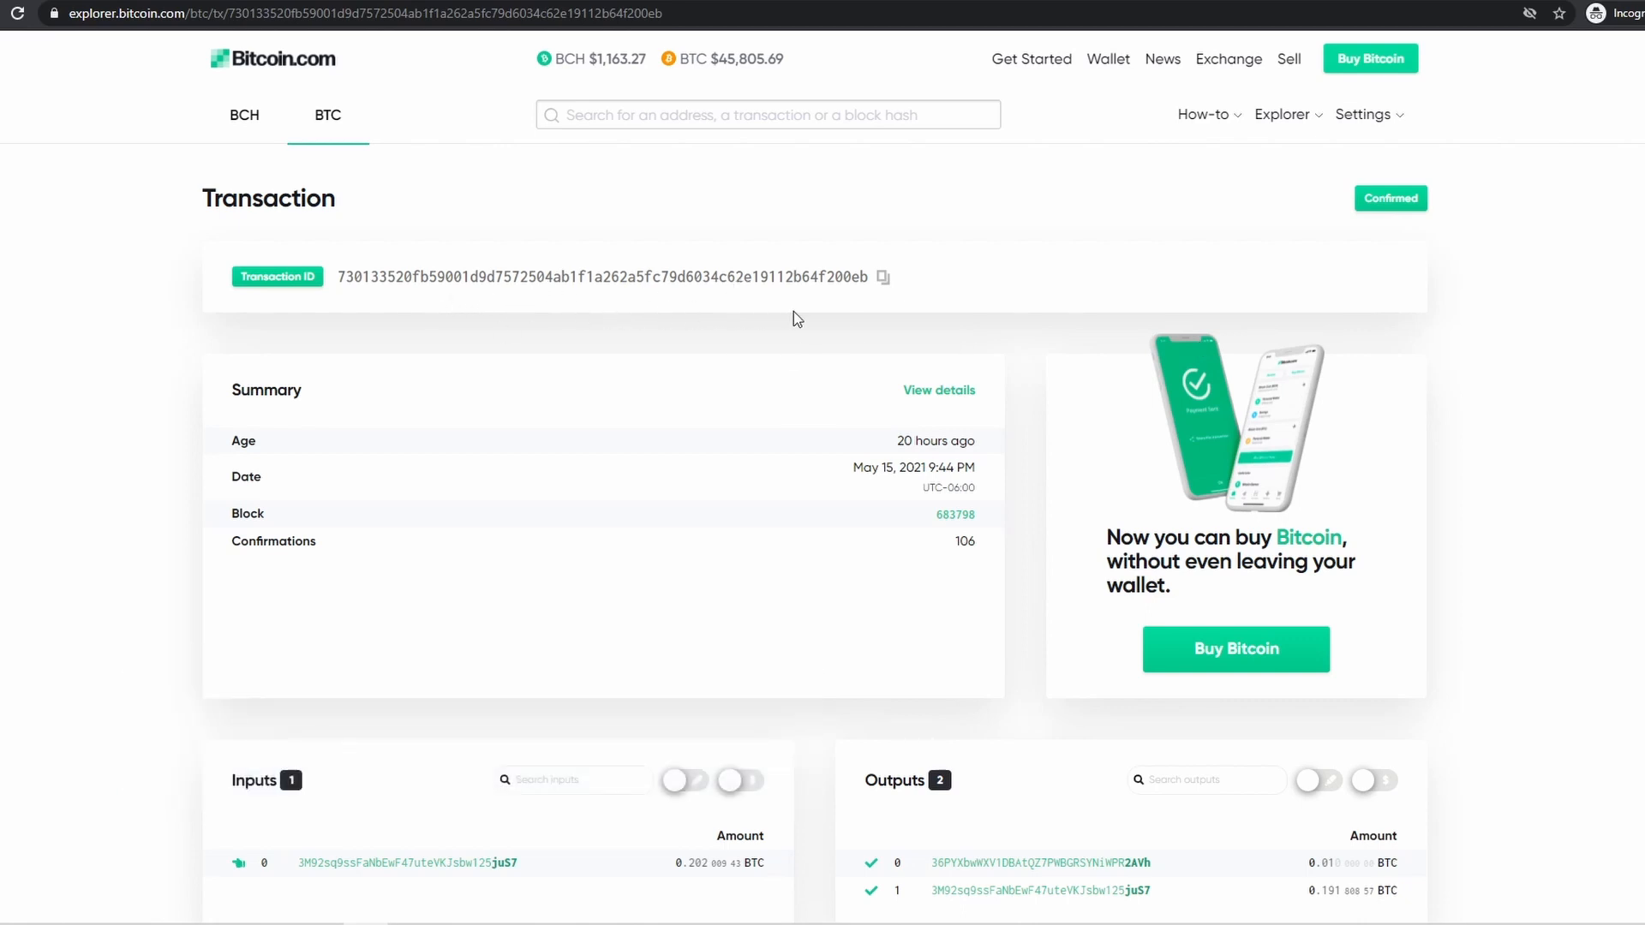
# Scroll to transaction 610b18fb…'s Inputs and Outputs and open the first output address
pyautogui.scroll(-3)
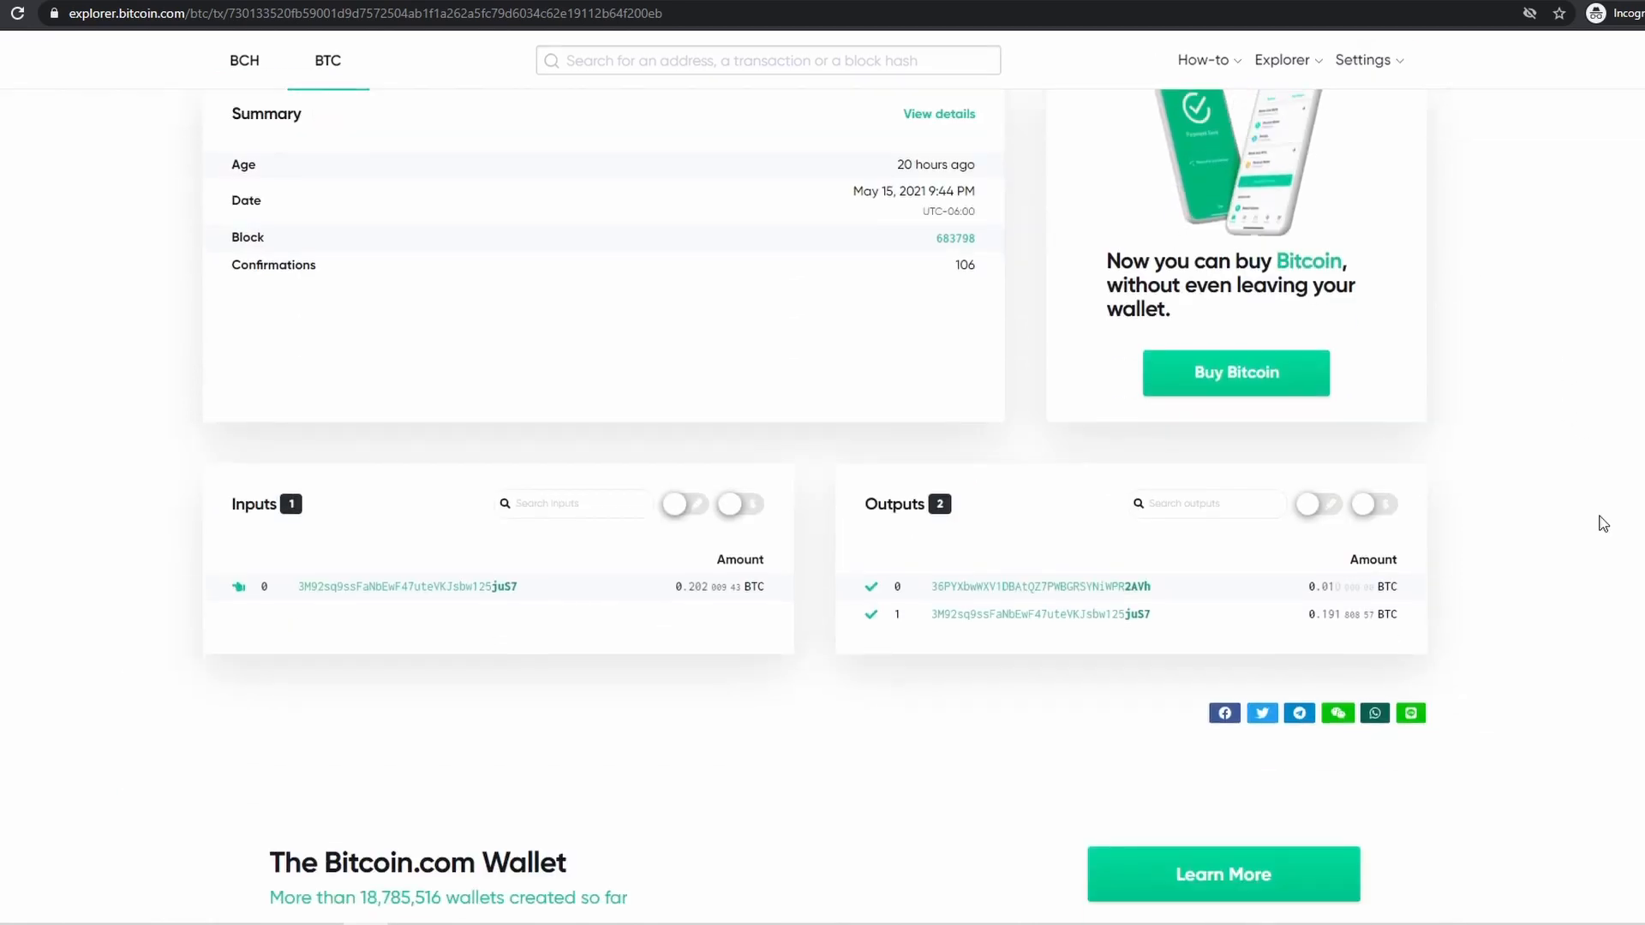
pyautogui.moveTo(319, 731)
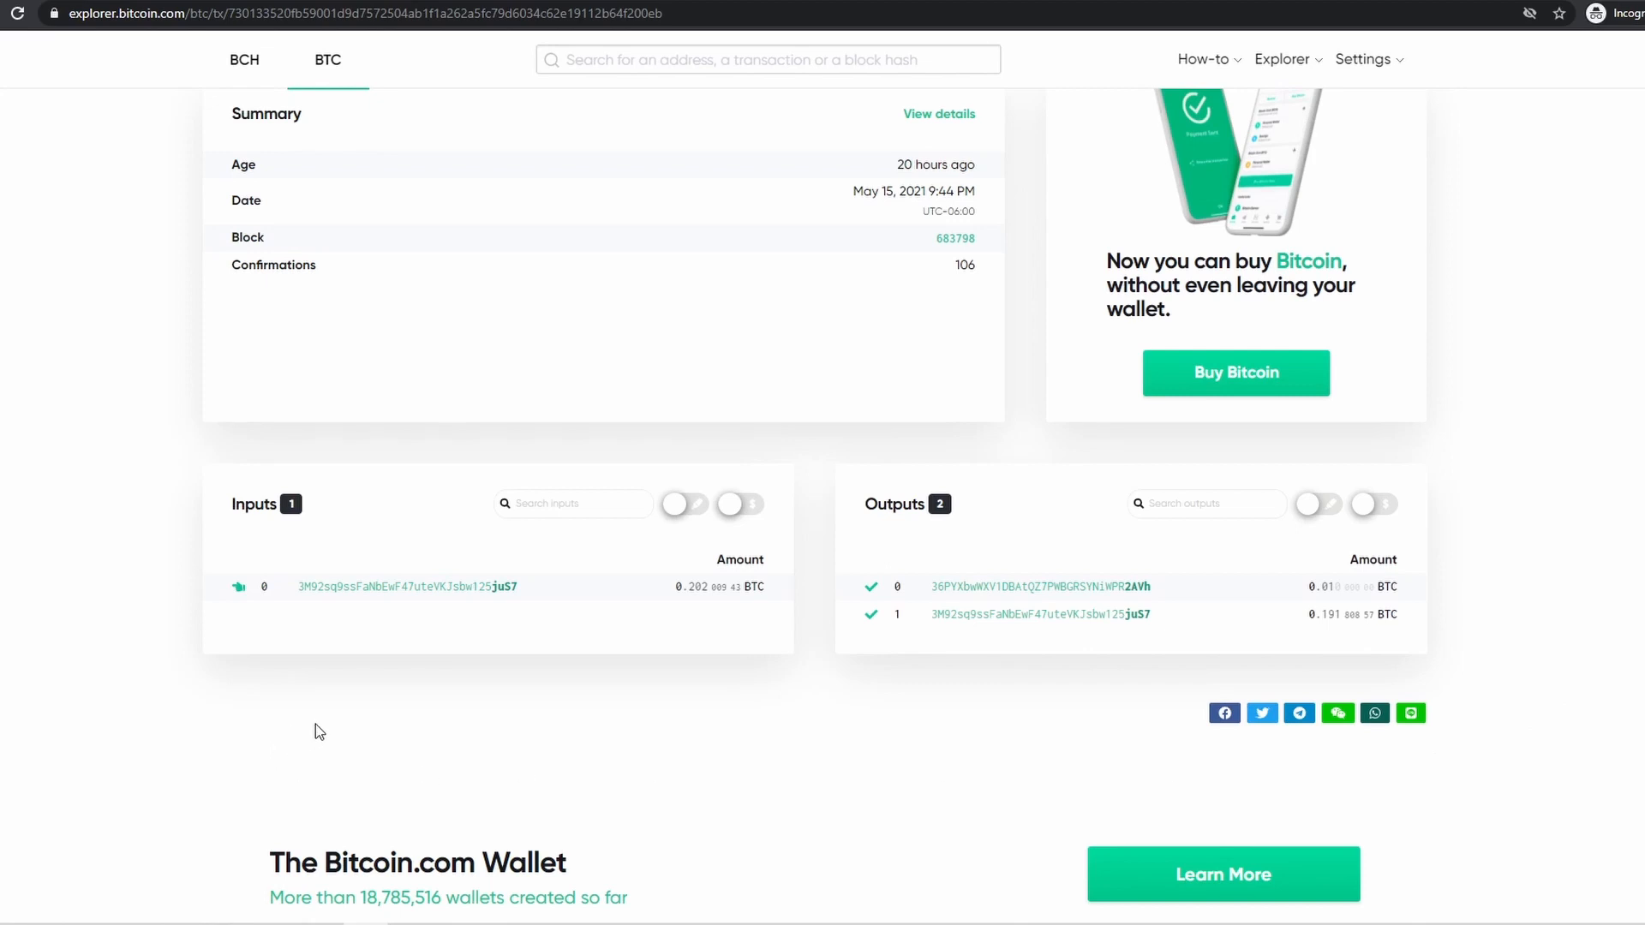
pyautogui.moveTo(767, 739)
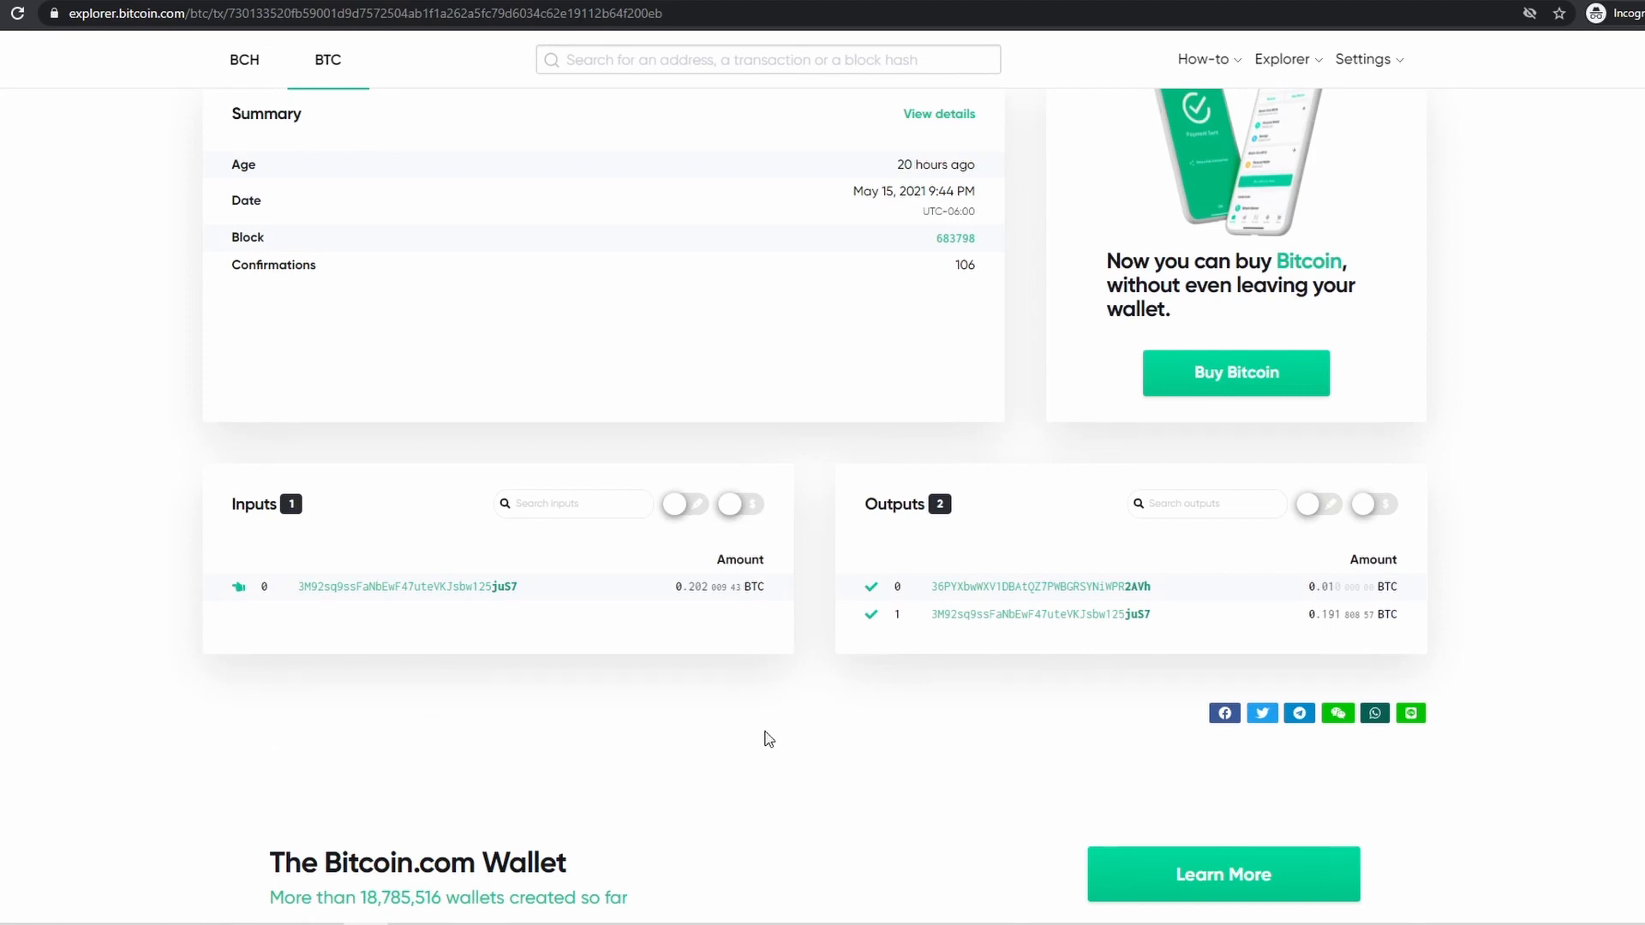
pyautogui.moveTo(425, 691)
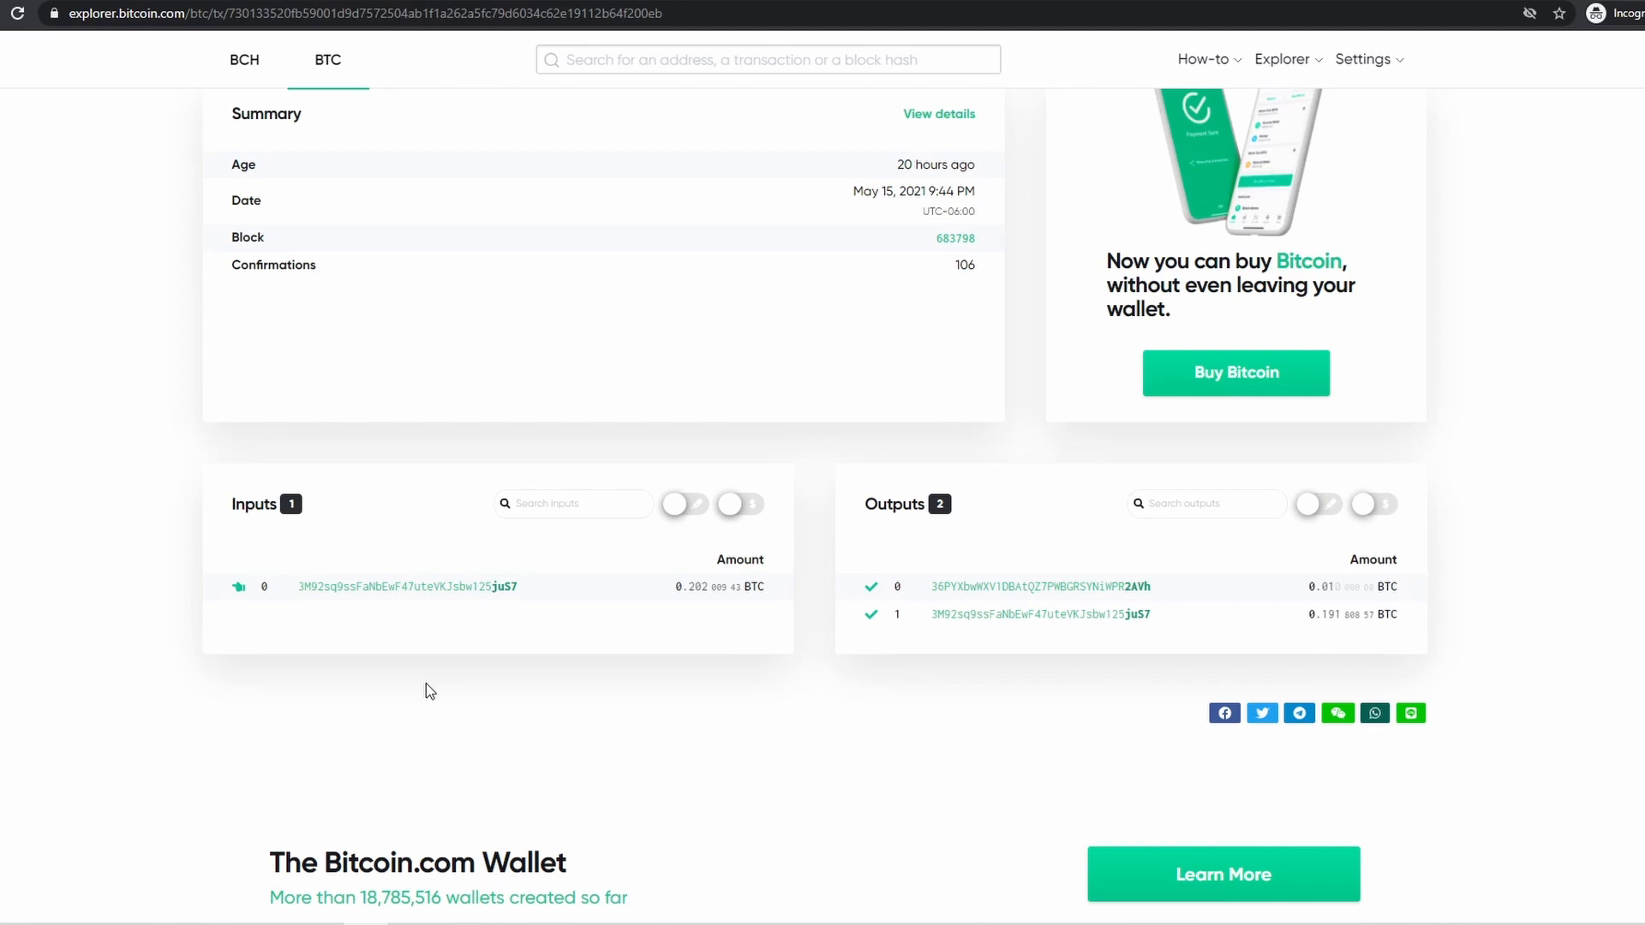
pyautogui.moveTo(610, 619)
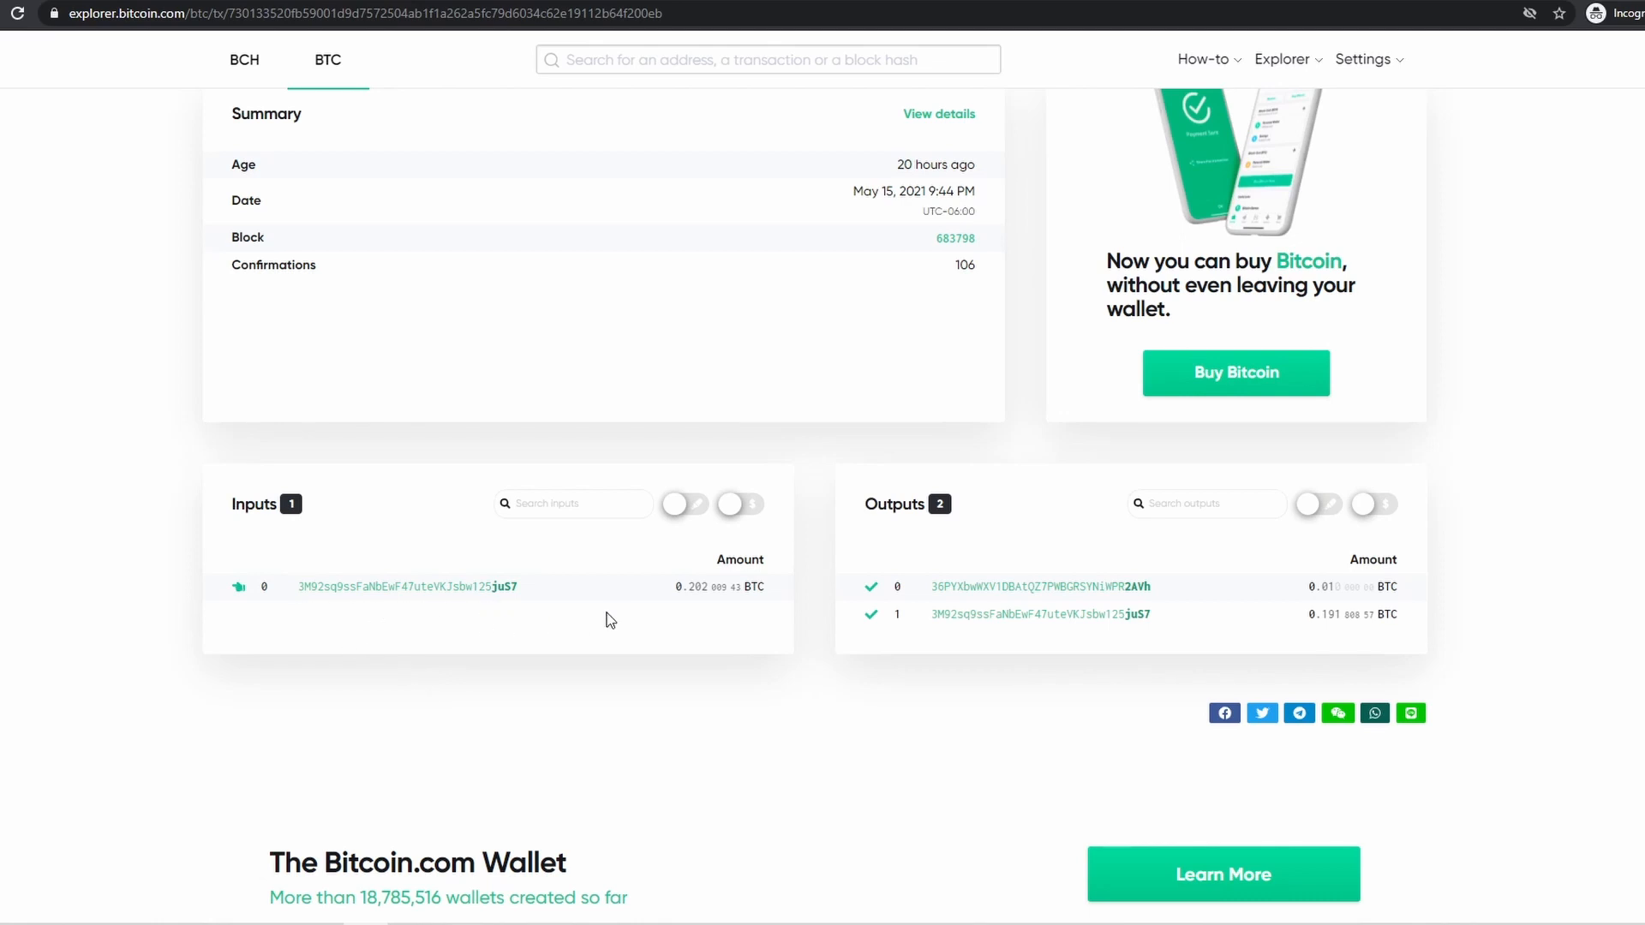
pyautogui.moveTo(720, 616)
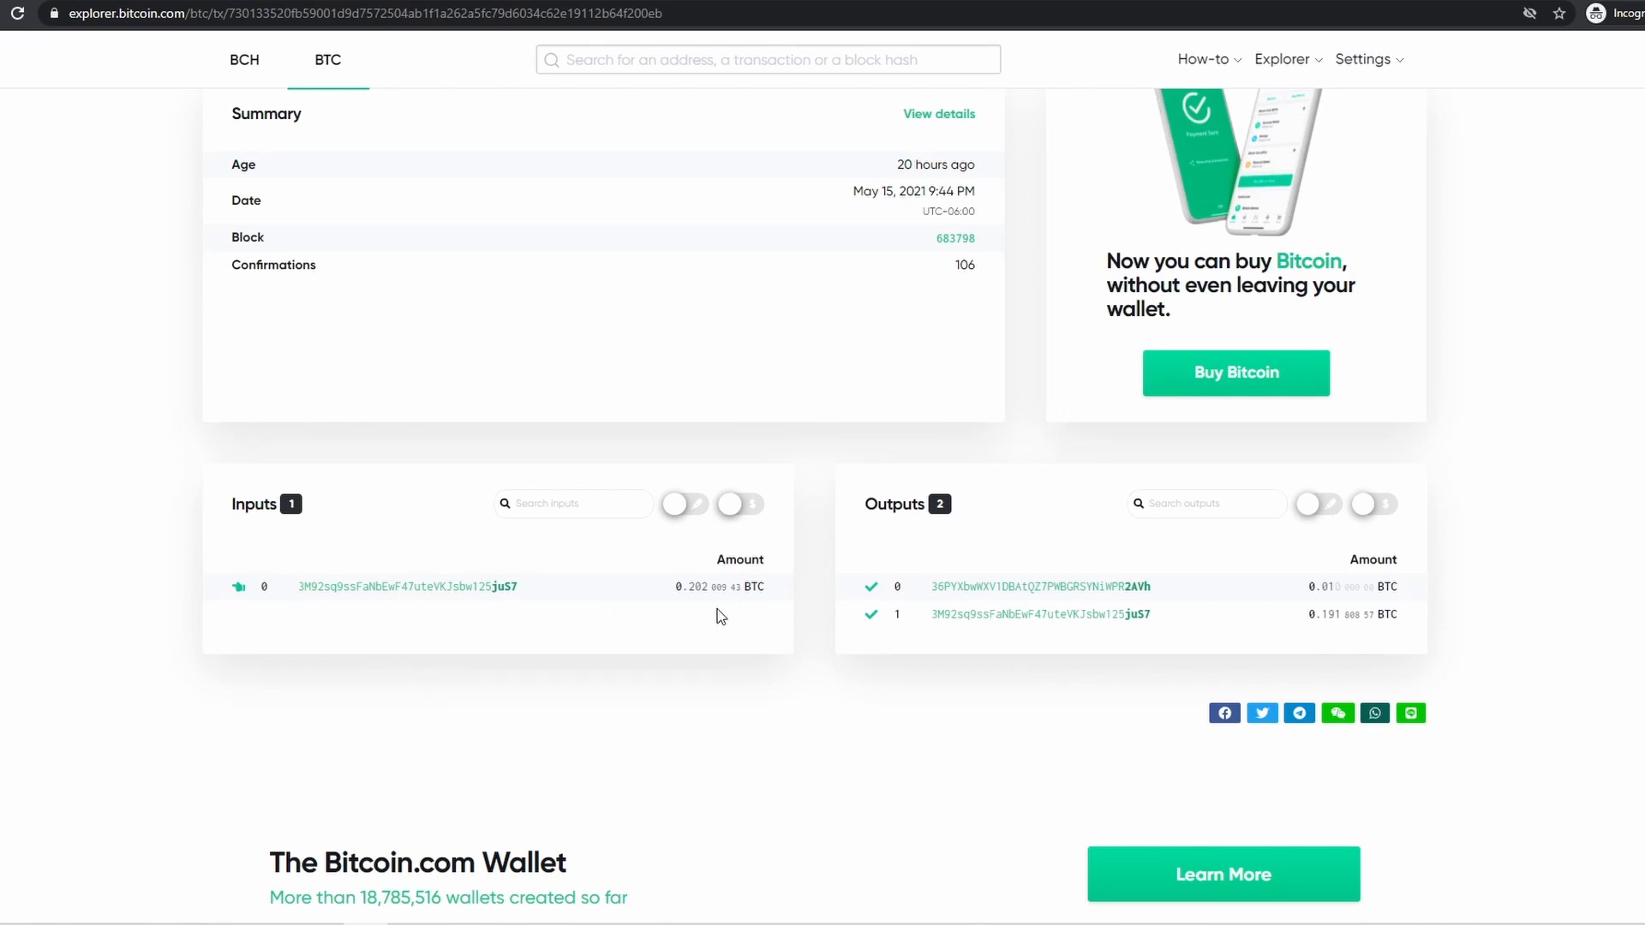
pyautogui.moveTo(1029, 668)
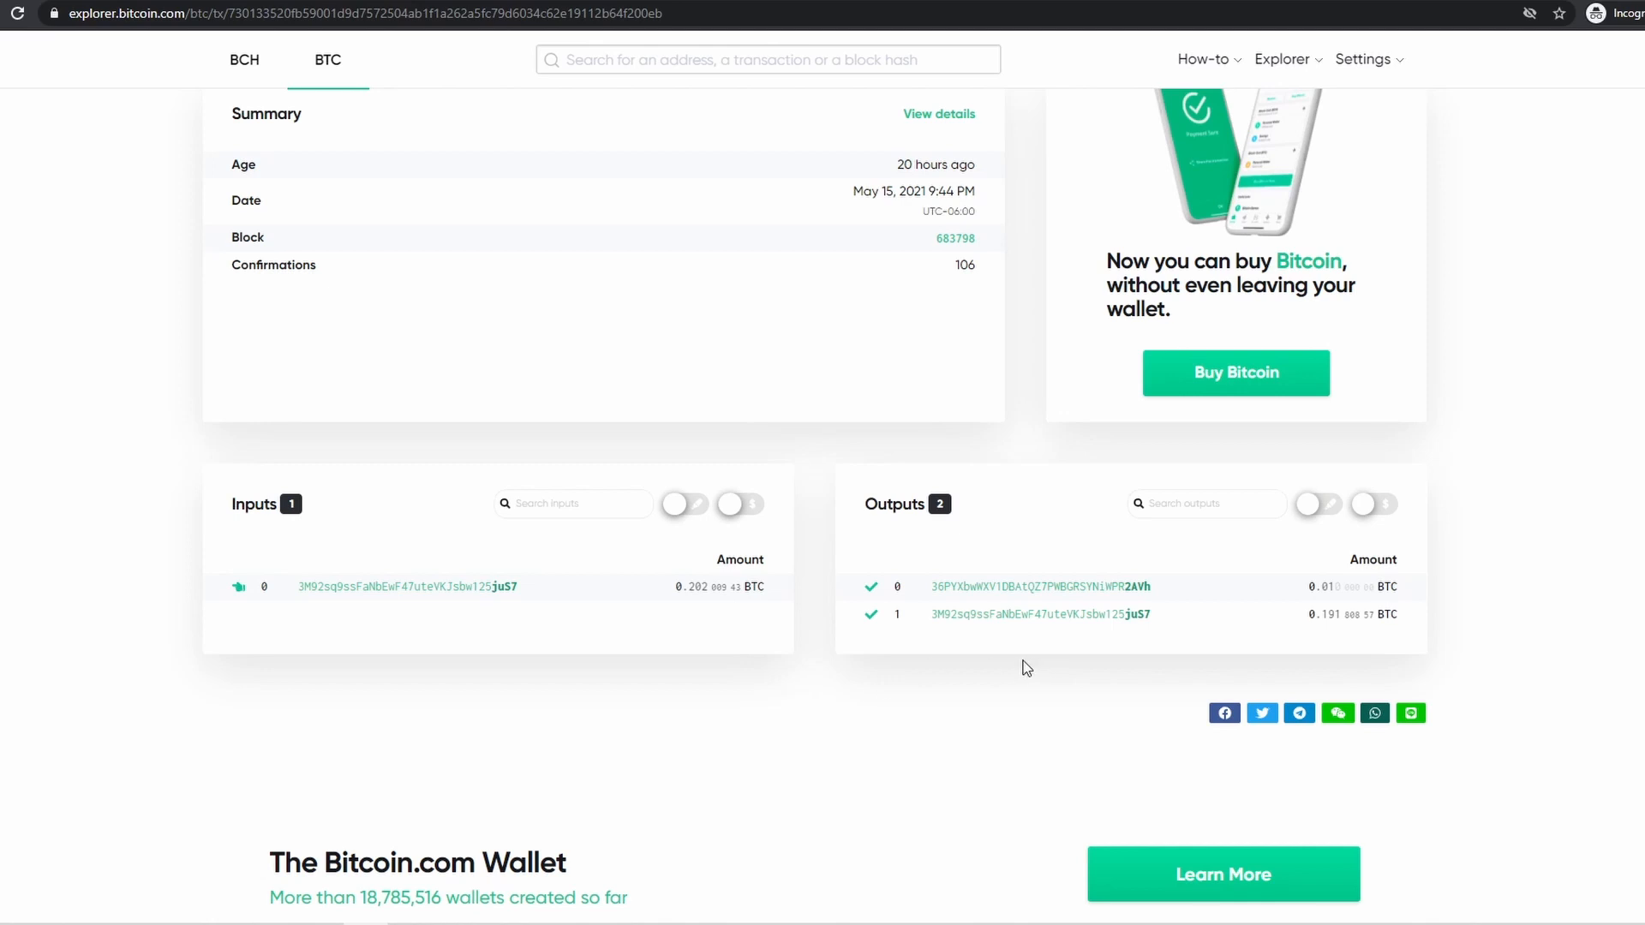
pyautogui.moveTo(975, 570)
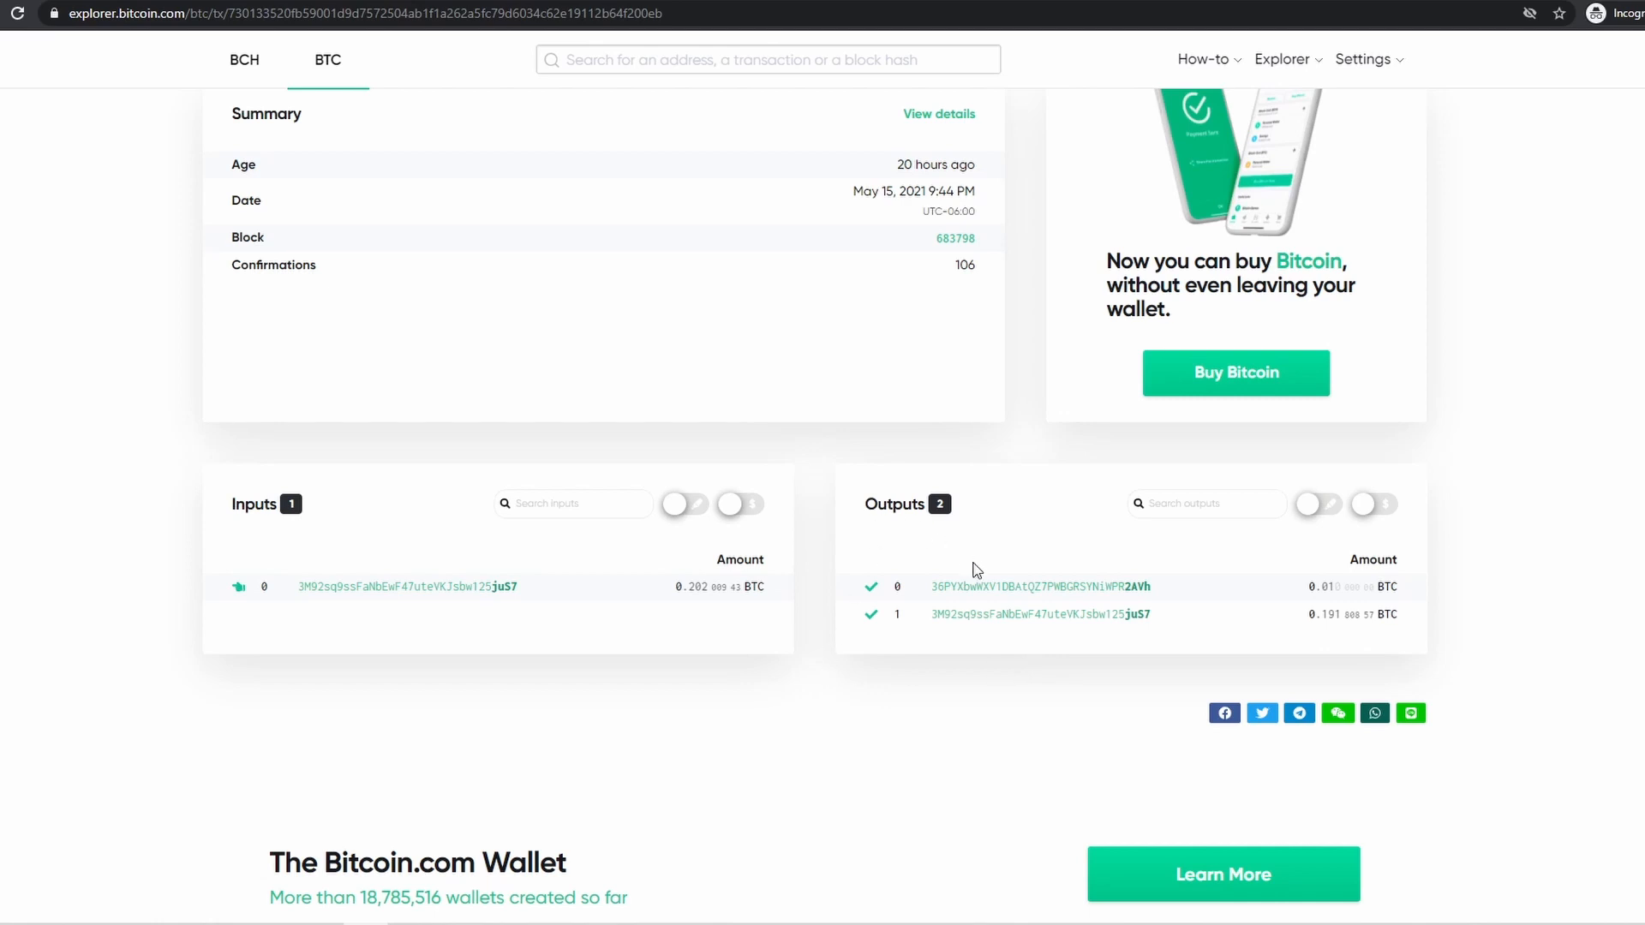
pyautogui.moveTo(1013, 567)
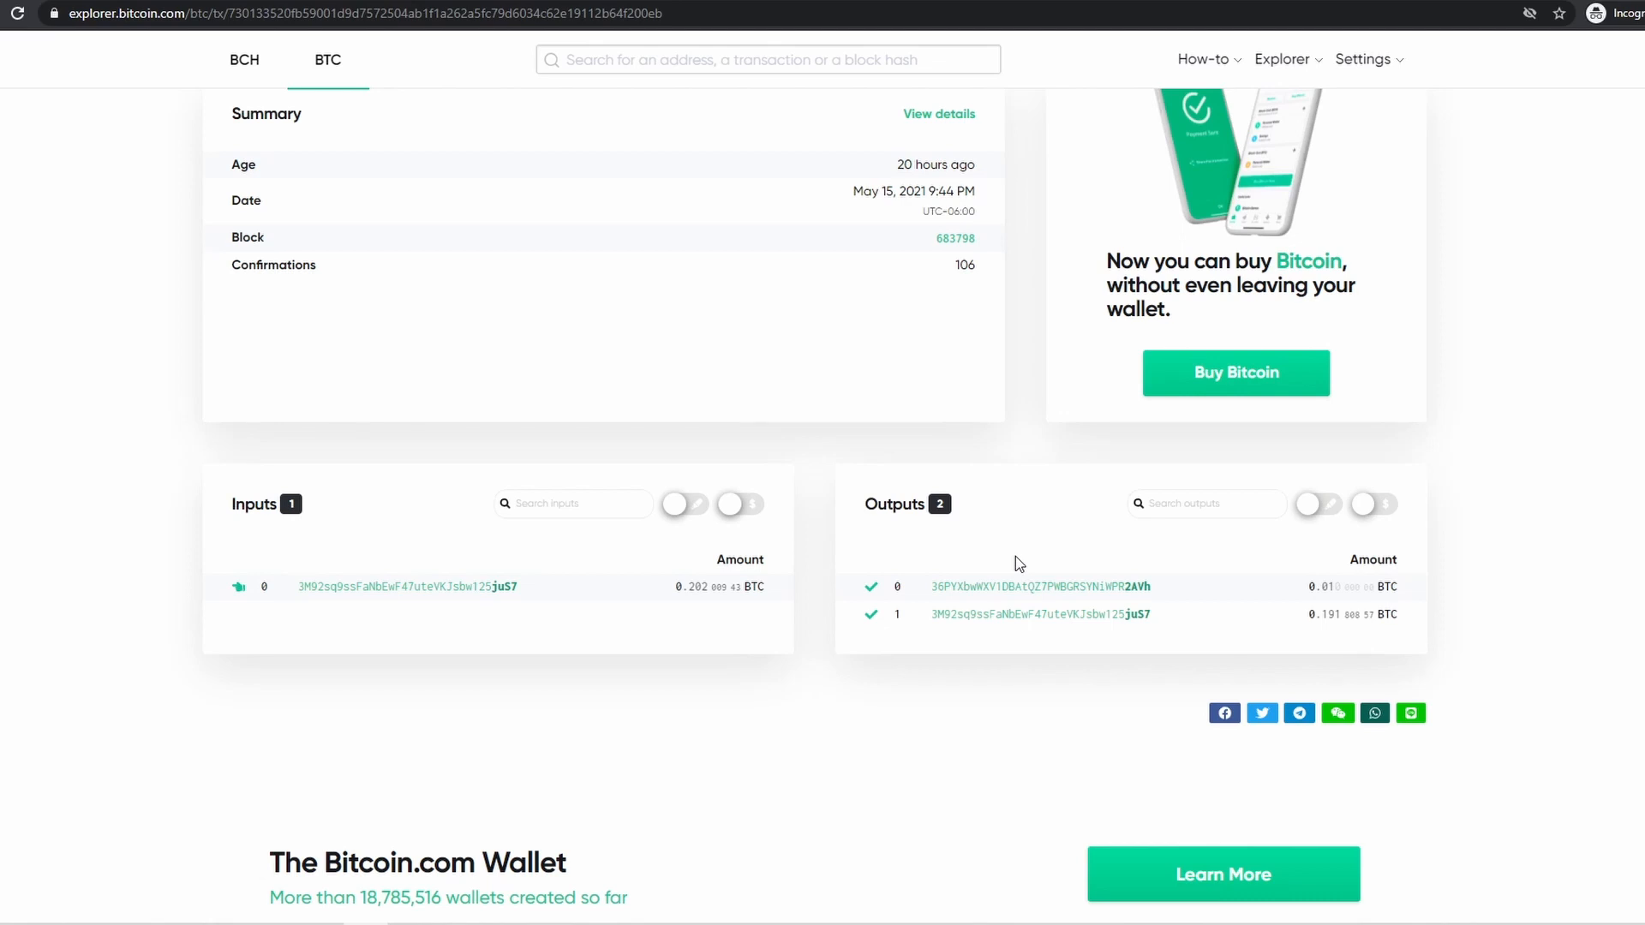
pyautogui.moveTo(1340, 556)
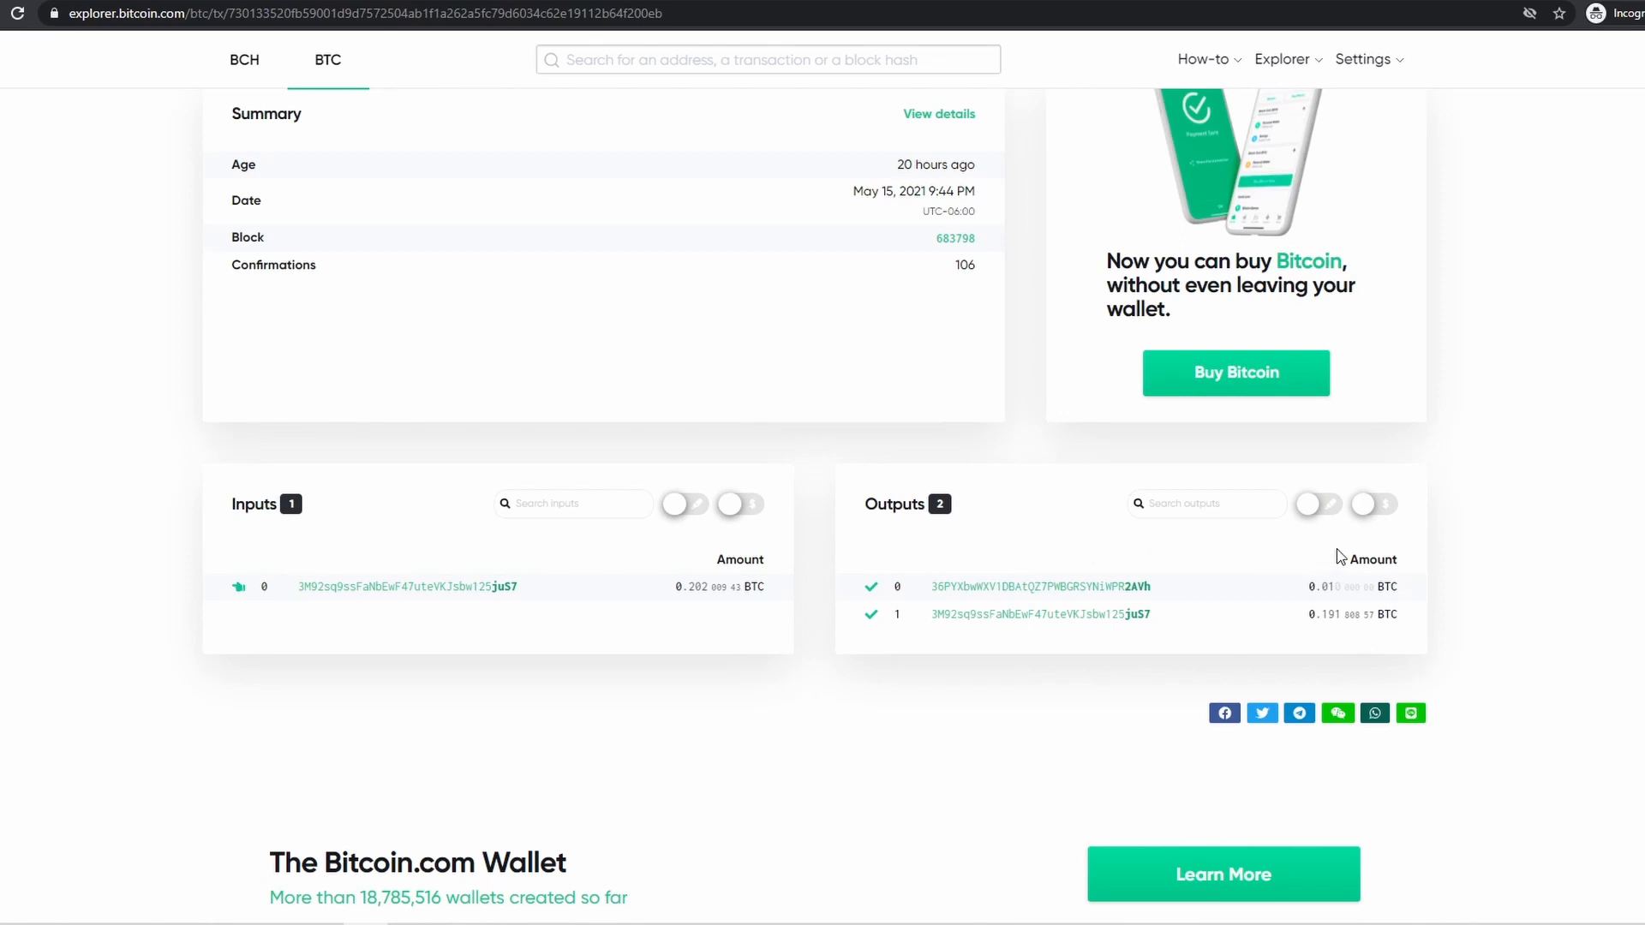
pyautogui.moveTo(1125, 636)
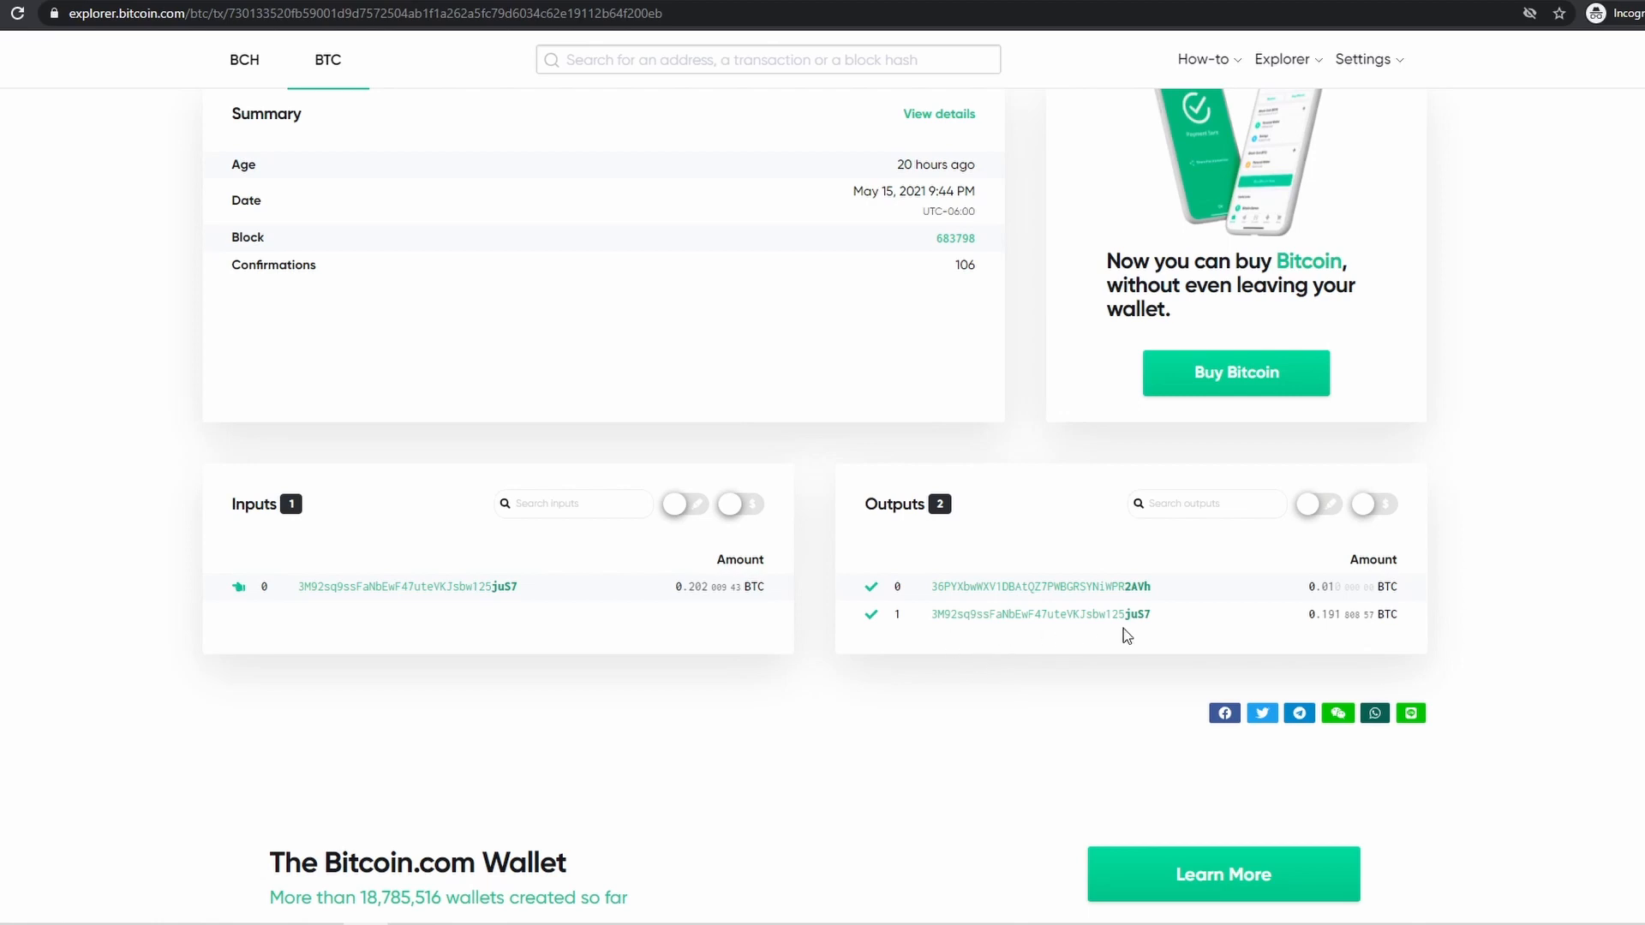
pyautogui.moveTo(467, 616)
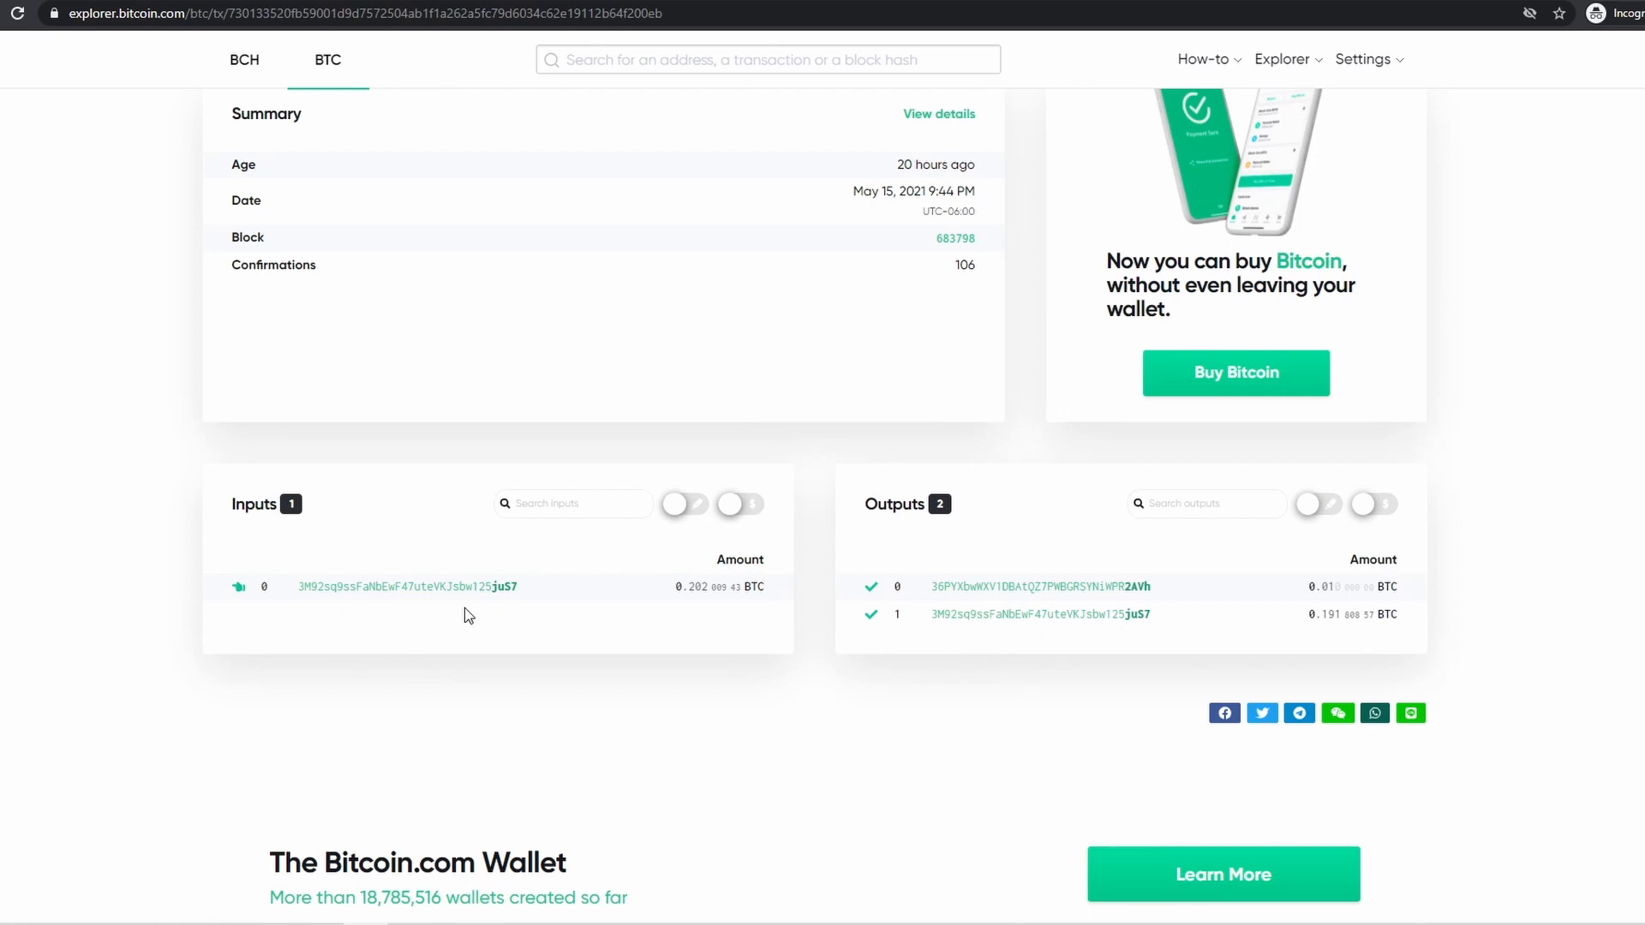
pyautogui.moveTo(443, 615)
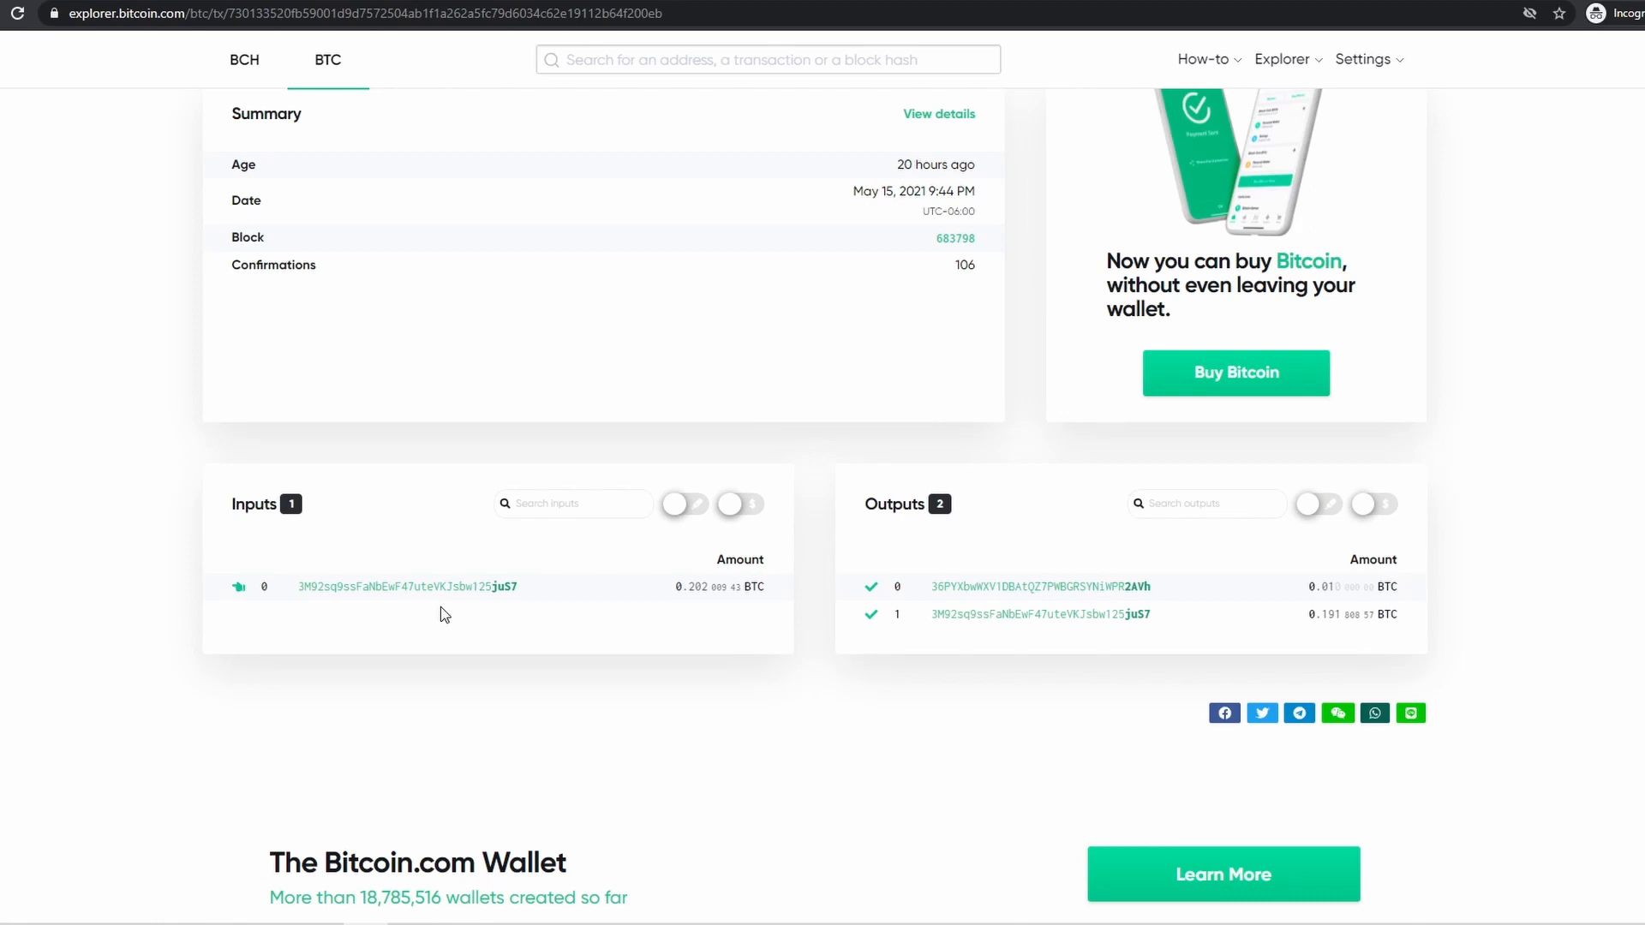
pyautogui.moveTo(686, 624)
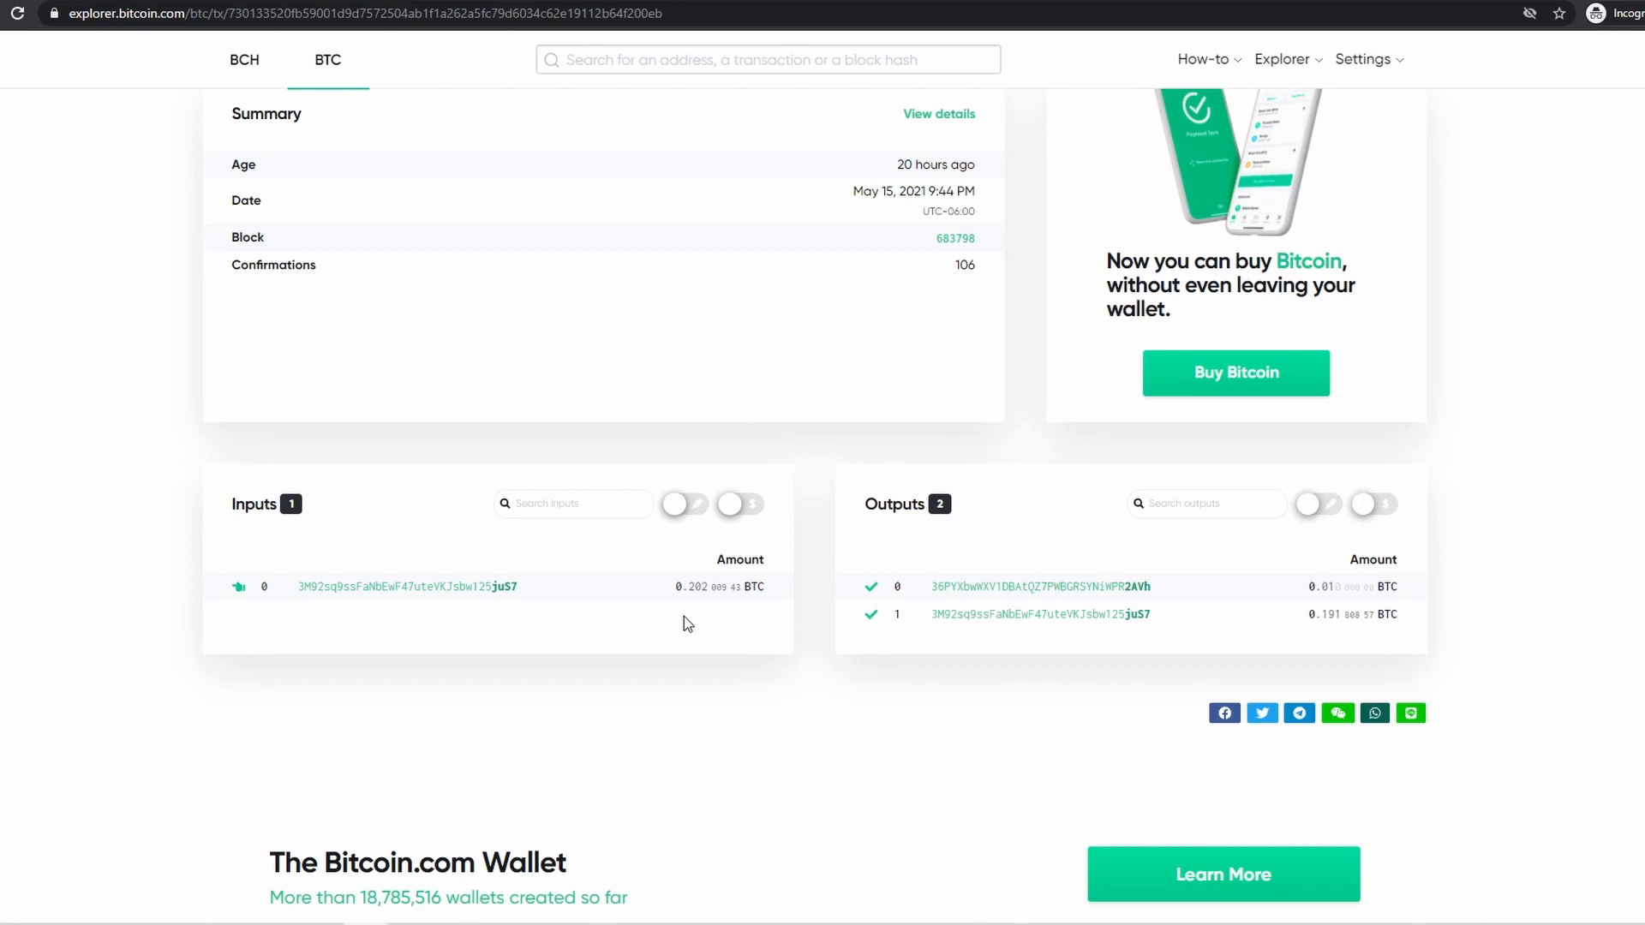
pyautogui.moveTo(790, 654)
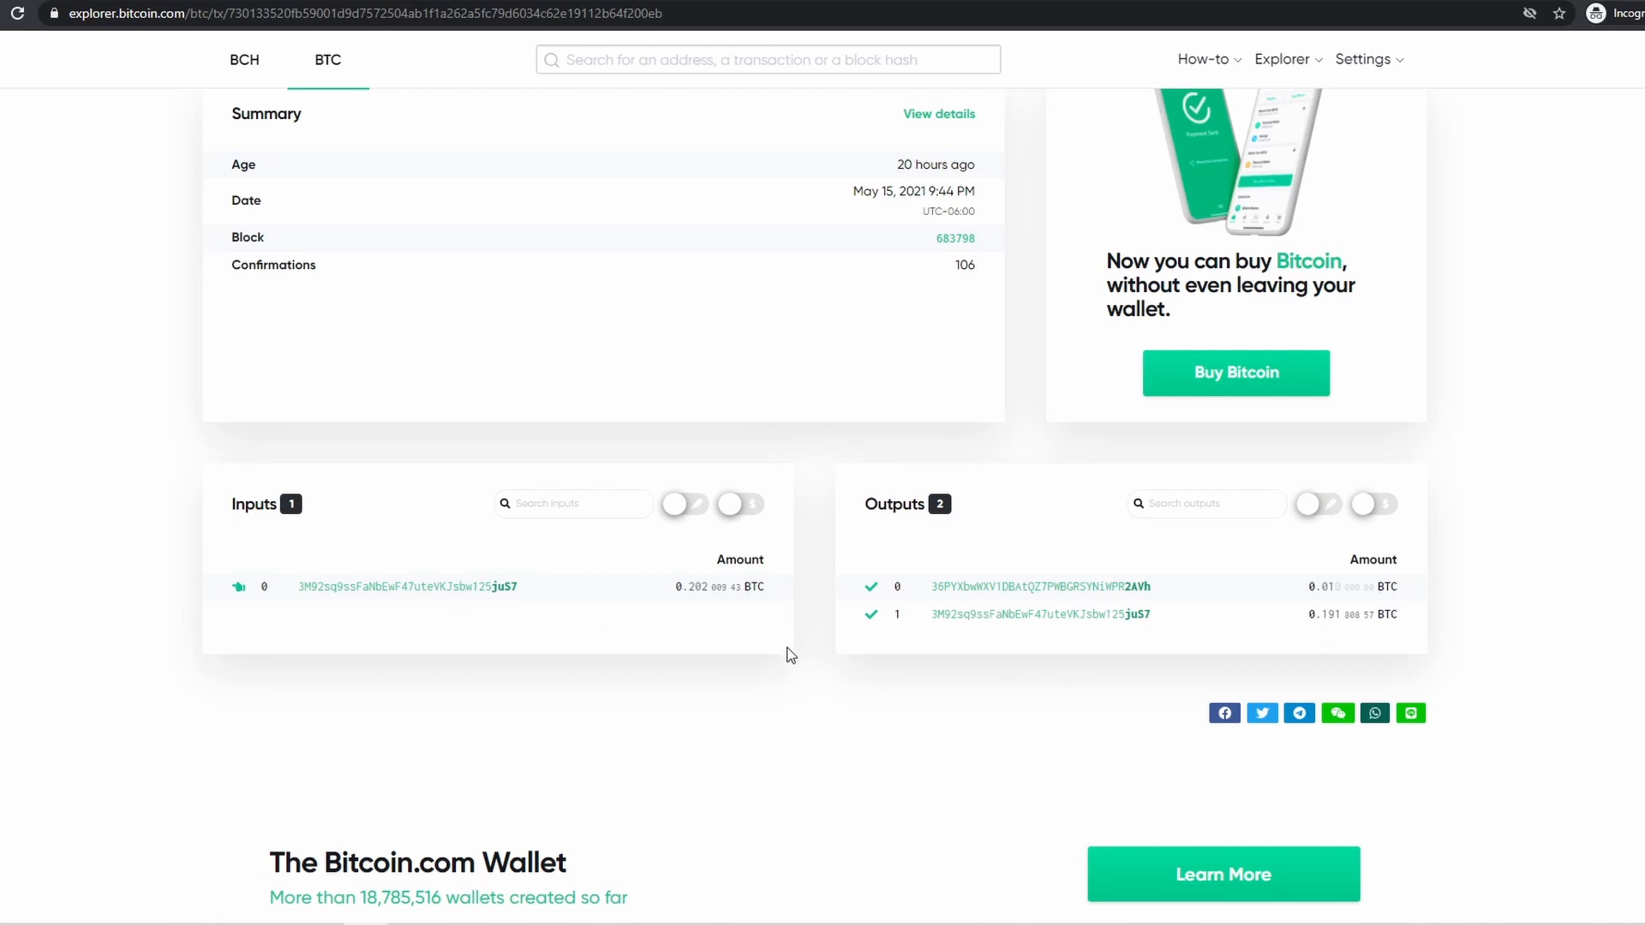
pyautogui.moveTo(1425, 601)
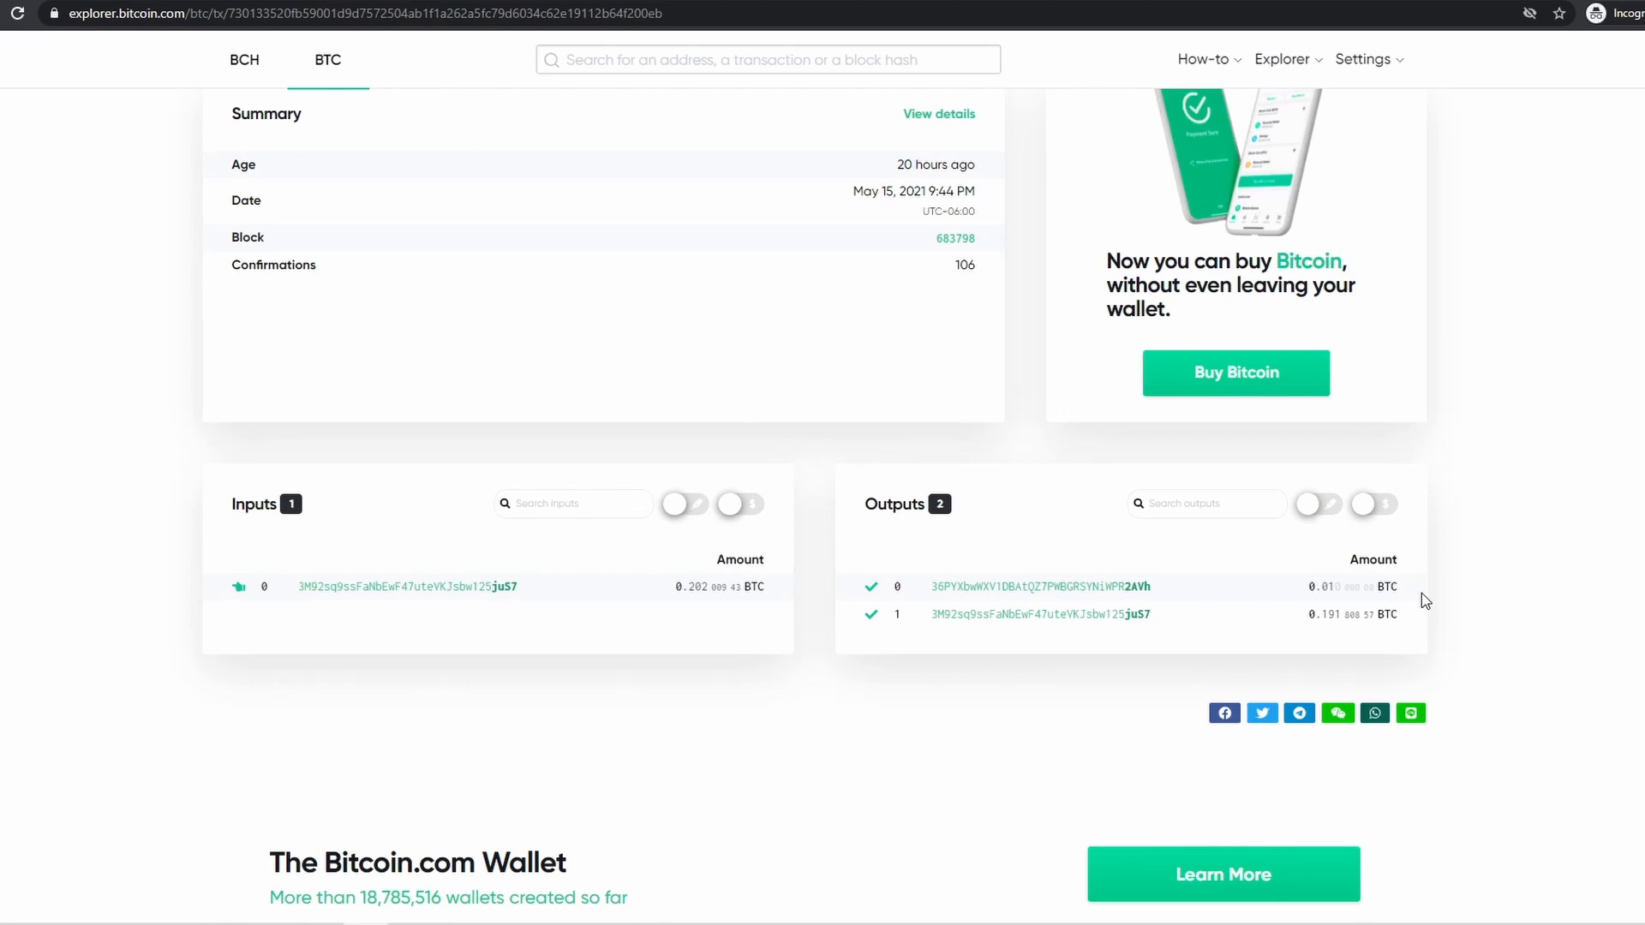
pyautogui.moveTo(1308, 627)
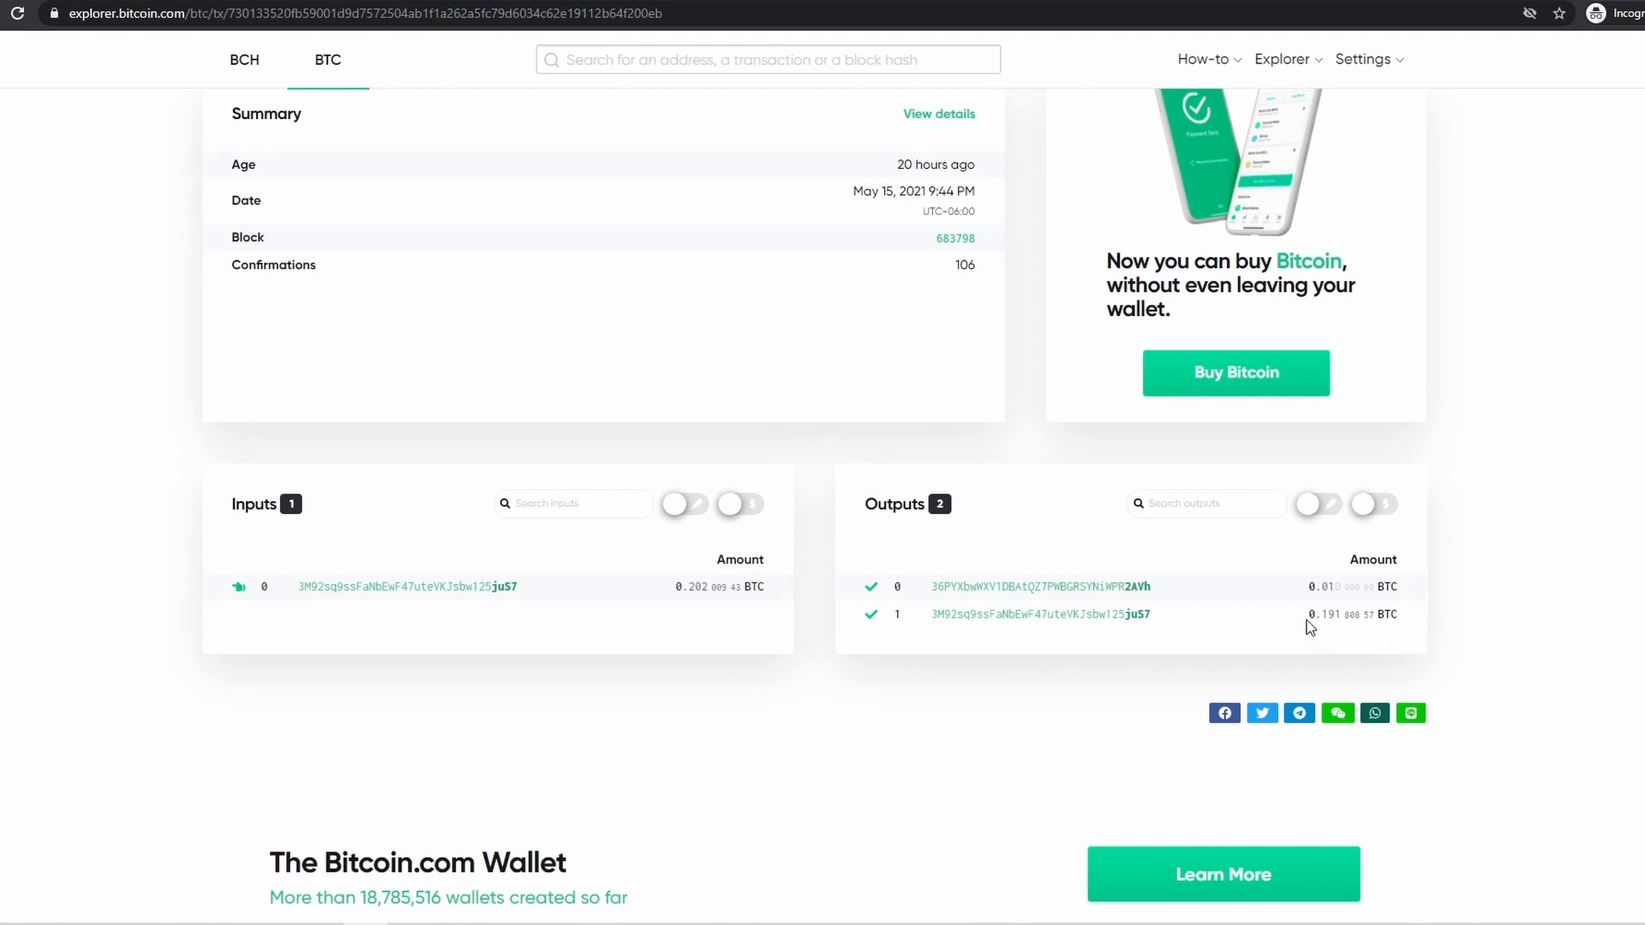
pyautogui.doubleClick(1352, 614)
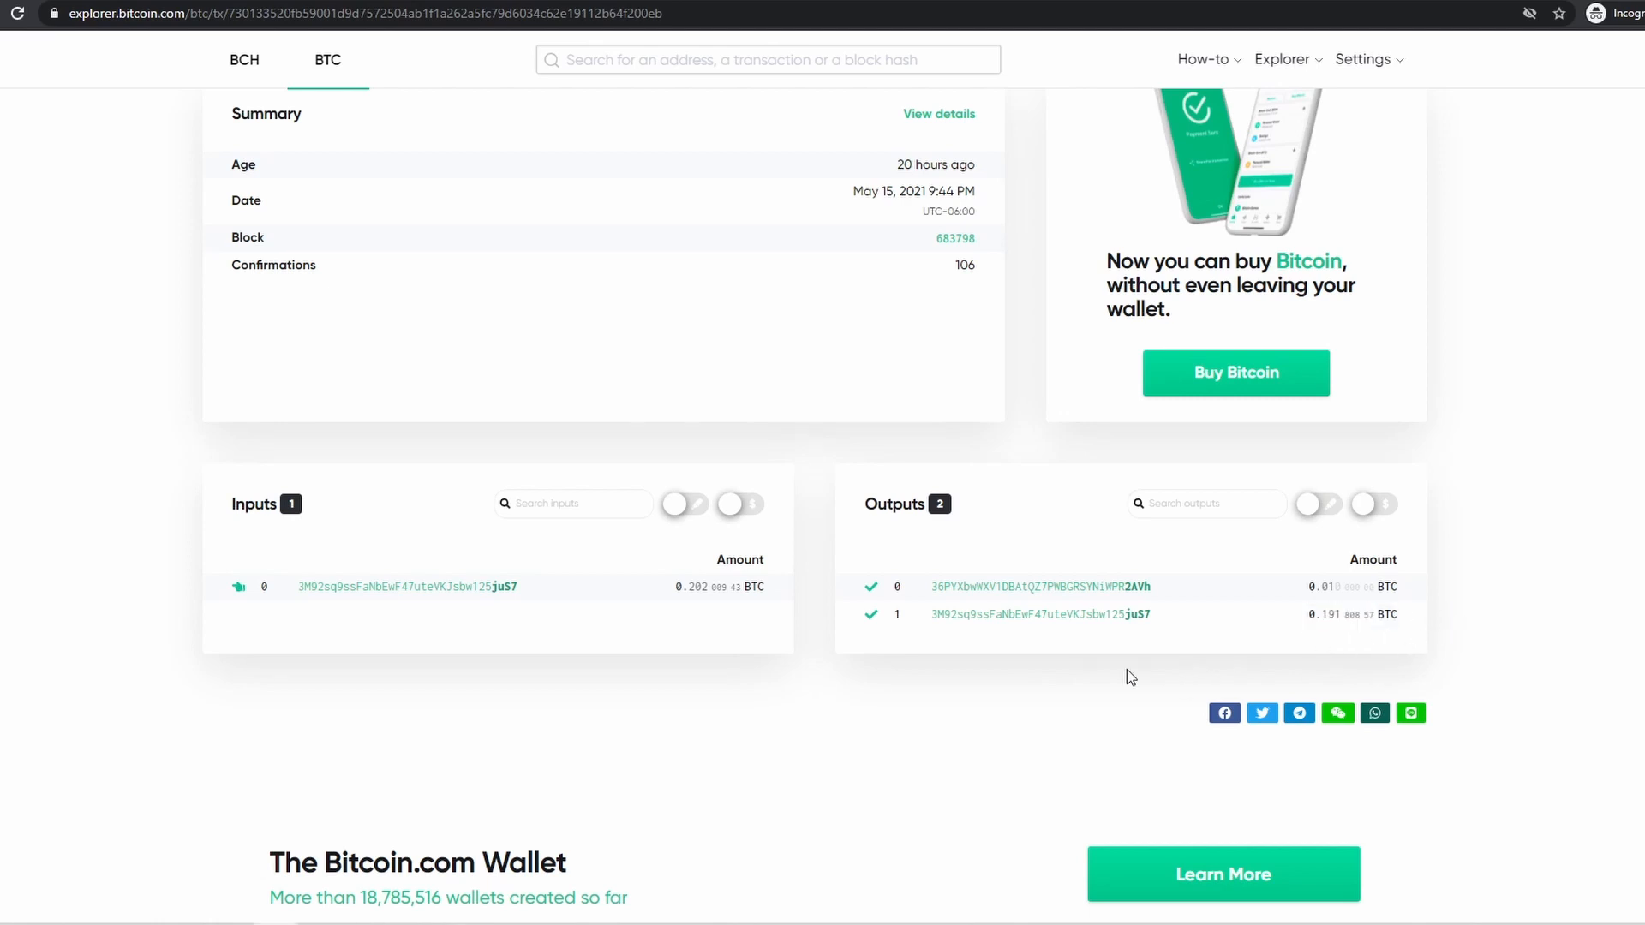
pyautogui.moveTo(866, 704)
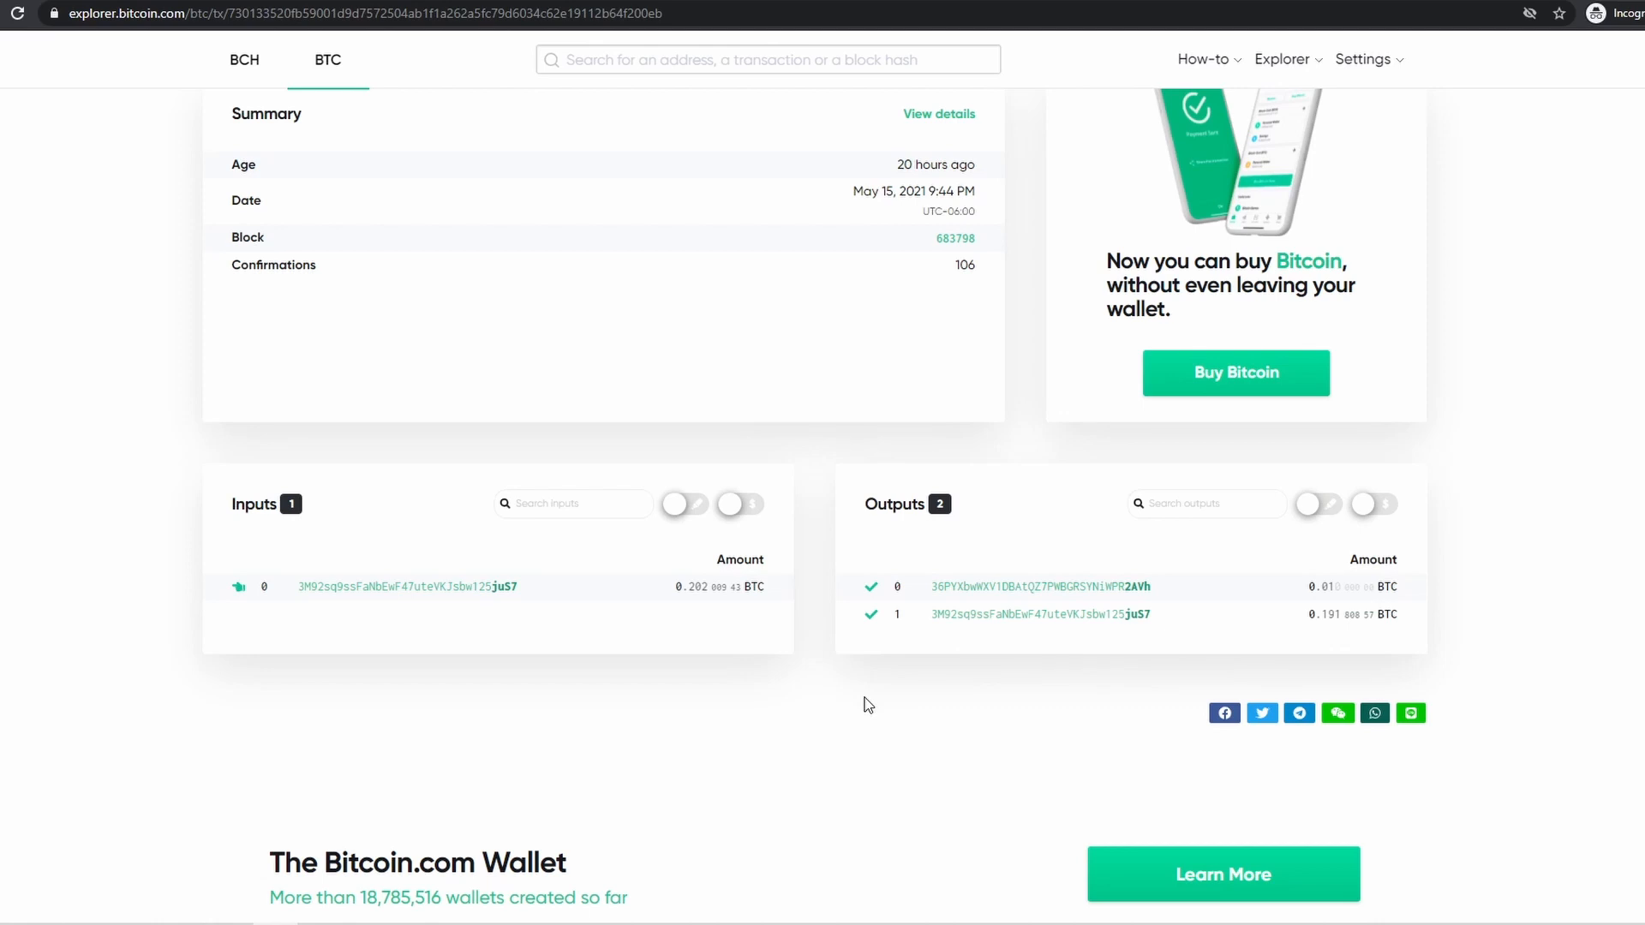
pyautogui.moveTo(859, 711)
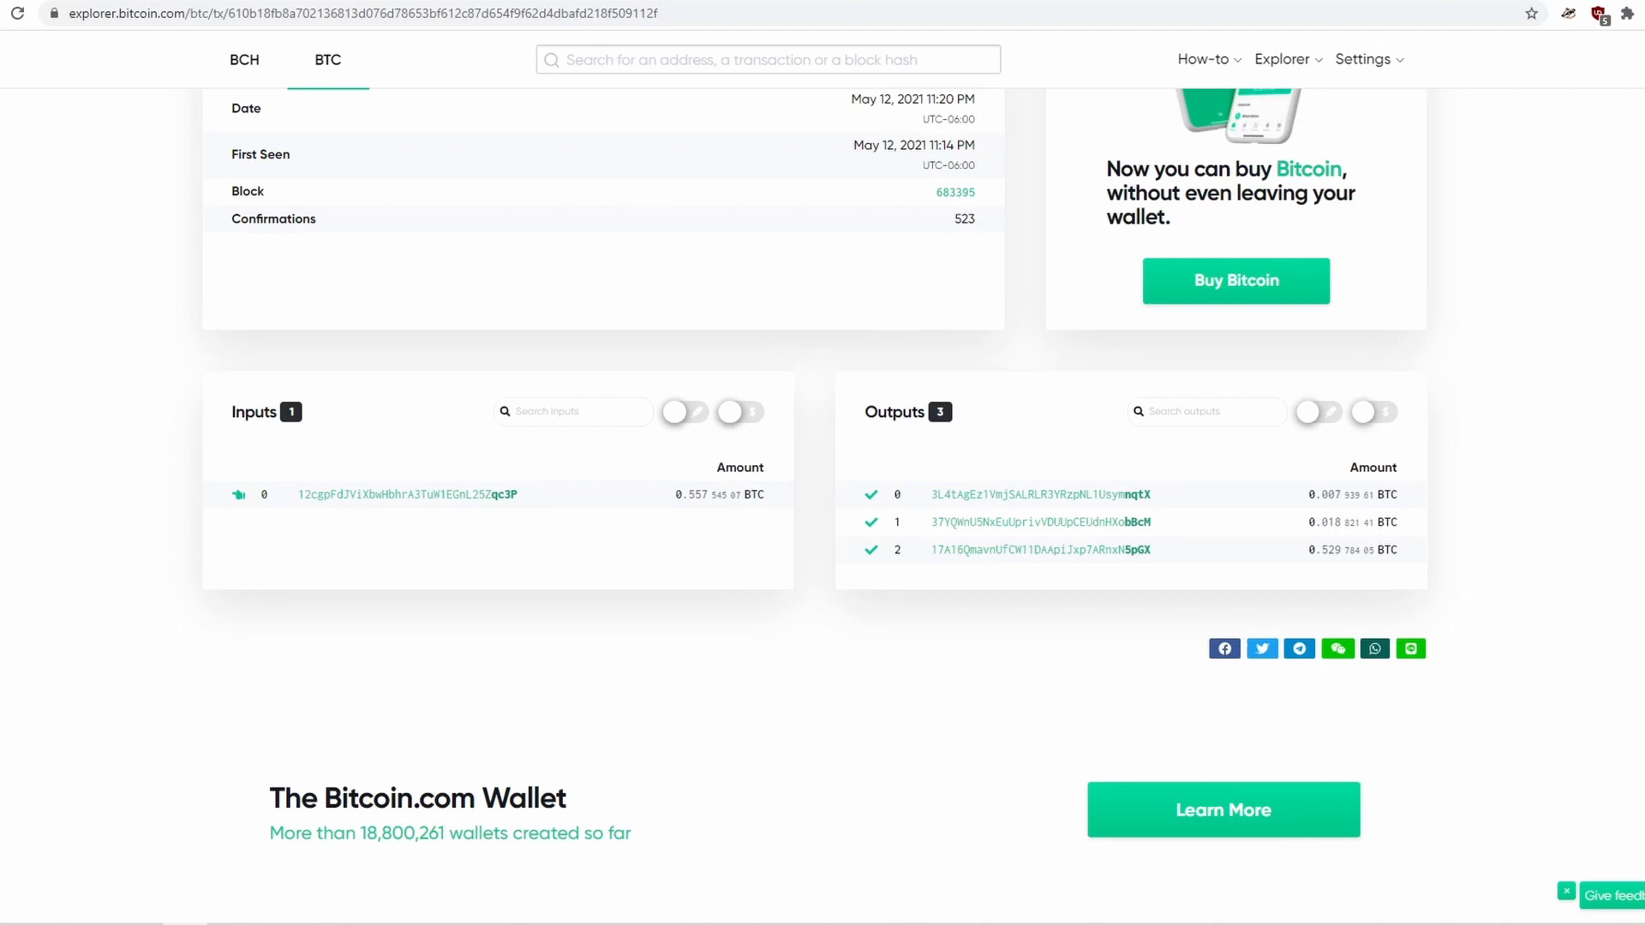
pyautogui.moveTo(279, 548)
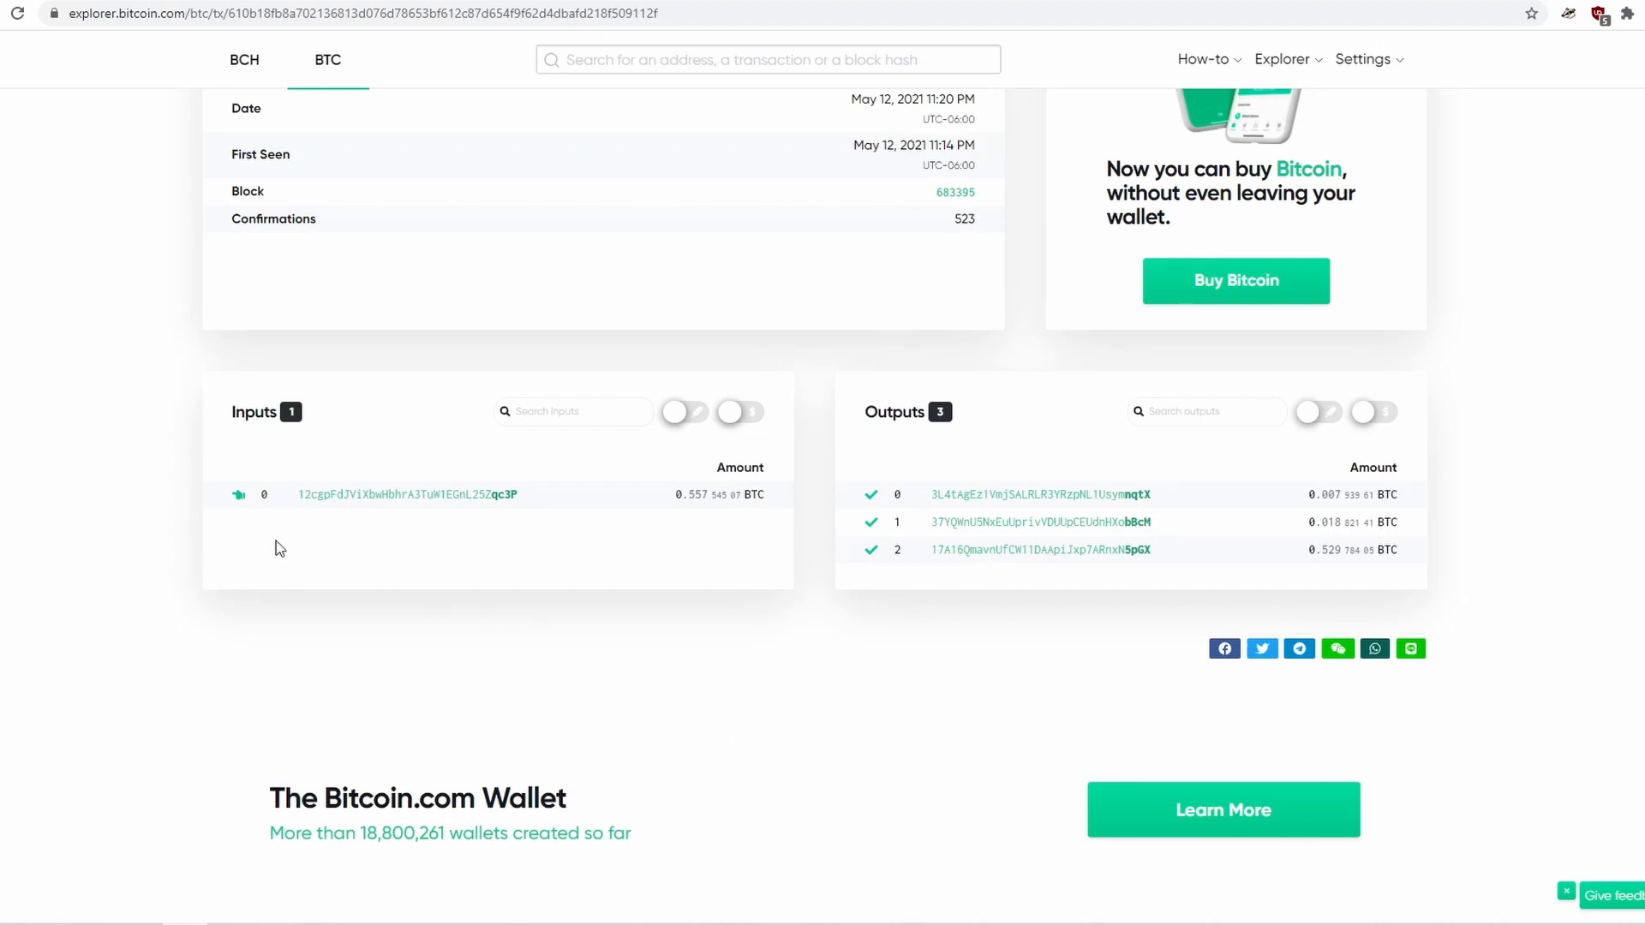
pyautogui.moveTo(756, 512)
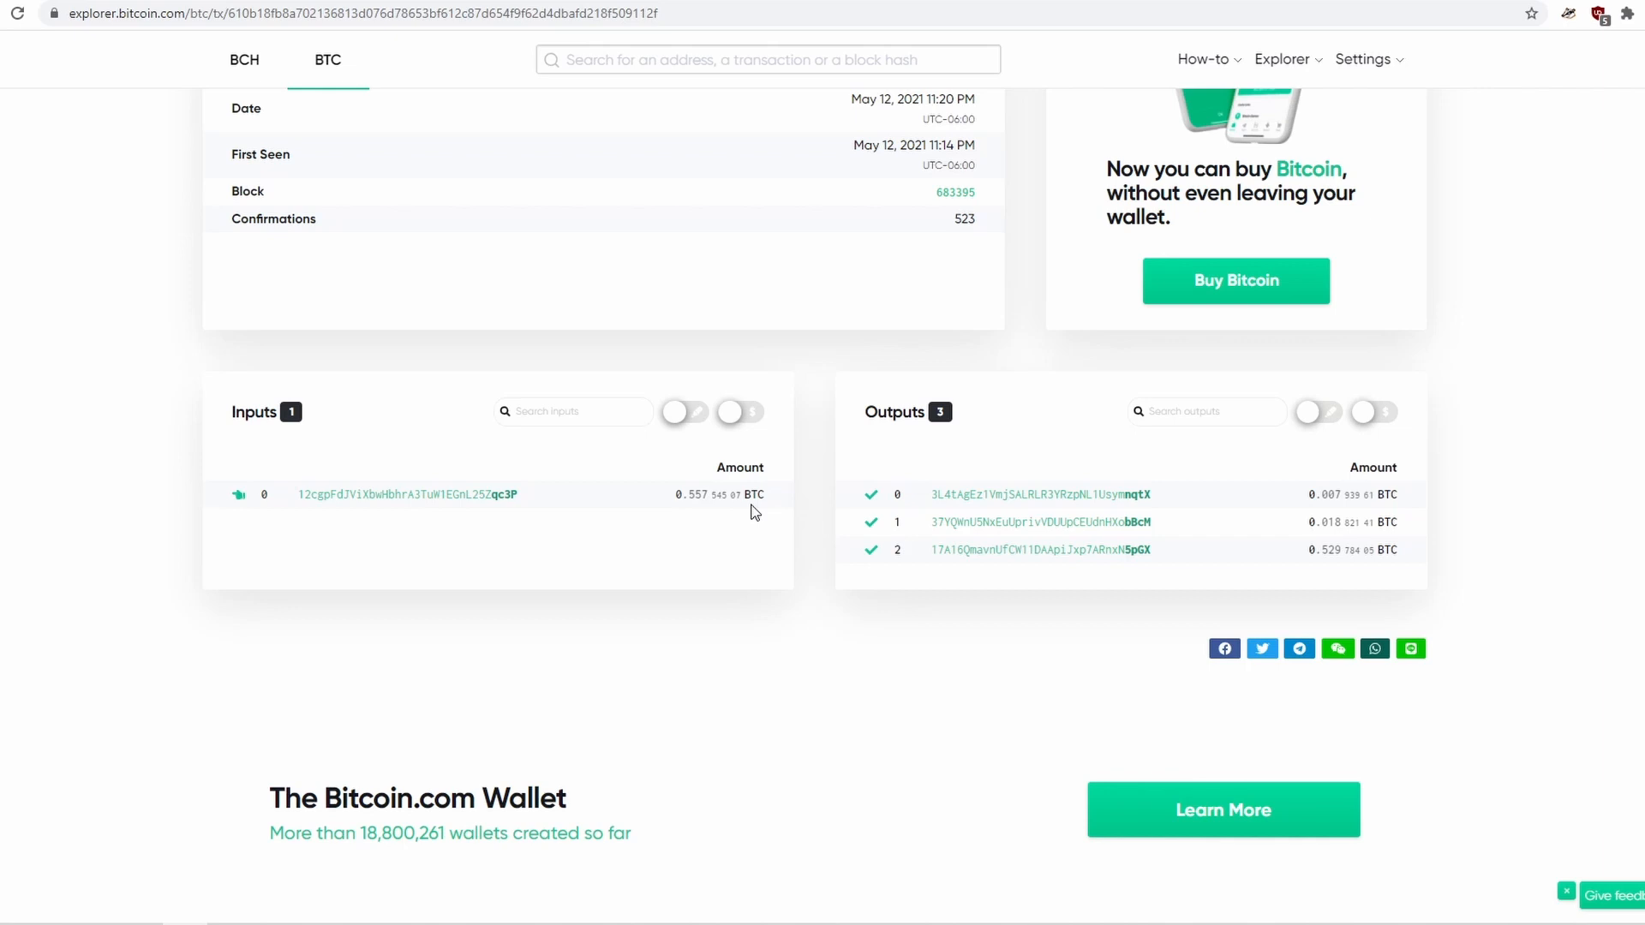
pyautogui.moveTo(1169, 600)
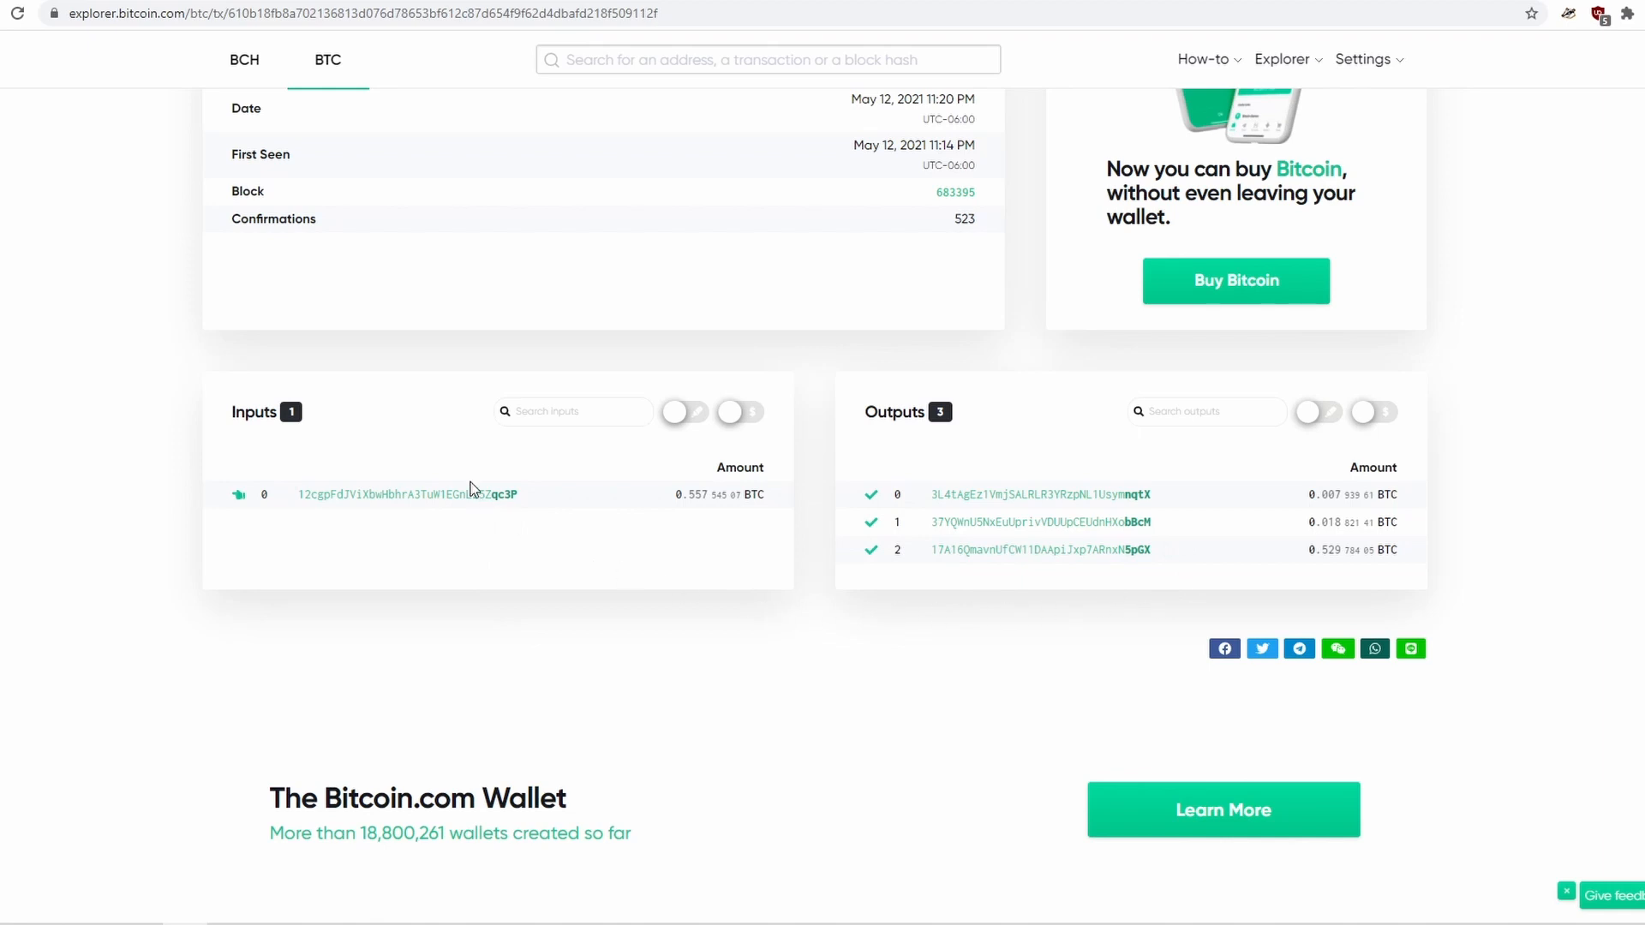
pyautogui.moveTo(788, 627)
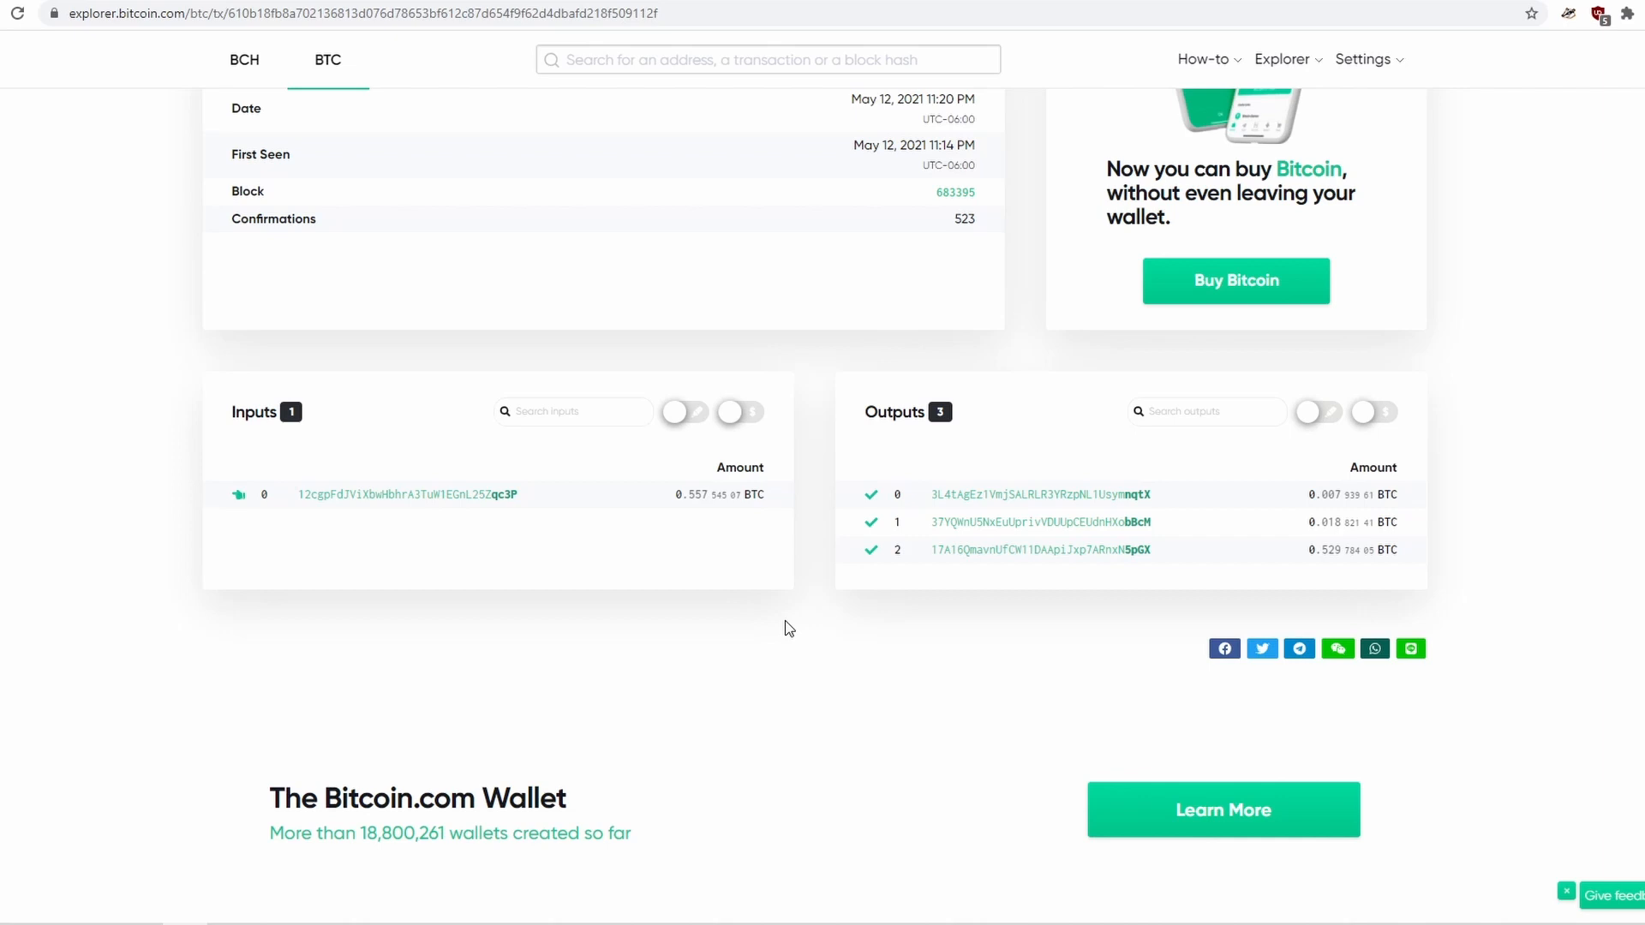
pyautogui.moveTo(1213, 520)
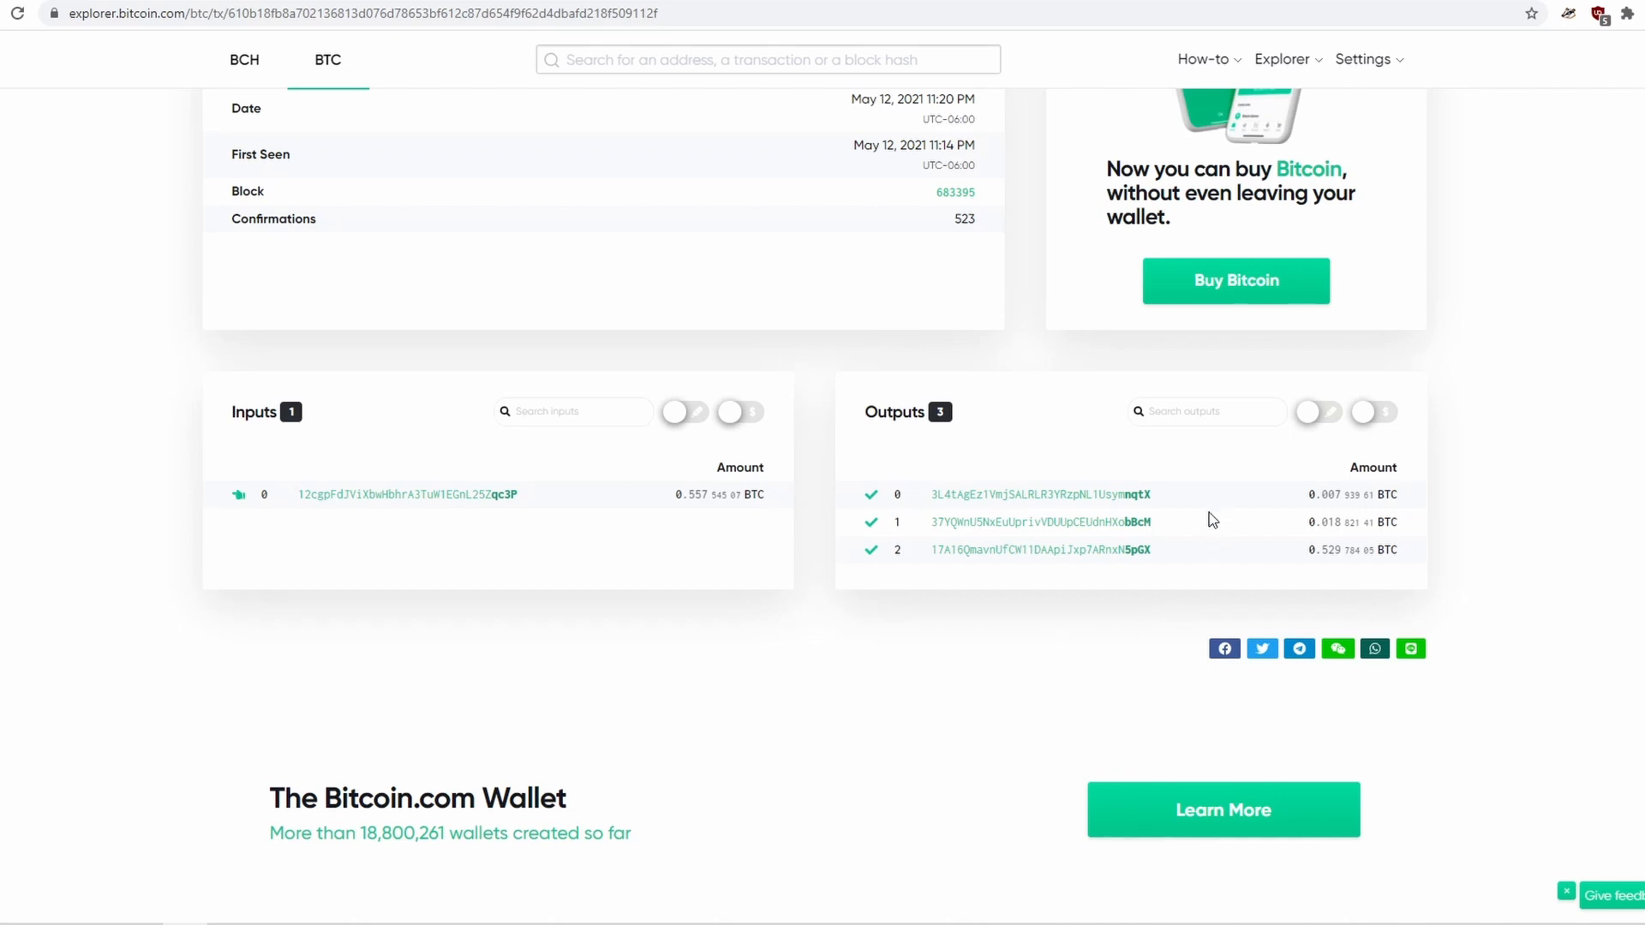
pyautogui.moveTo(1206, 562)
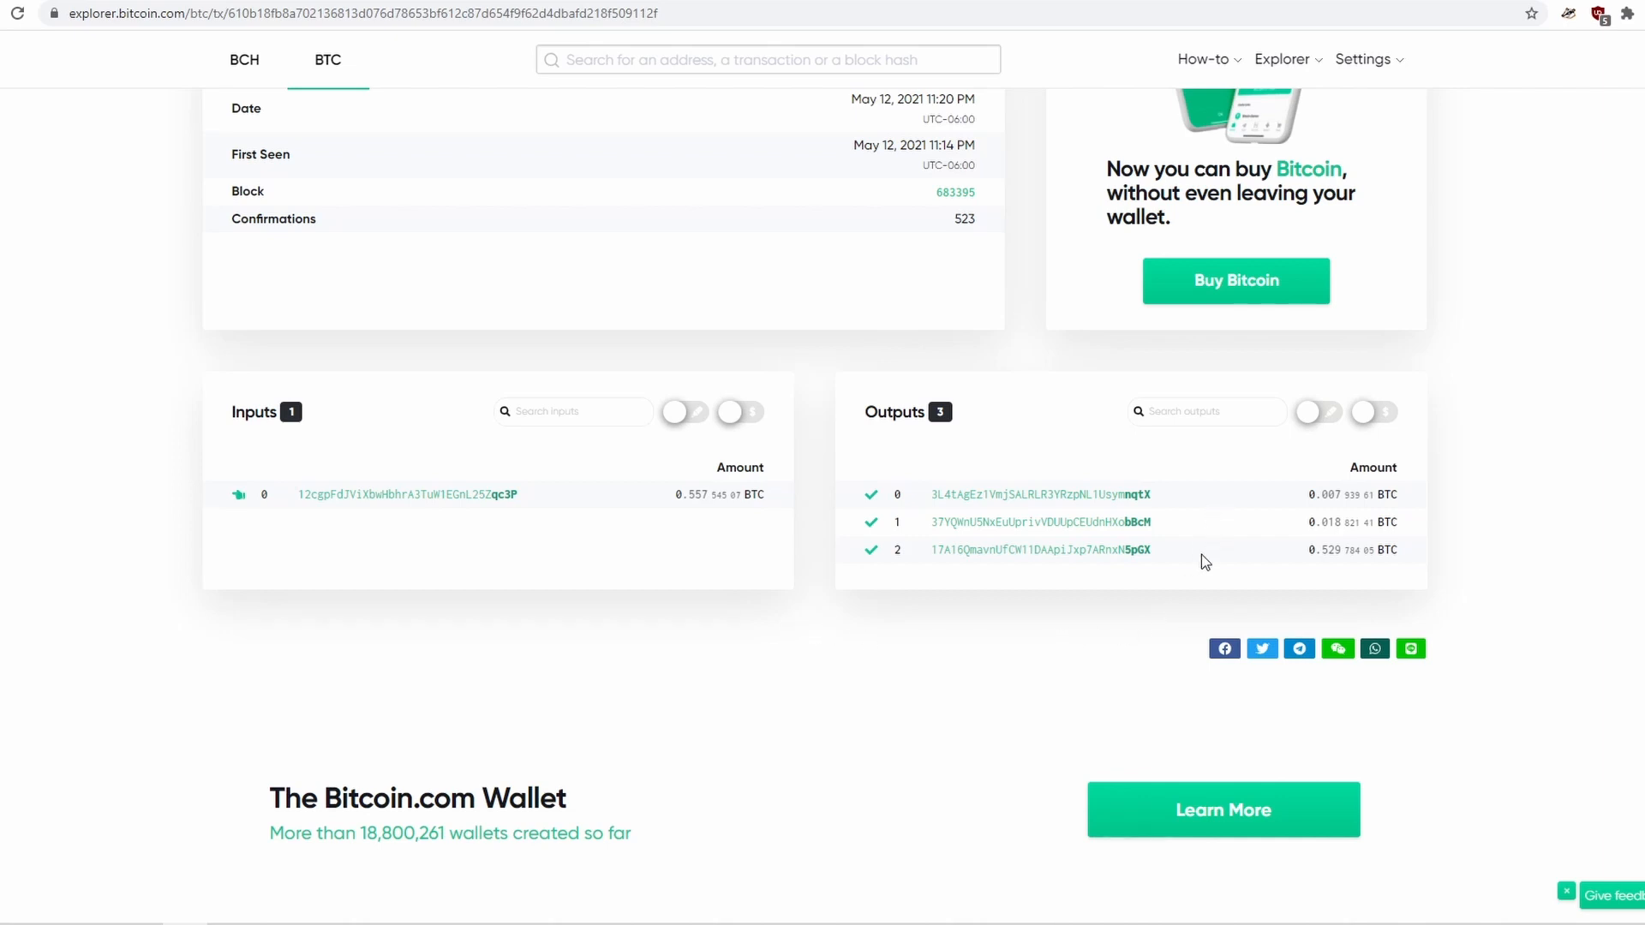
pyautogui.moveTo(1148, 513)
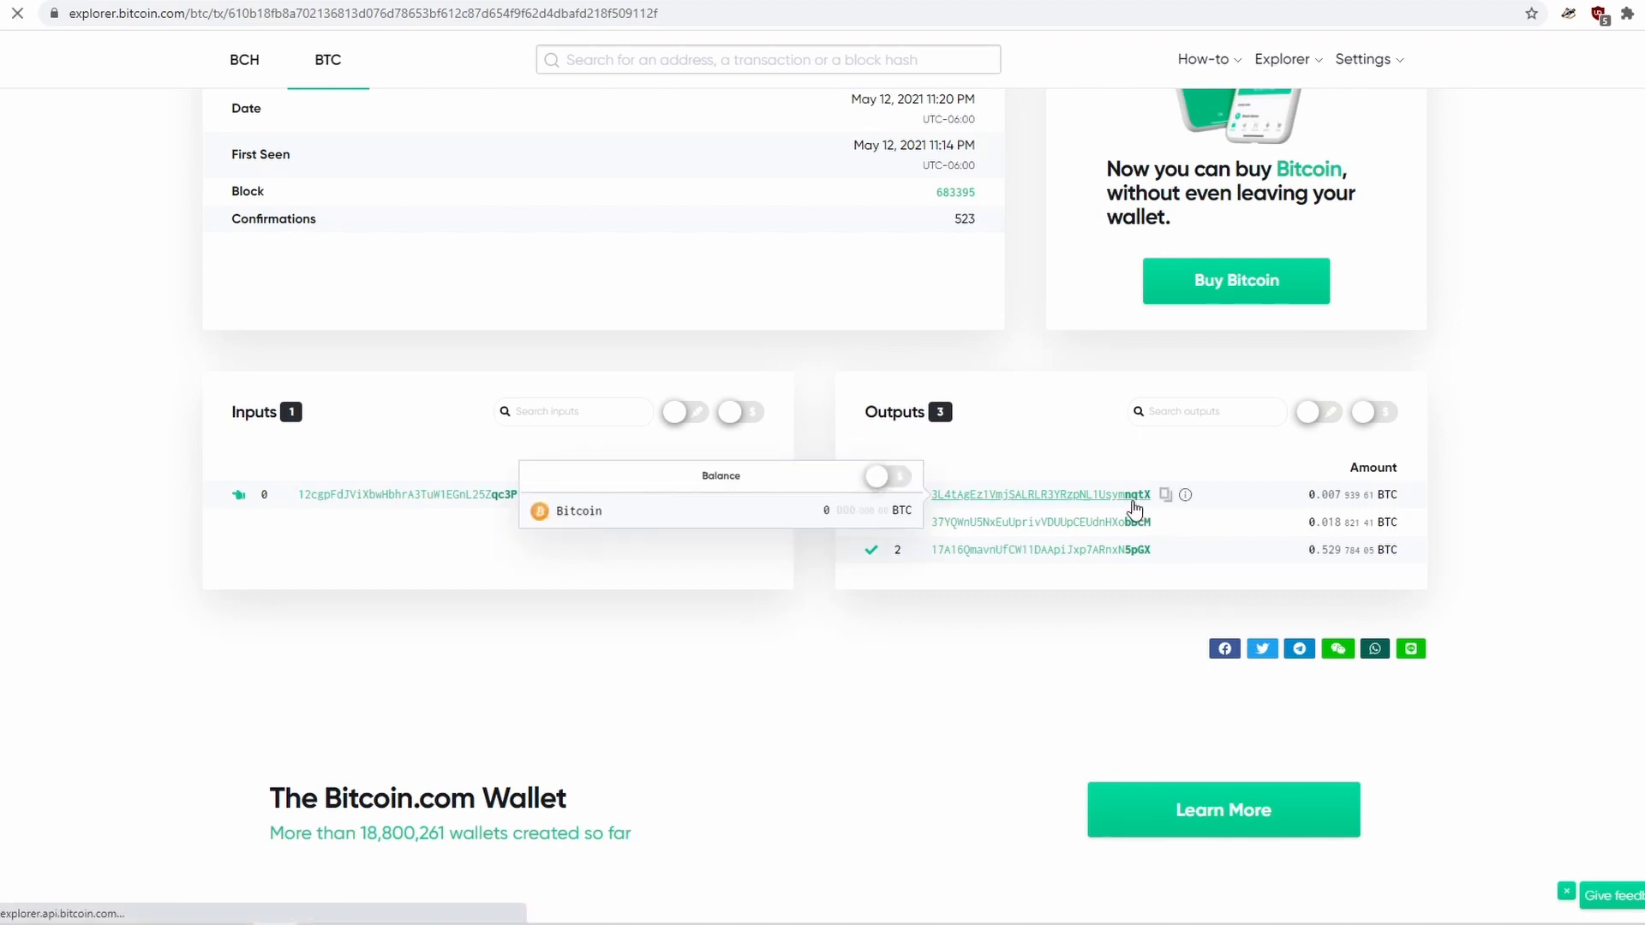
# Browse the first output address's history, go back, and open the second output's address
pyautogui.click(1039, 494)
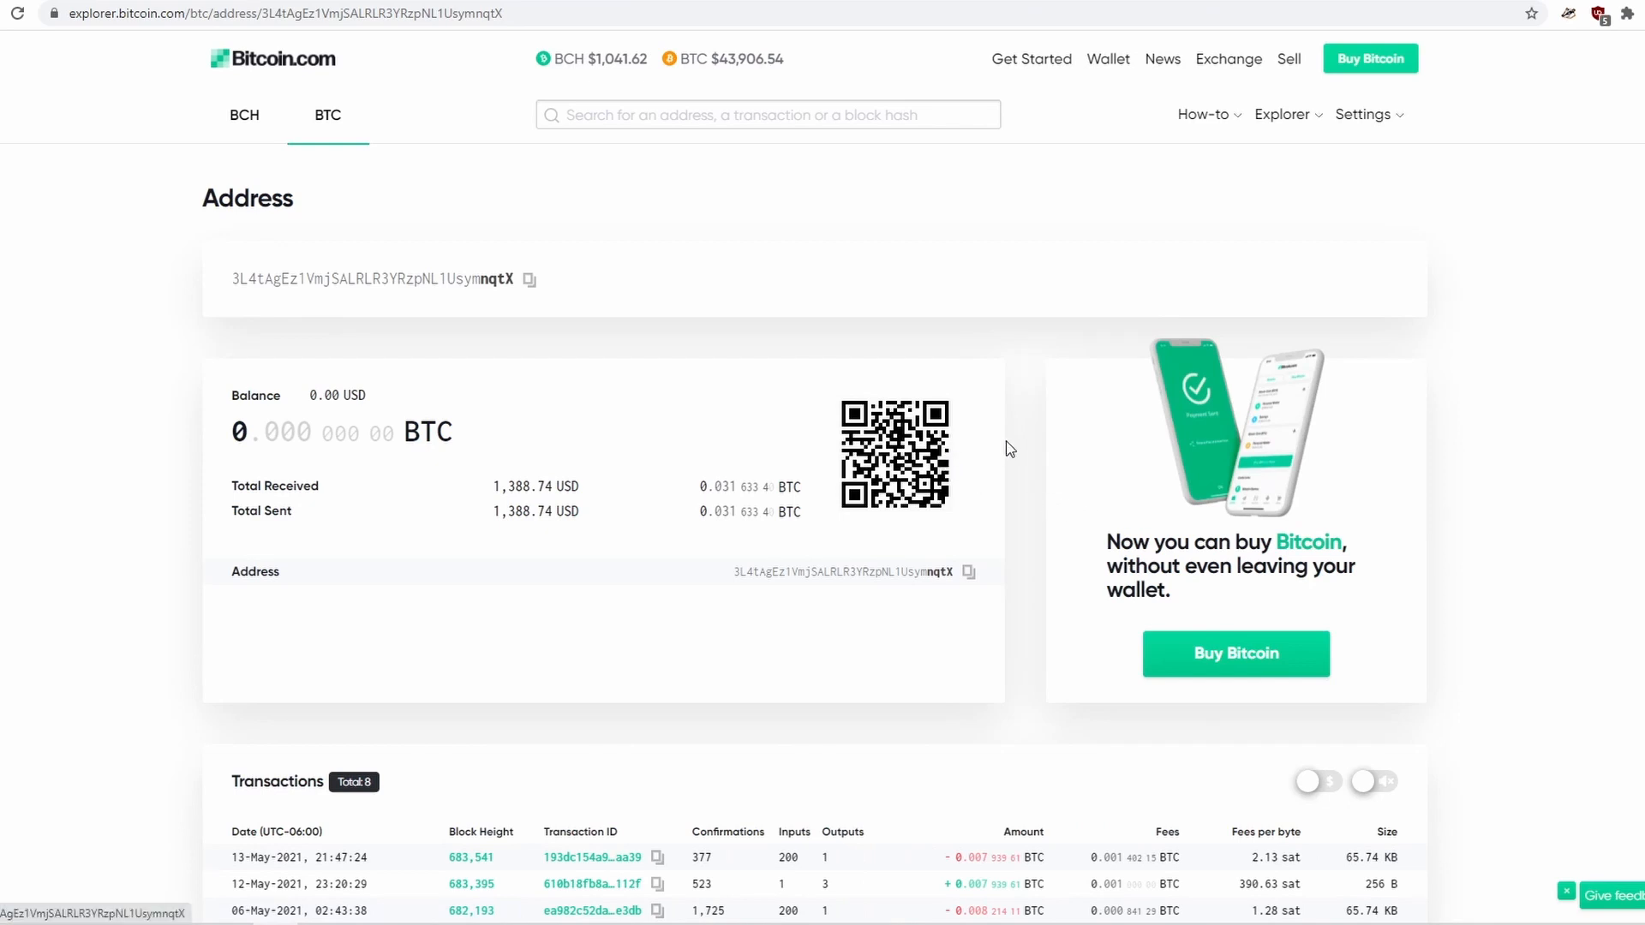
pyautogui.scroll(-3)
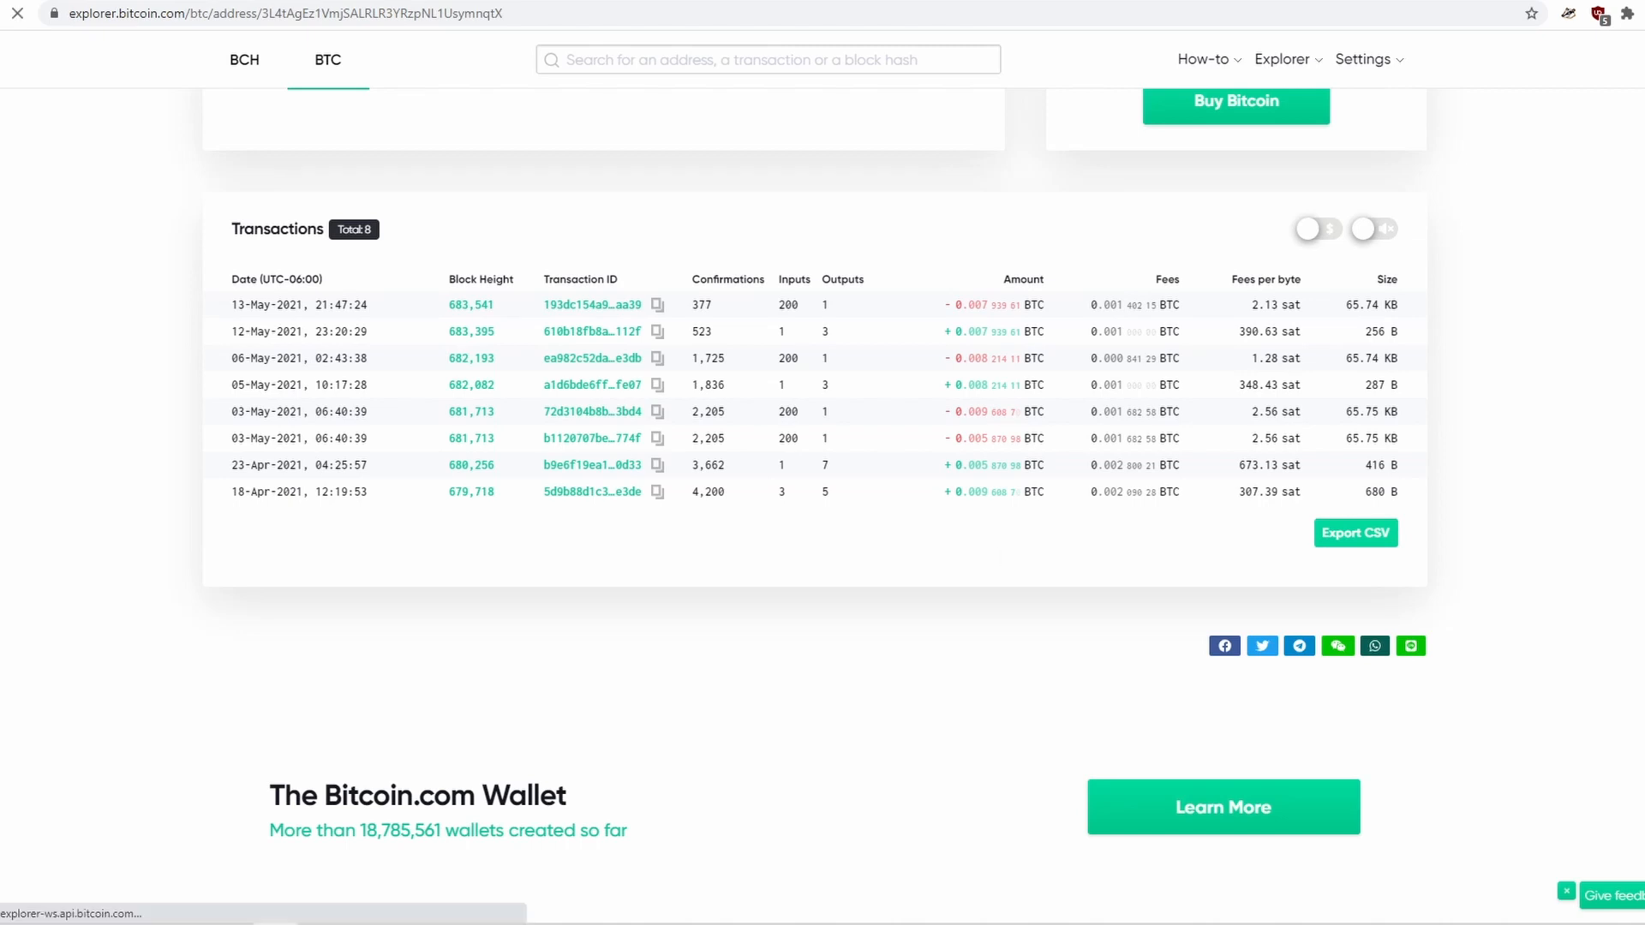
pyautogui.click(590, 331)
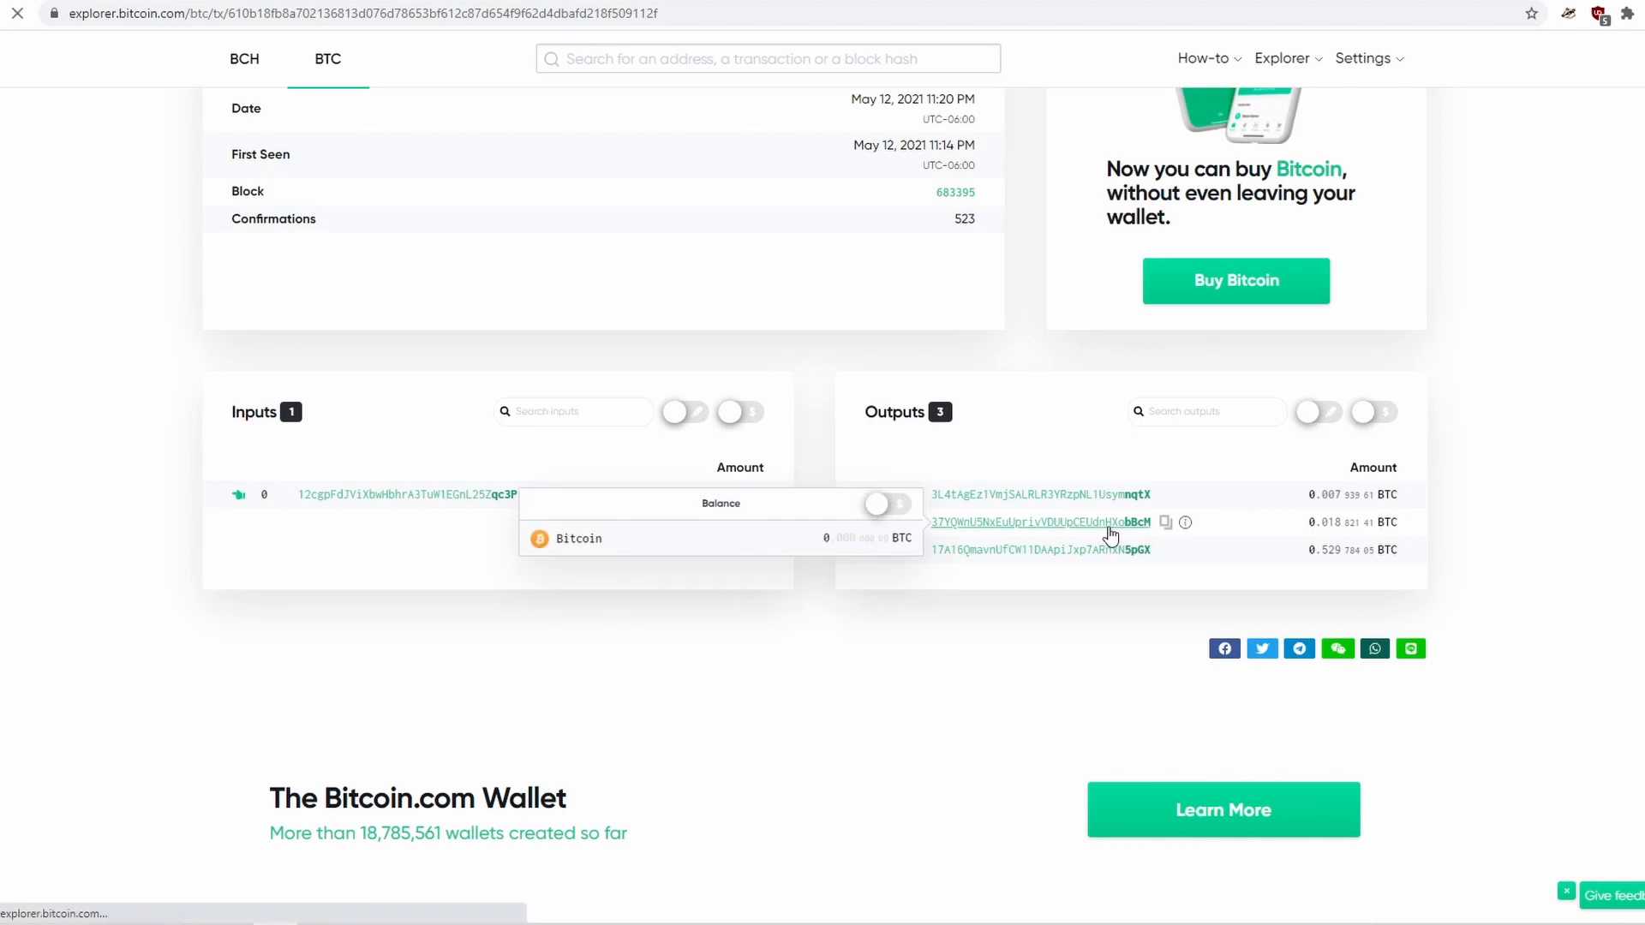
pyautogui.click(1033, 522)
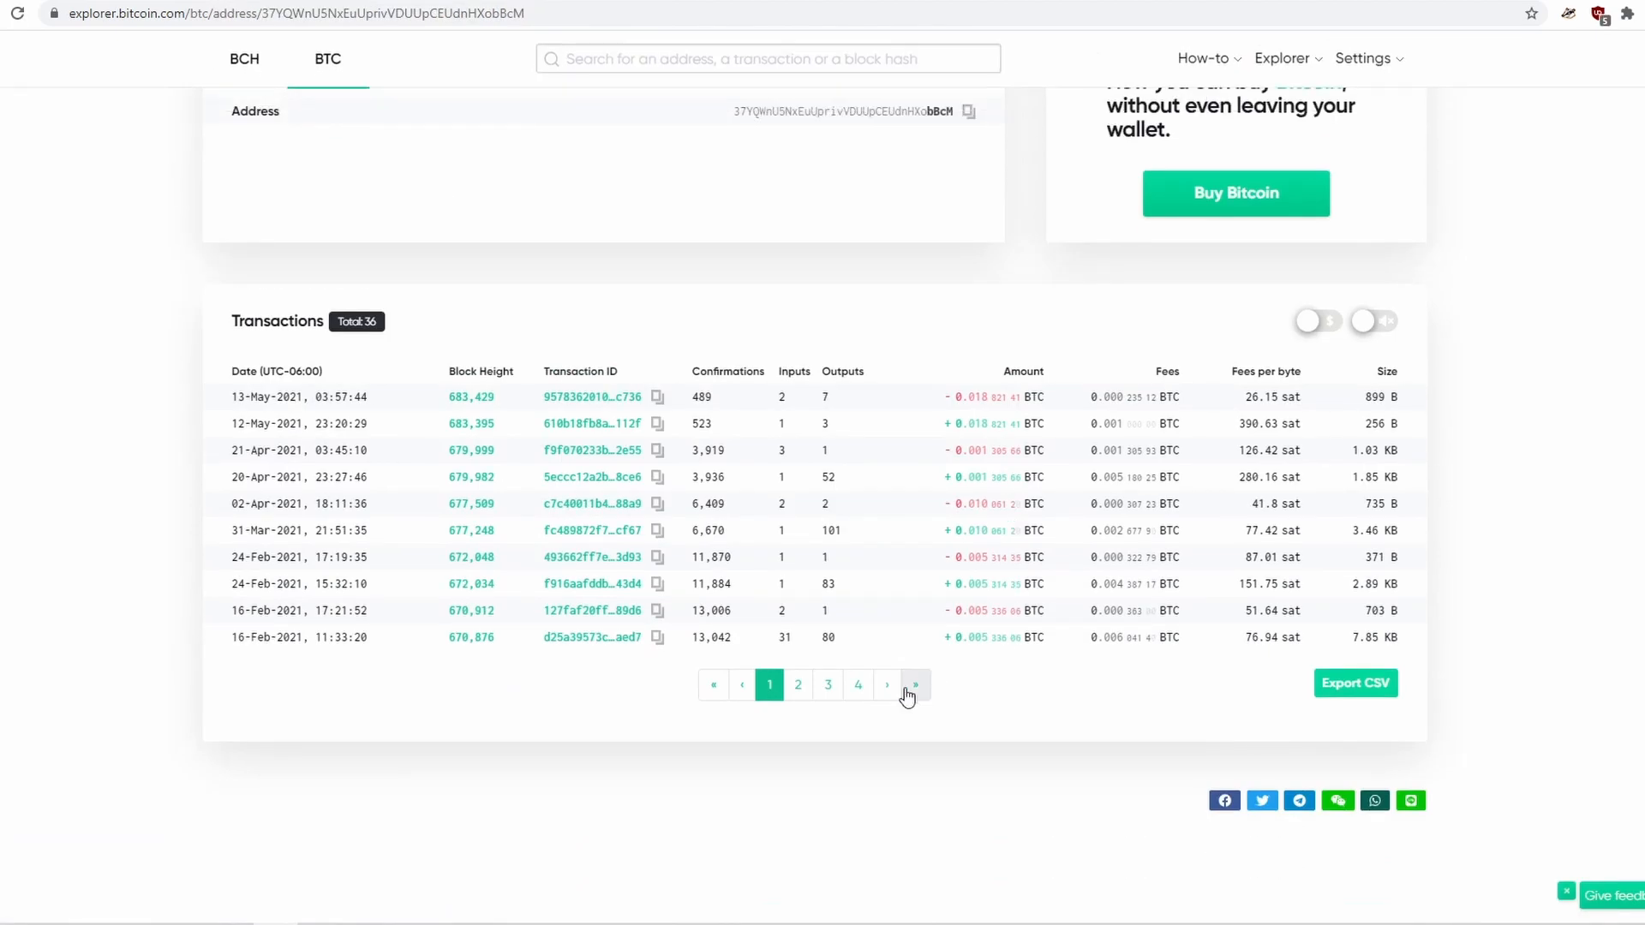
pyautogui.moveTo(858, 685)
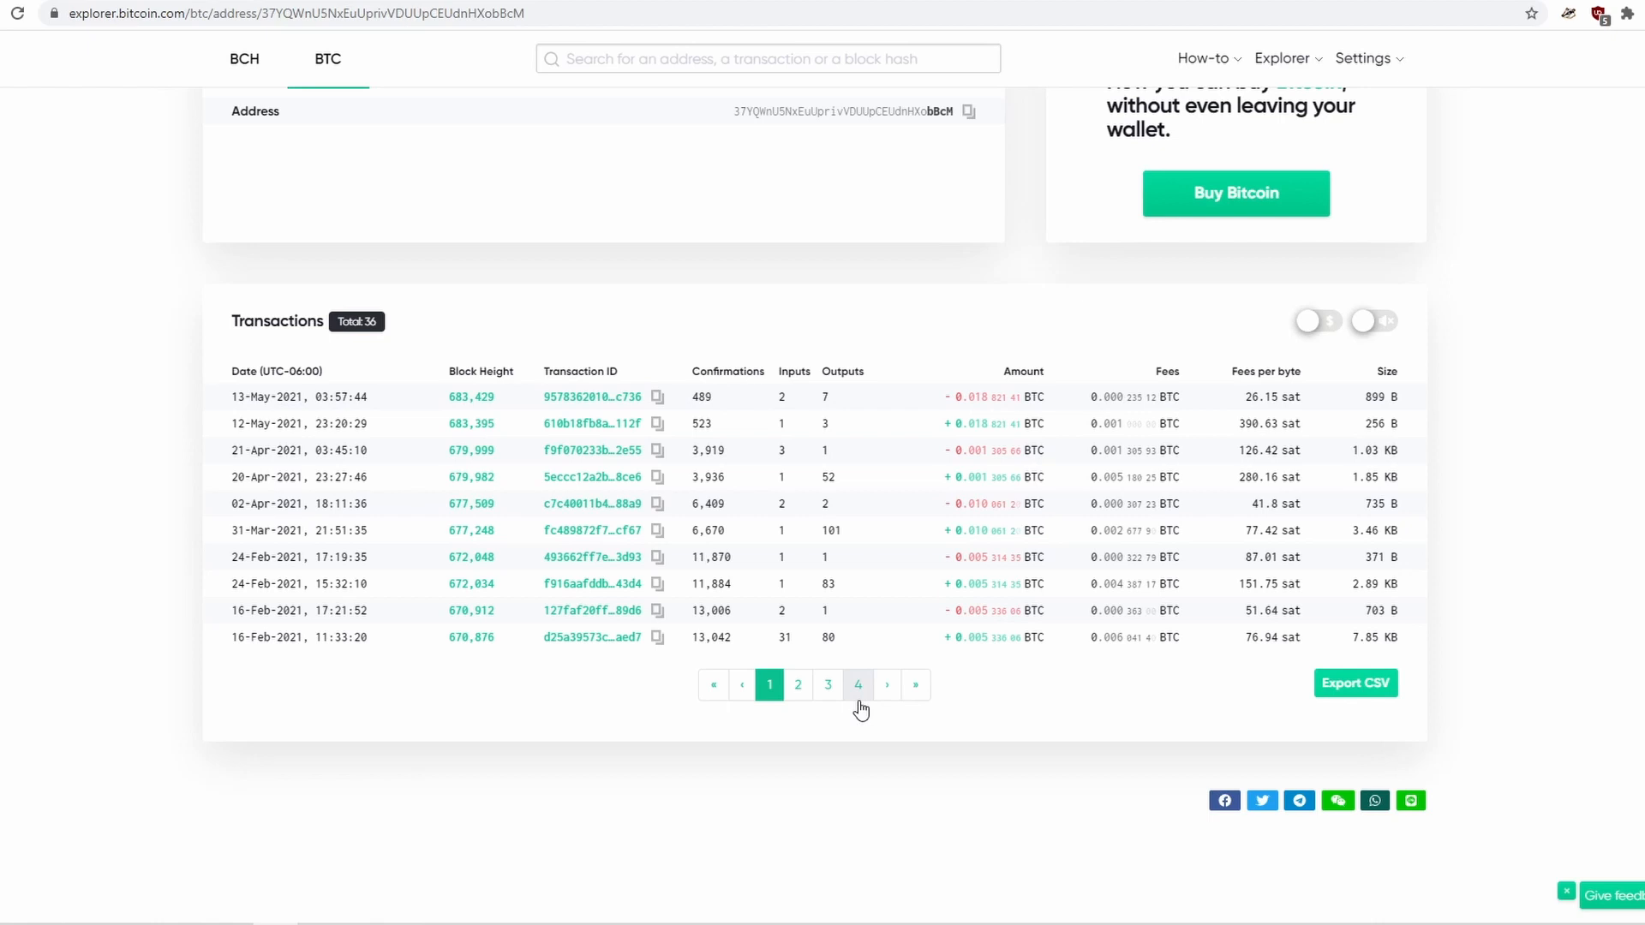
pyautogui.moveTo(1316, 715)
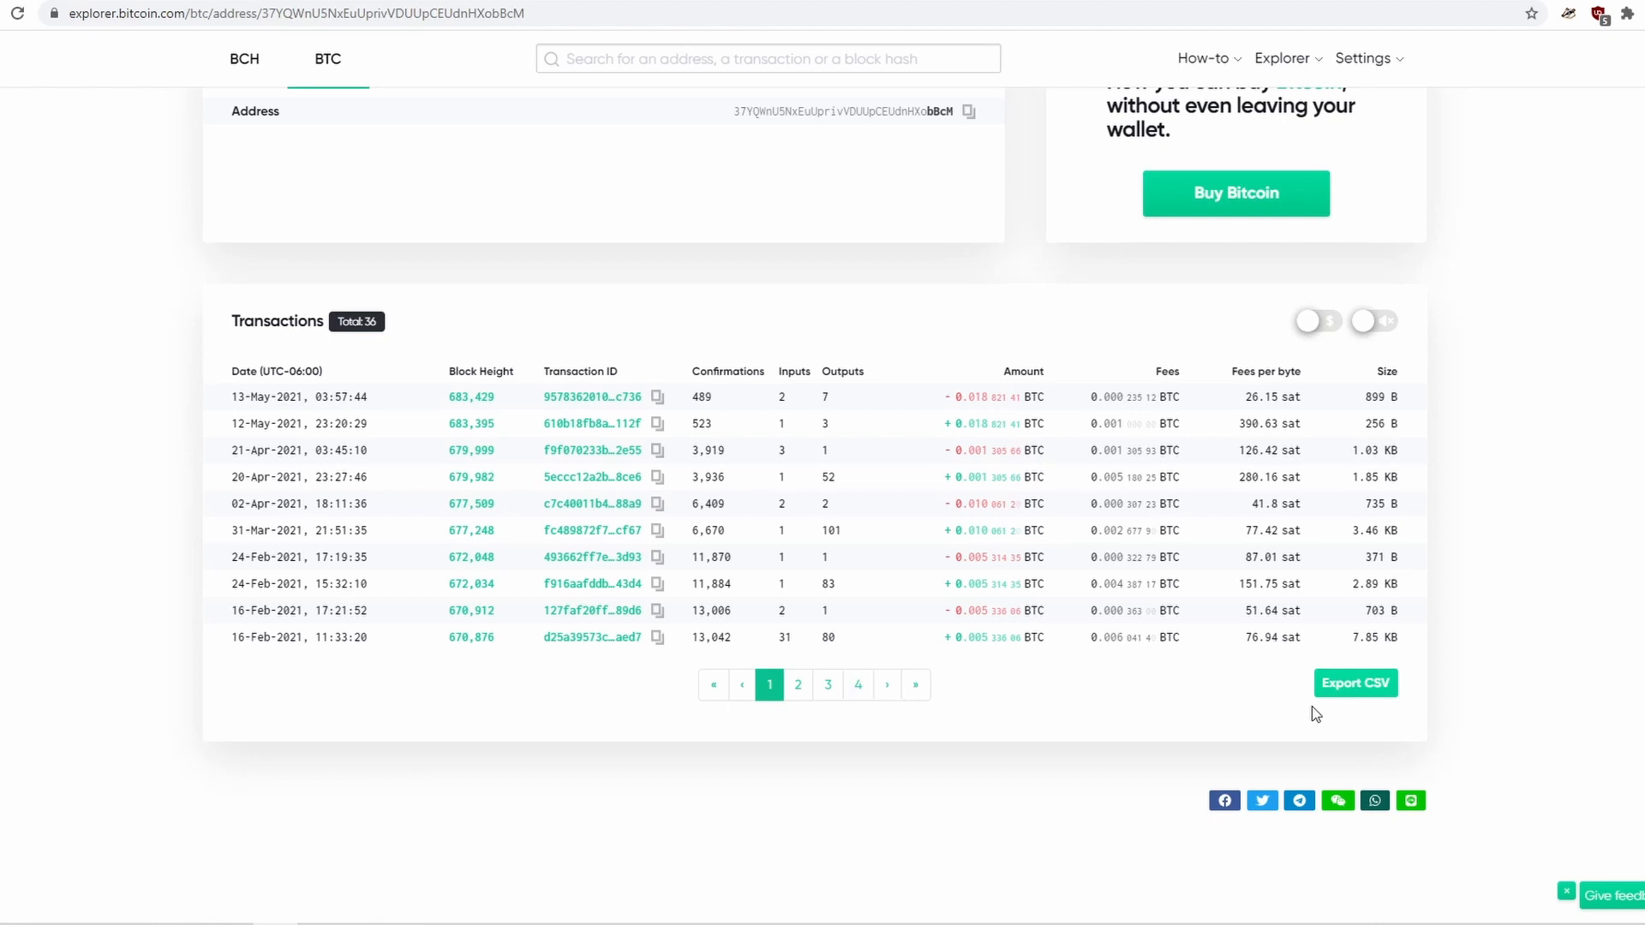
pyautogui.moveTo(1327, 700)
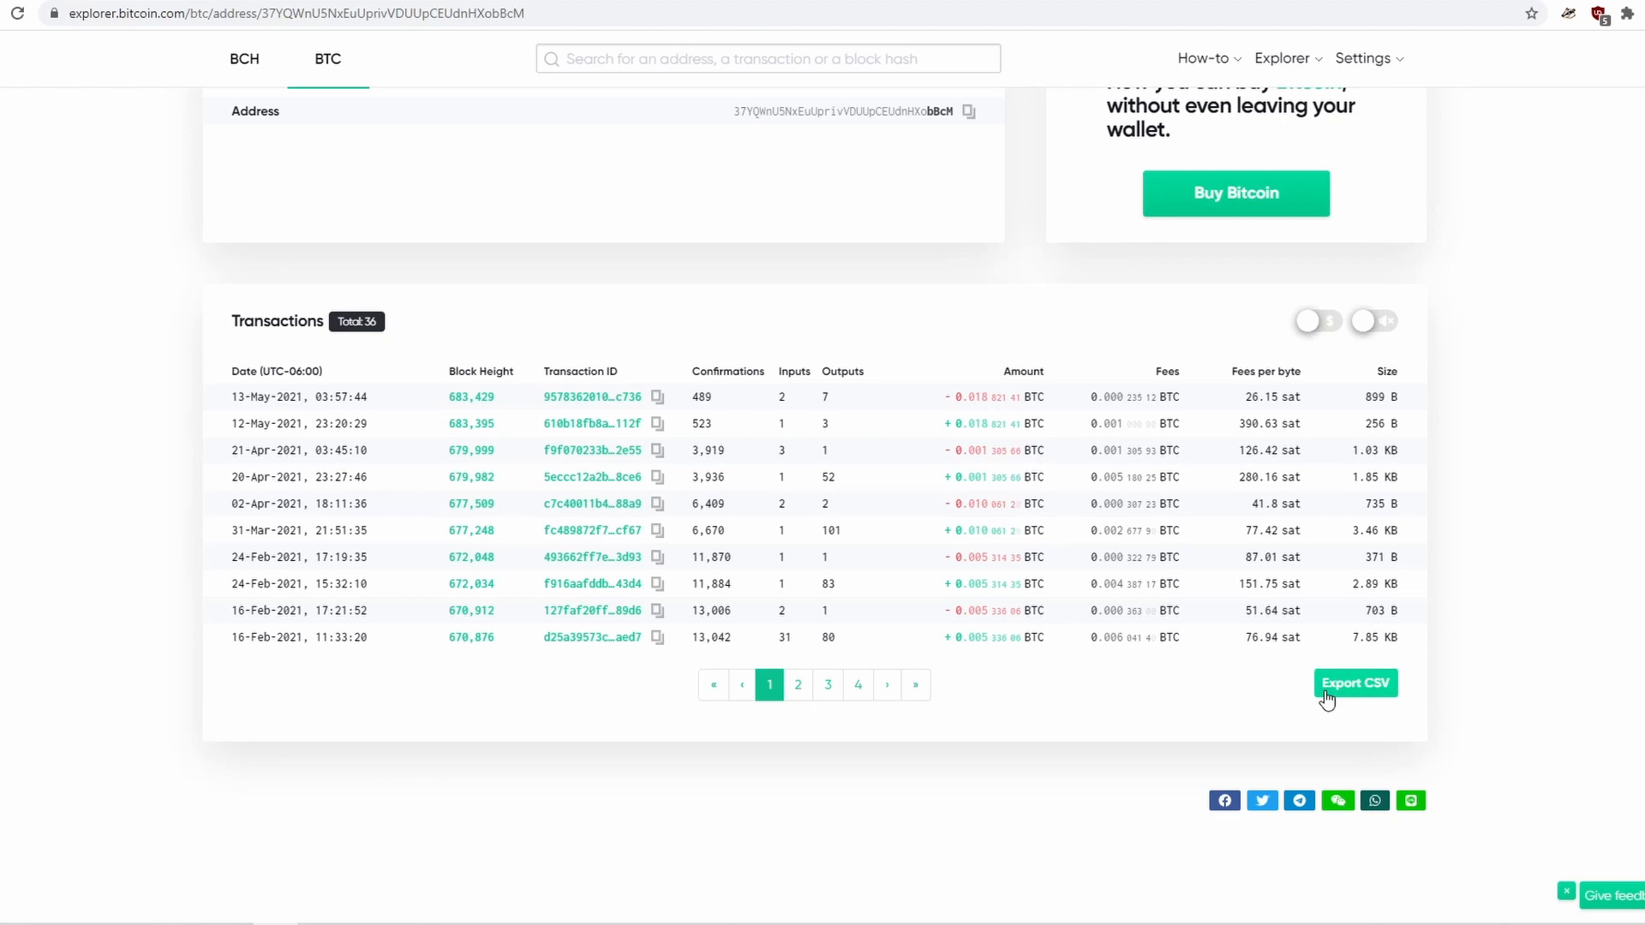
pyautogui.moveTo(1193, 727)
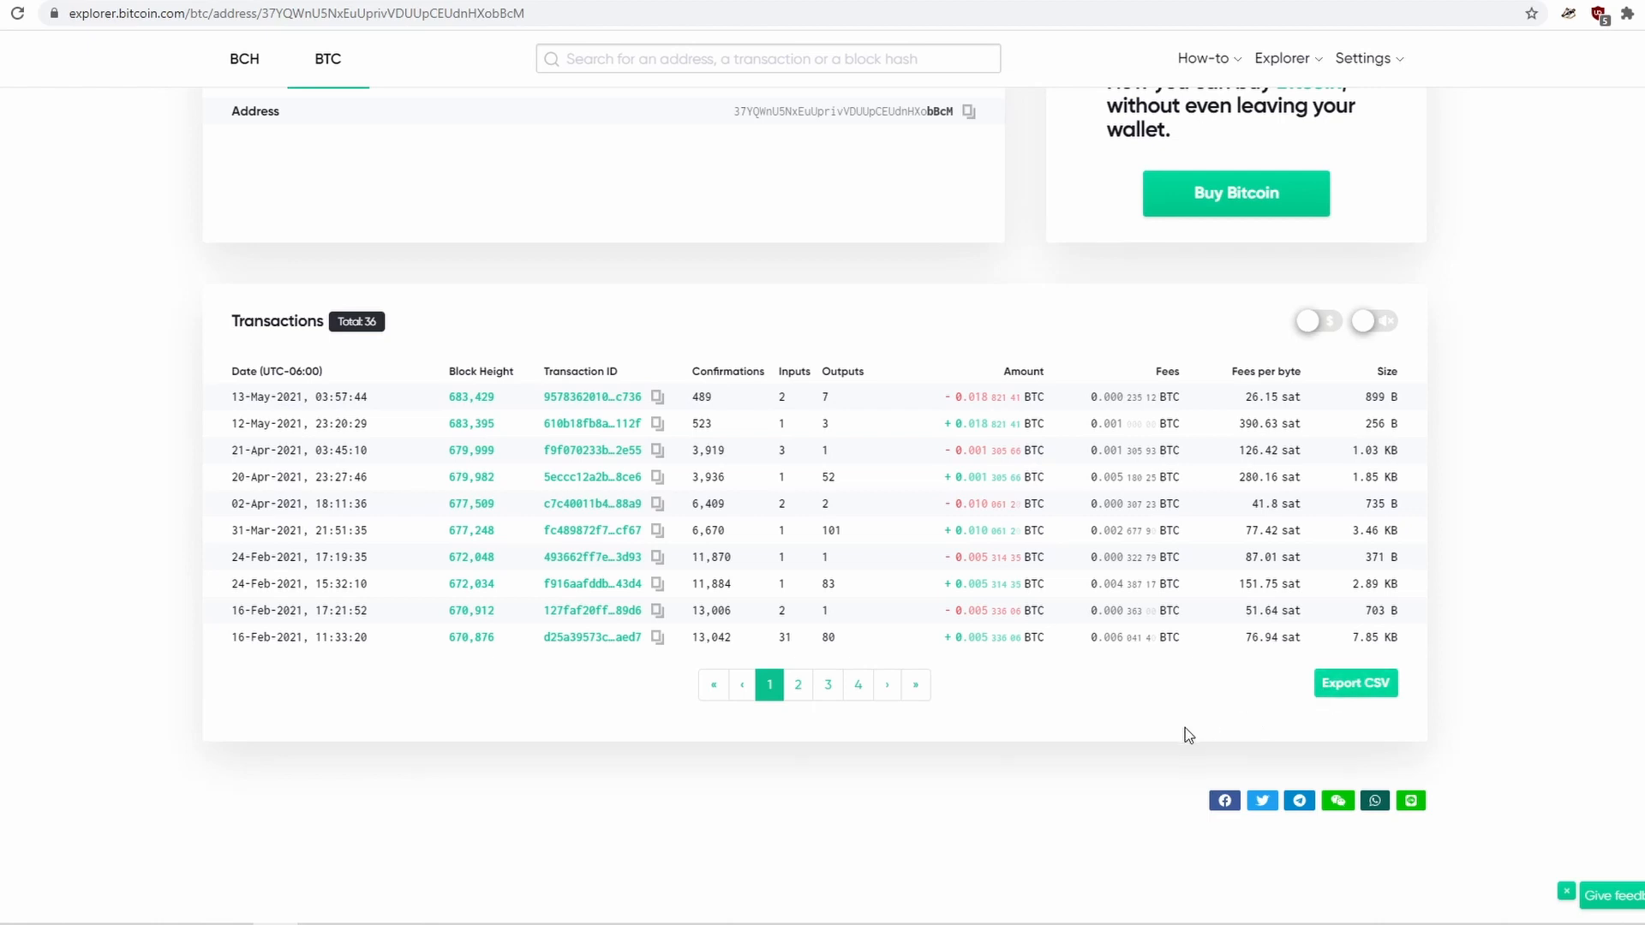
pyautogui.moveTo(1180, 739)
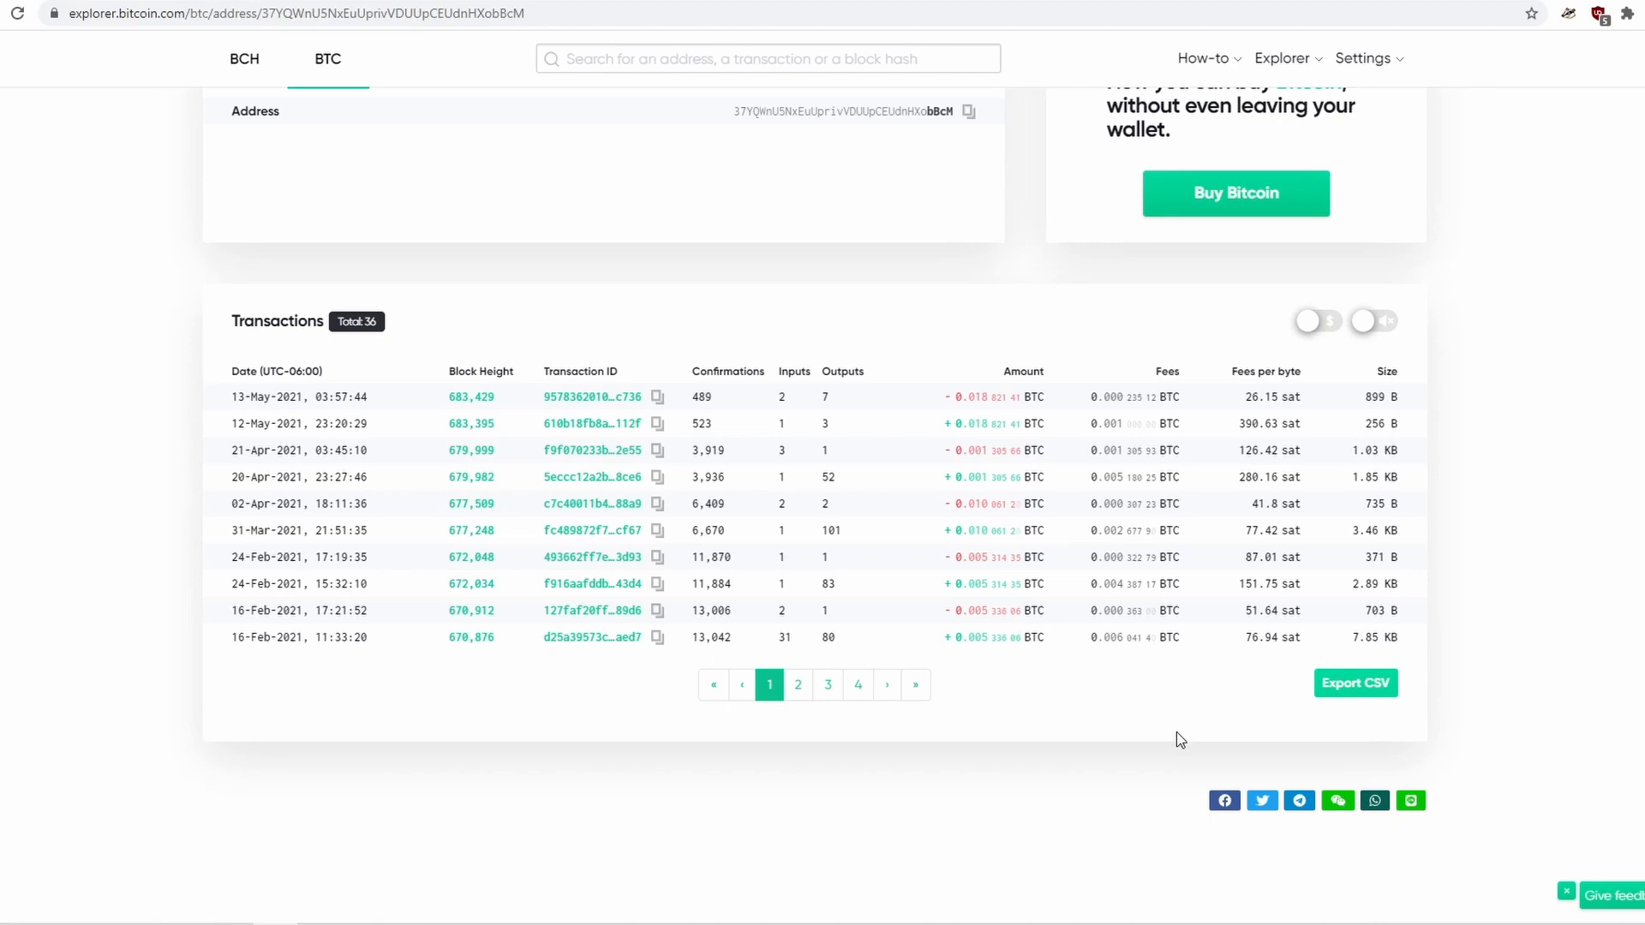
# Go back to transaction 610b18fb… with one input and three outputs
pyautogui.click(590, 422)
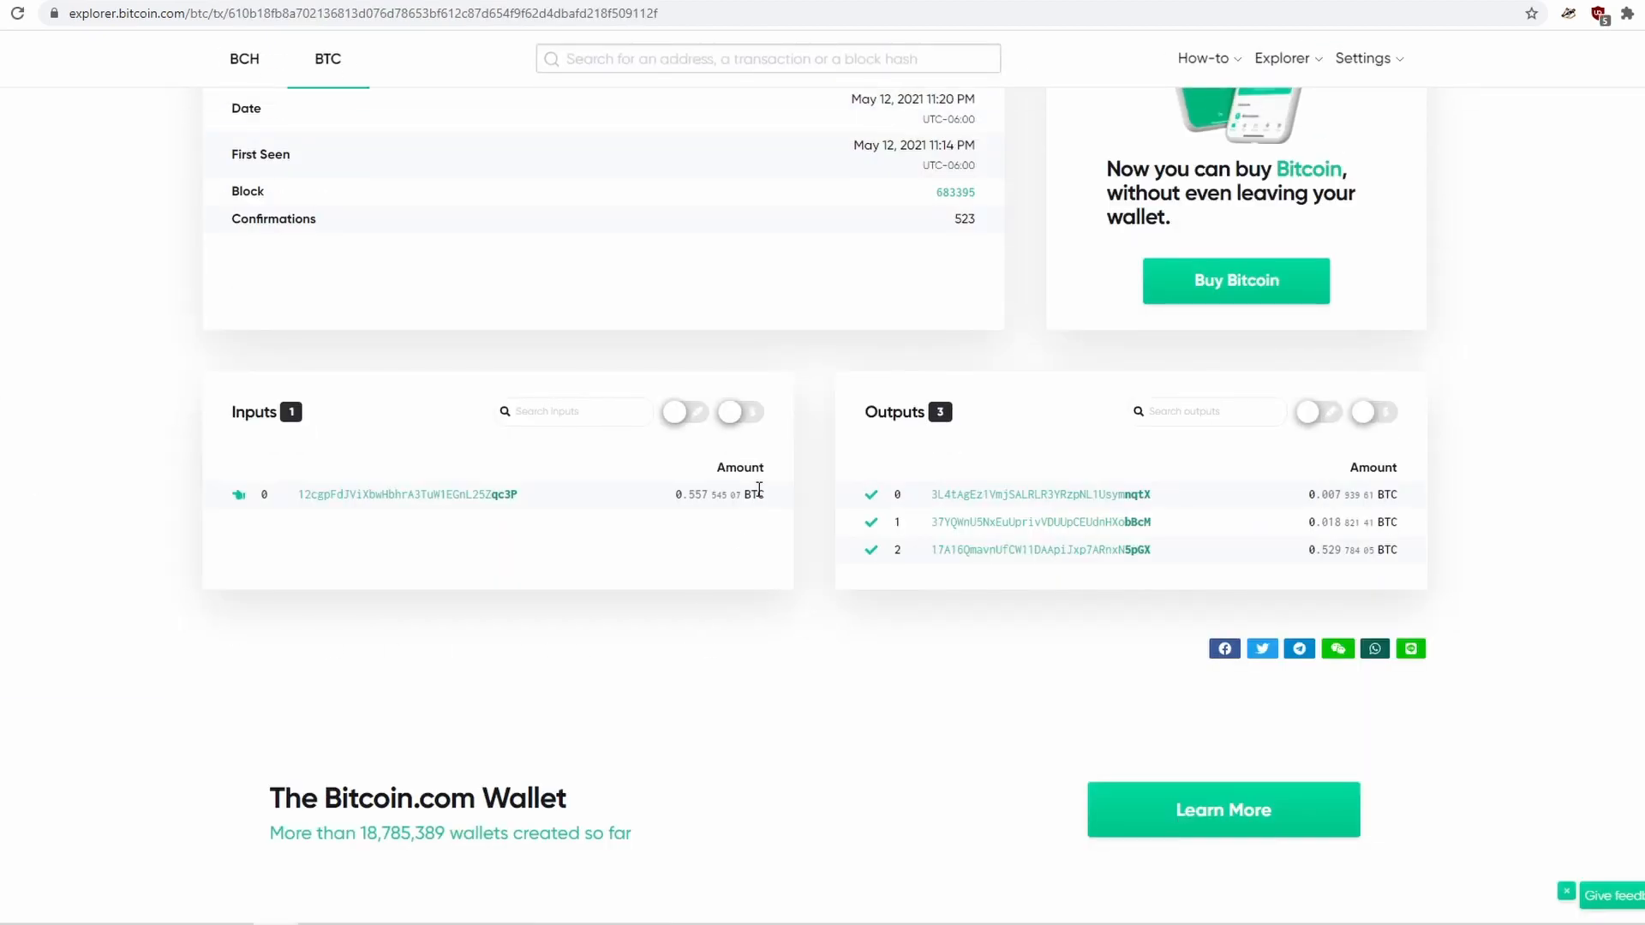
pyautogui.moveTo(1434, 501)
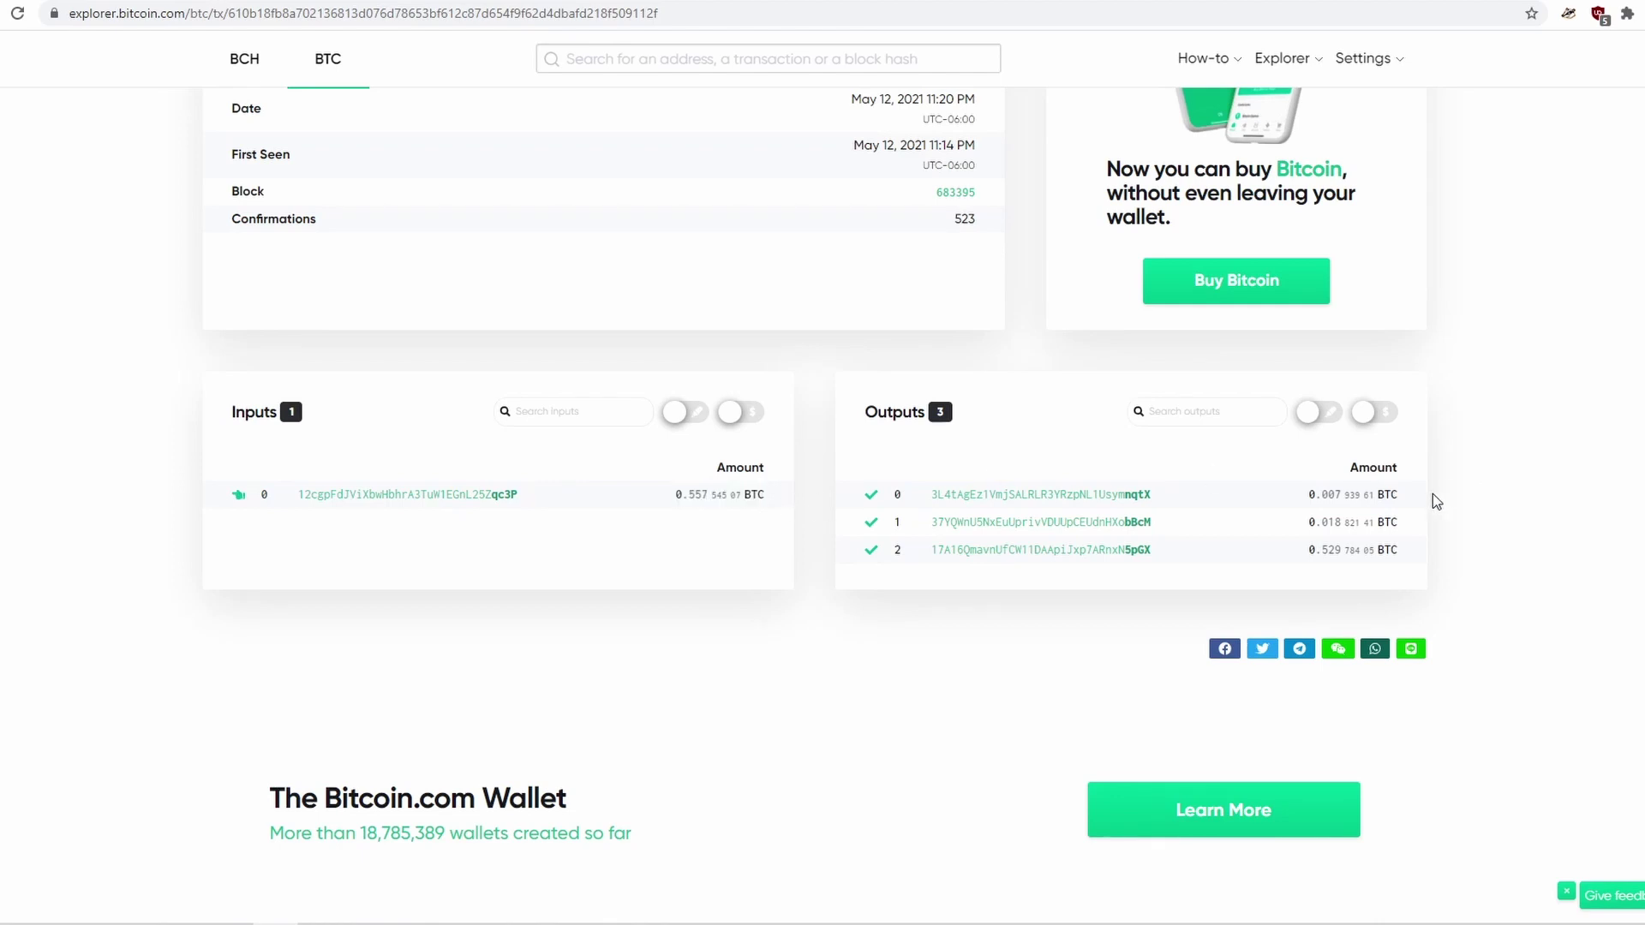
pyautogui.moveTo(1436, 502)
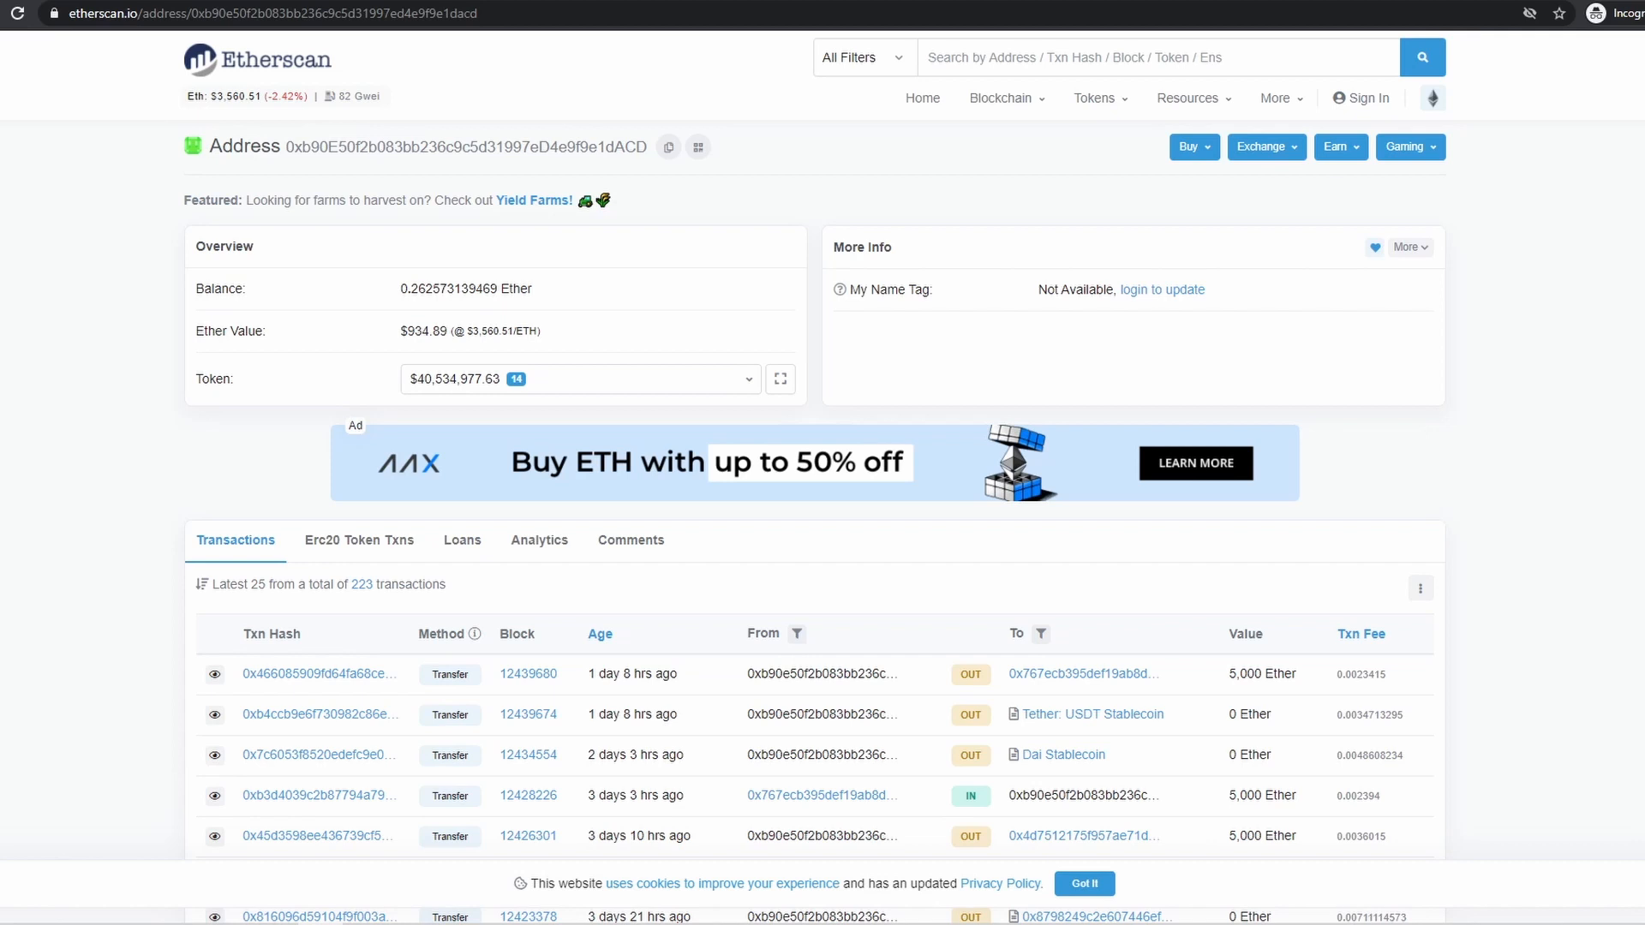
pyautogui.moveTo(353, 112)
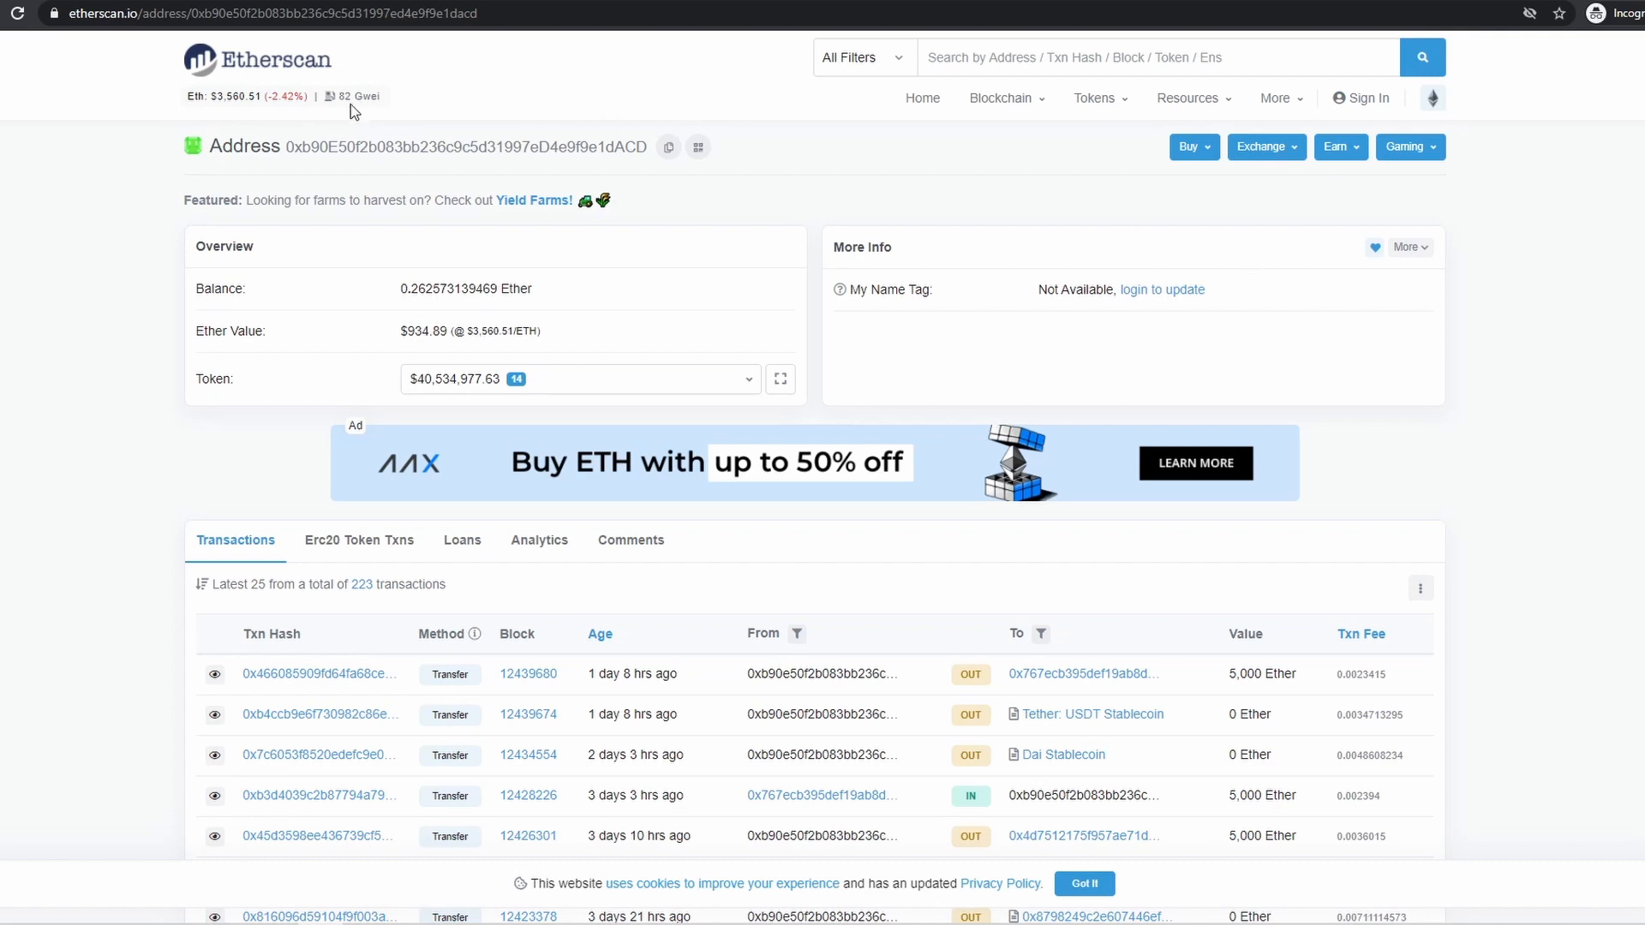
# Scroll address 0xb90E50f2…'s Transactions tab down to the CSV Export link
pyautogui.scroll(-3)
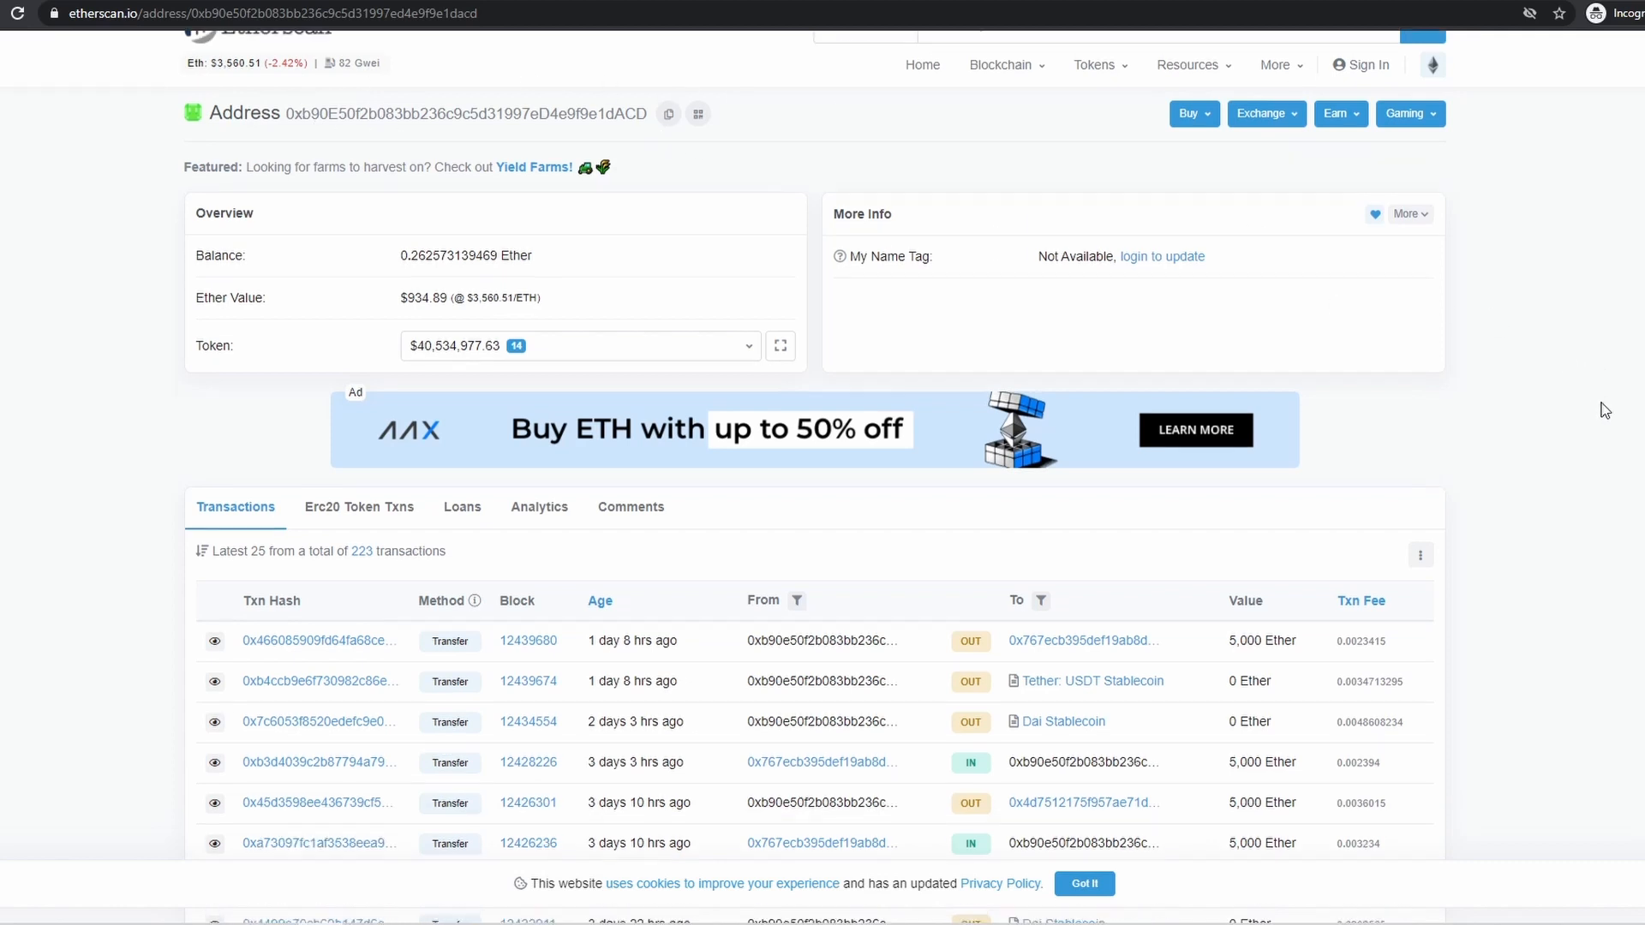
pyautogui.scroll(-3)
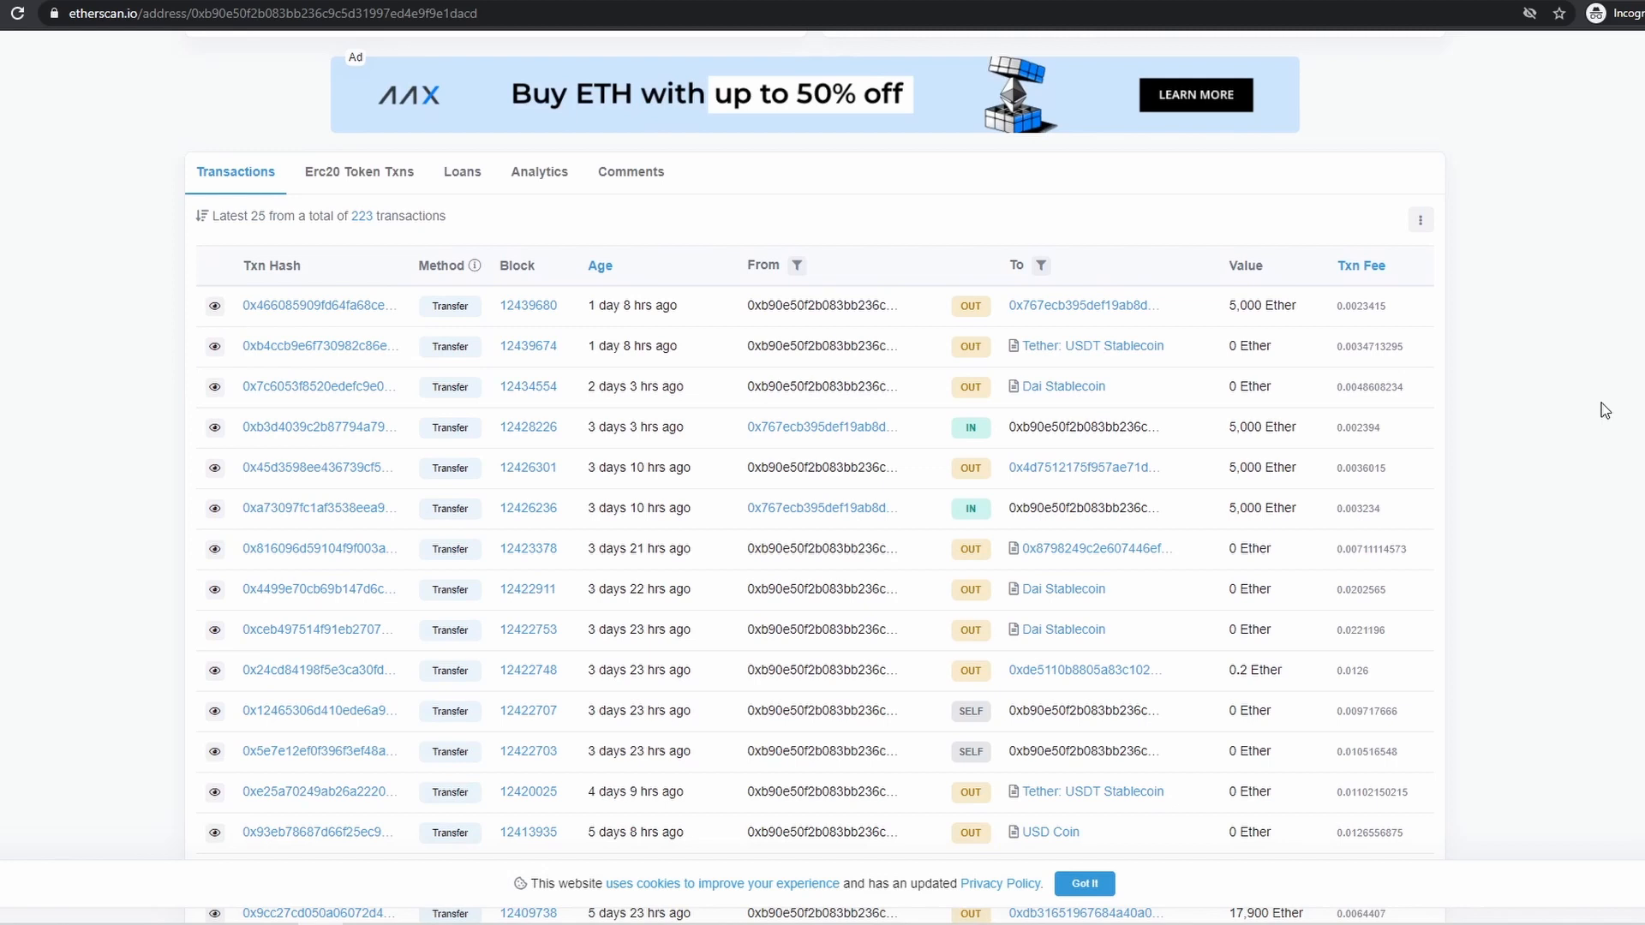
pyautogui.scroll(-3)
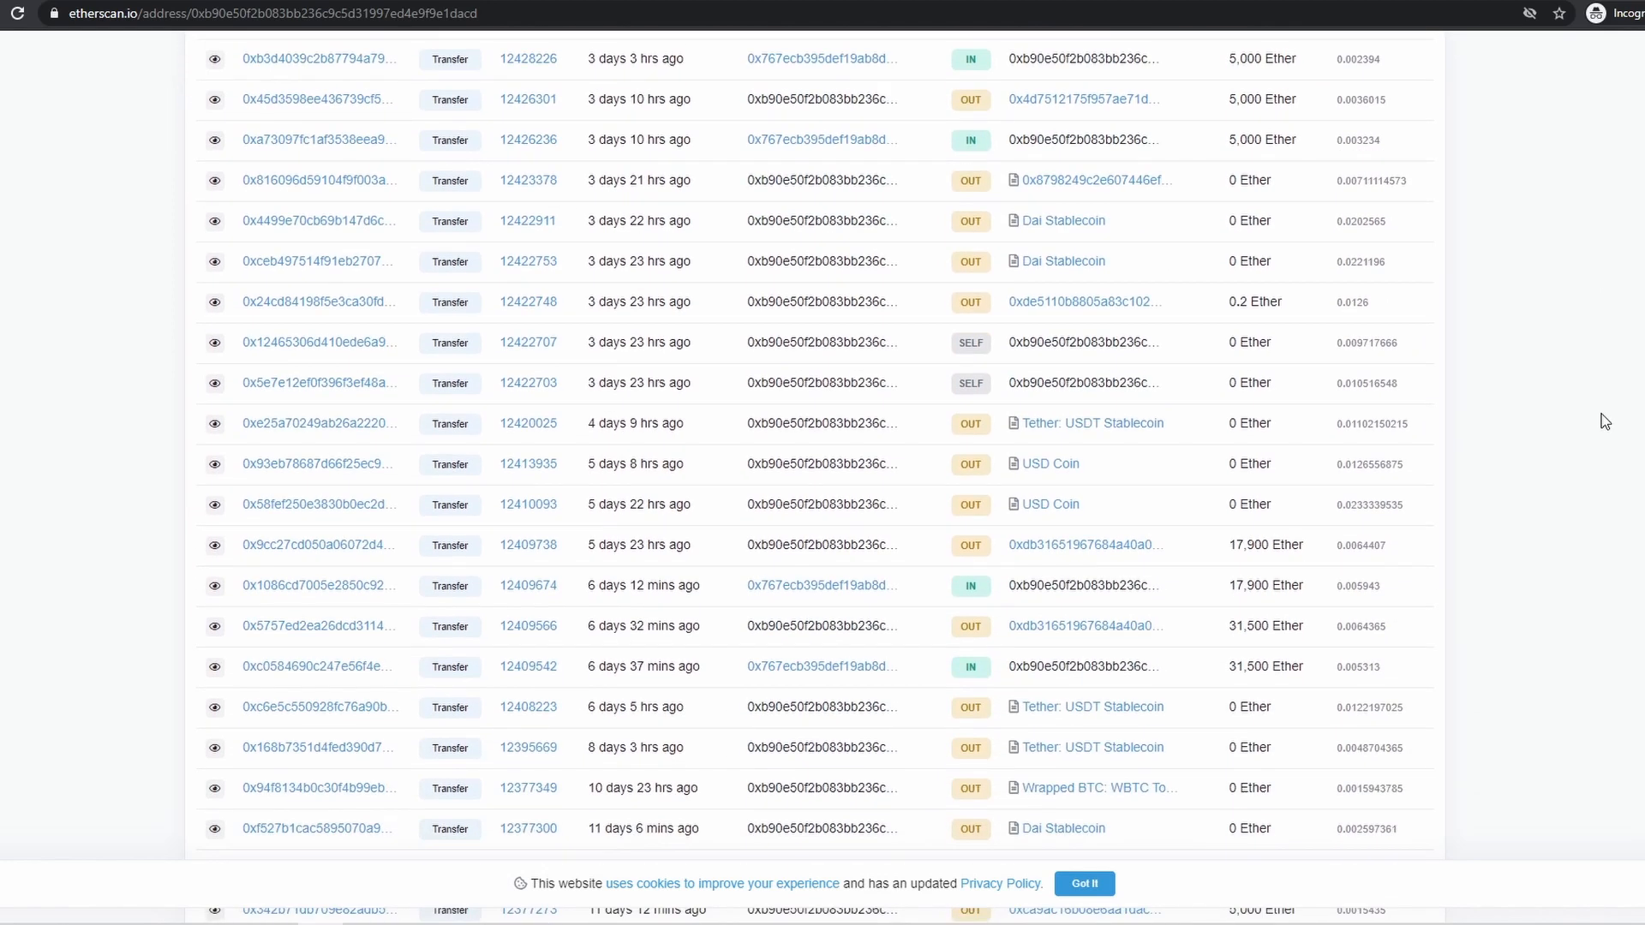
pyautogui.scroll(-3)
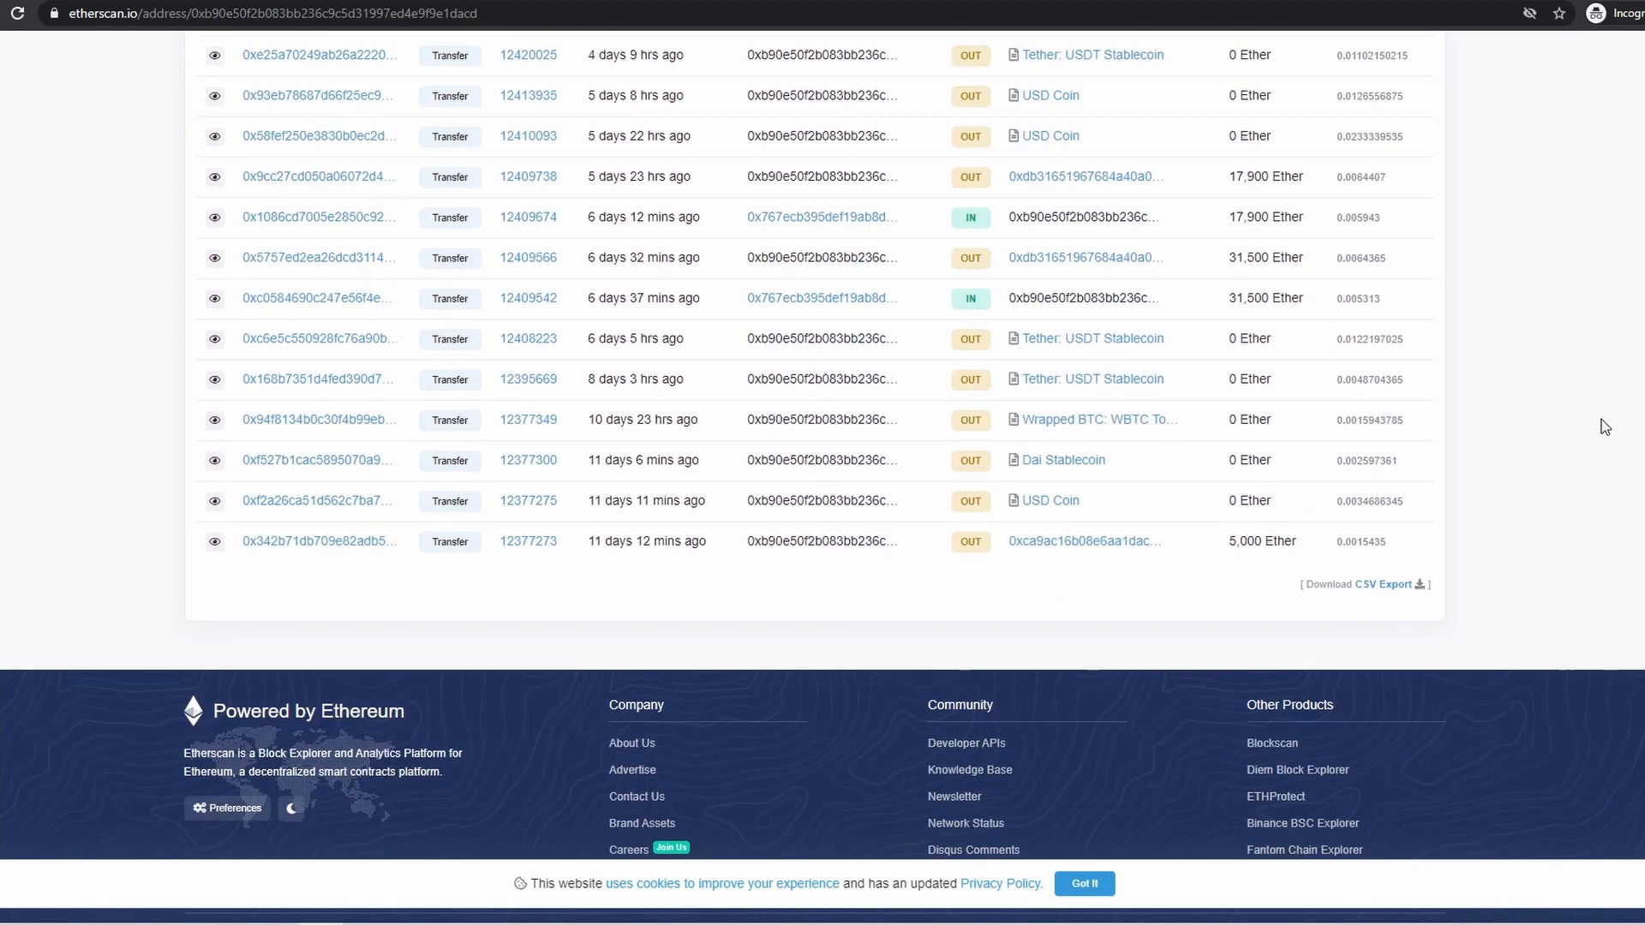
pyautogui.moveTo(1384, 584)
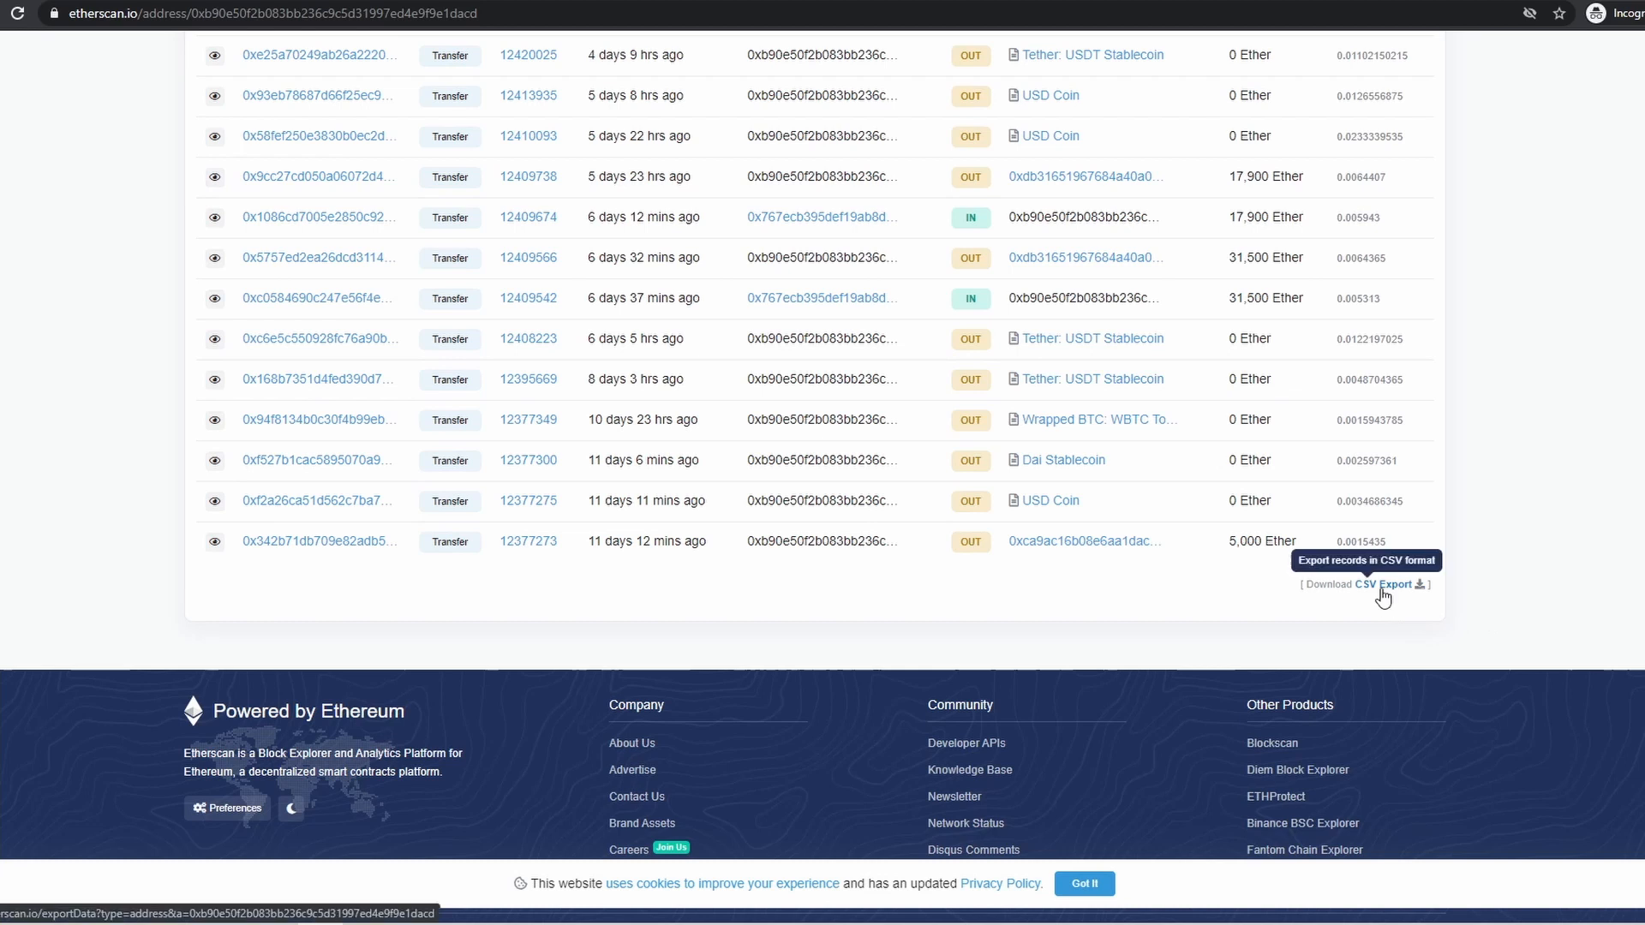
pyautogui.scroll(3)
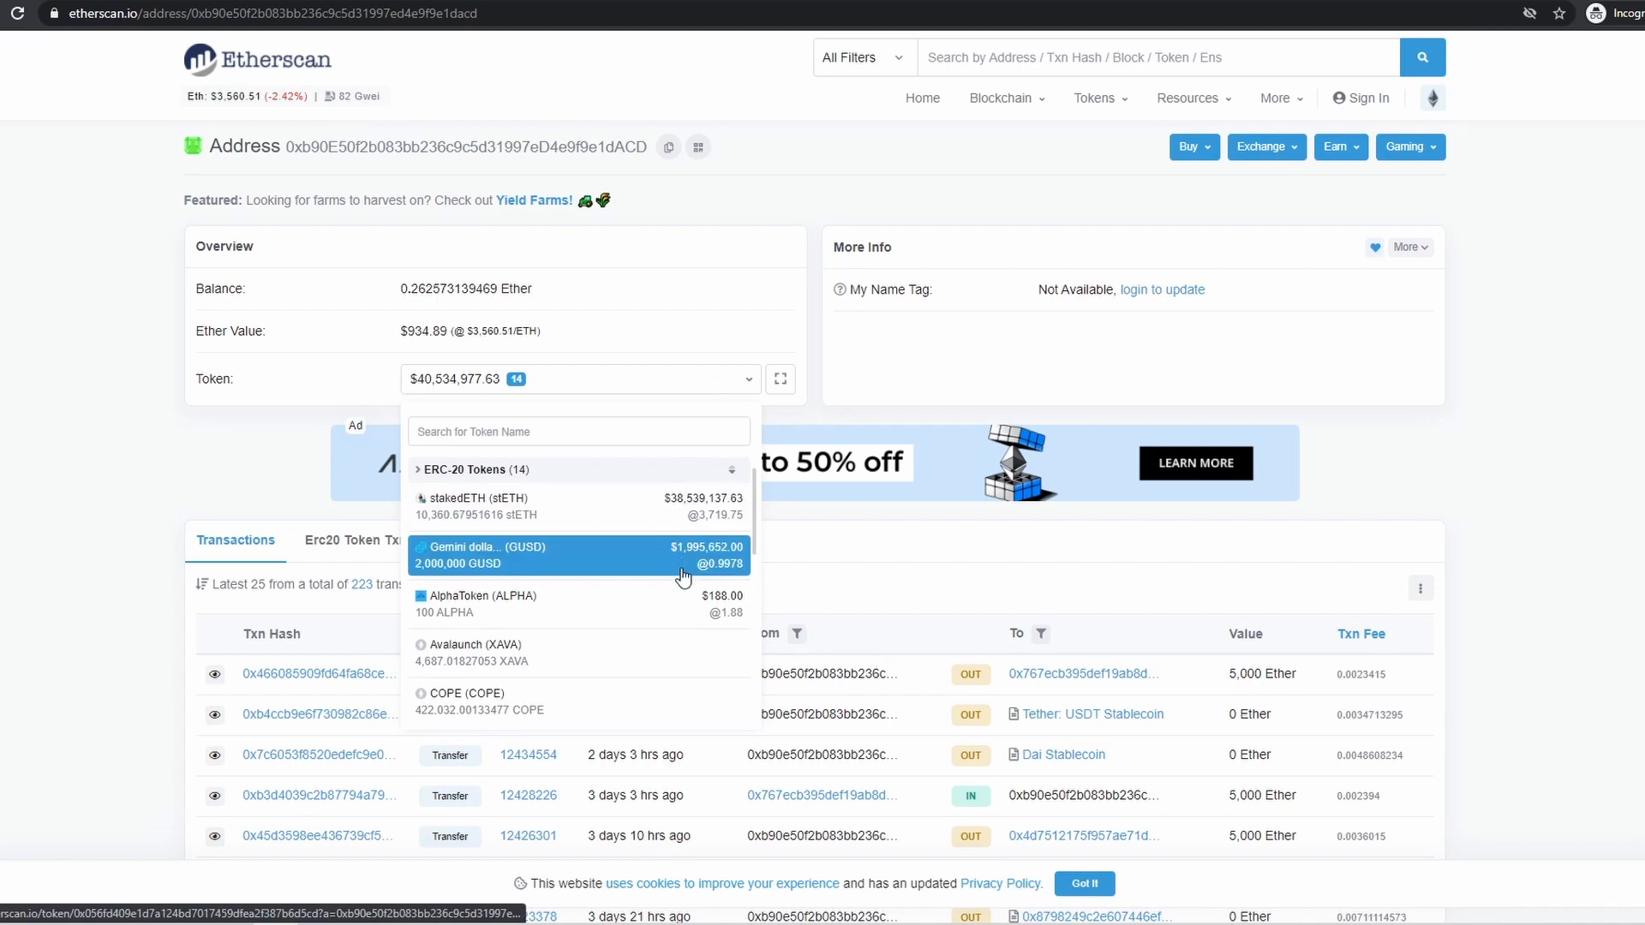
pyautogui.moveTo(681, 678)
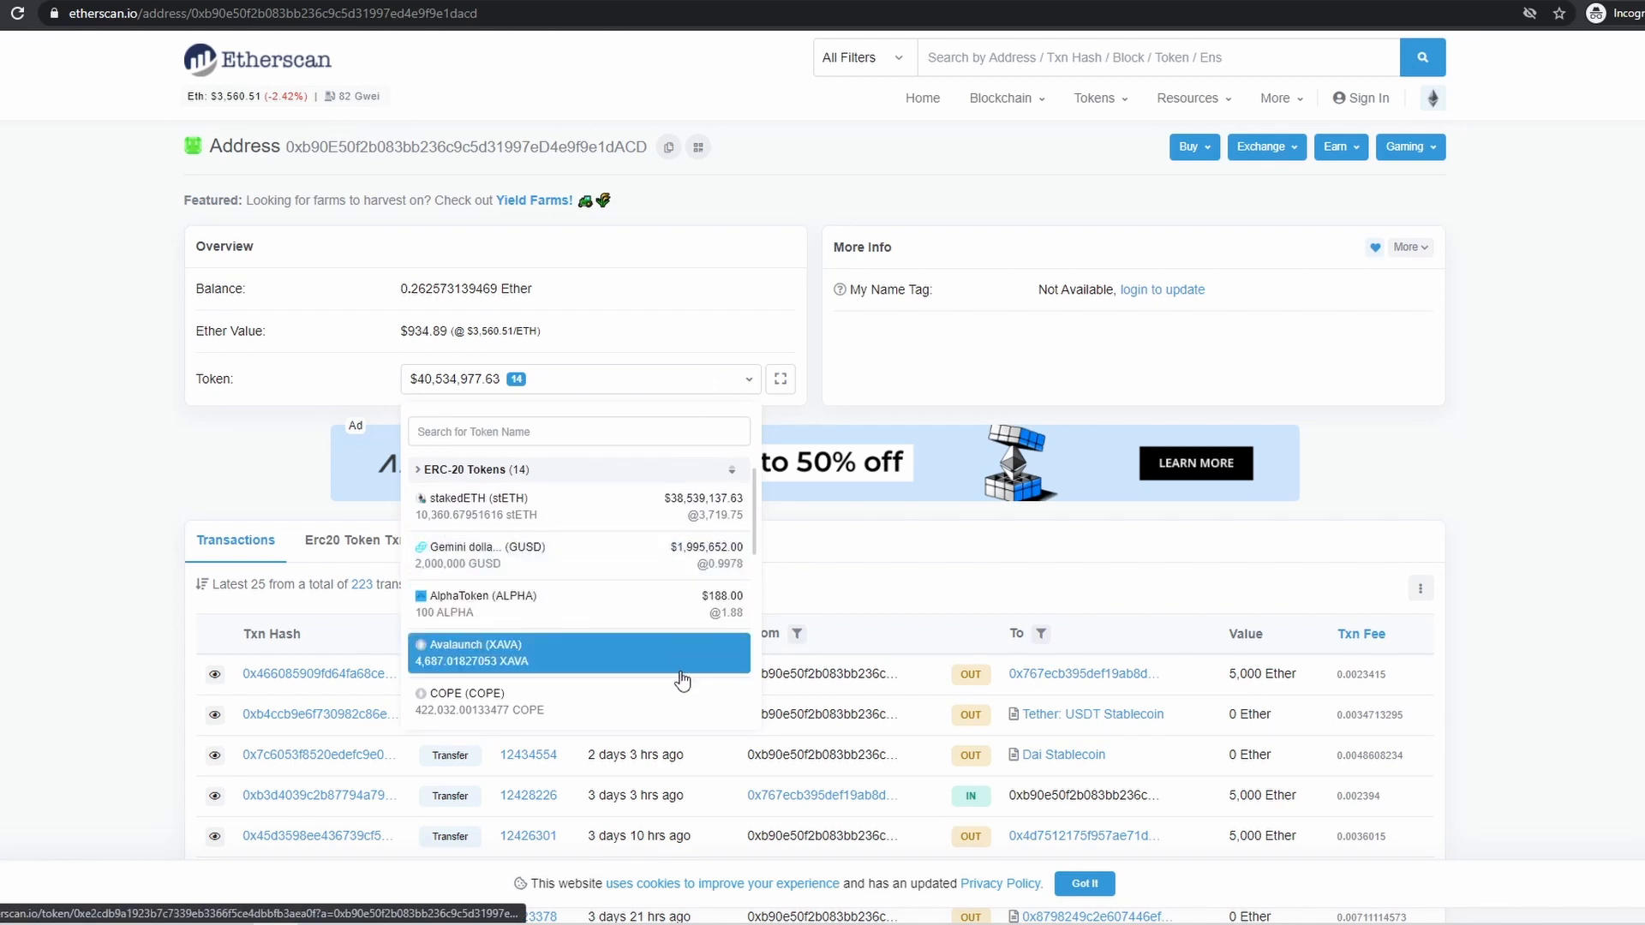
# Scroll the Etherscan address page while viewing its ERC-20 token holdings
pyautogui.scroll(-3)
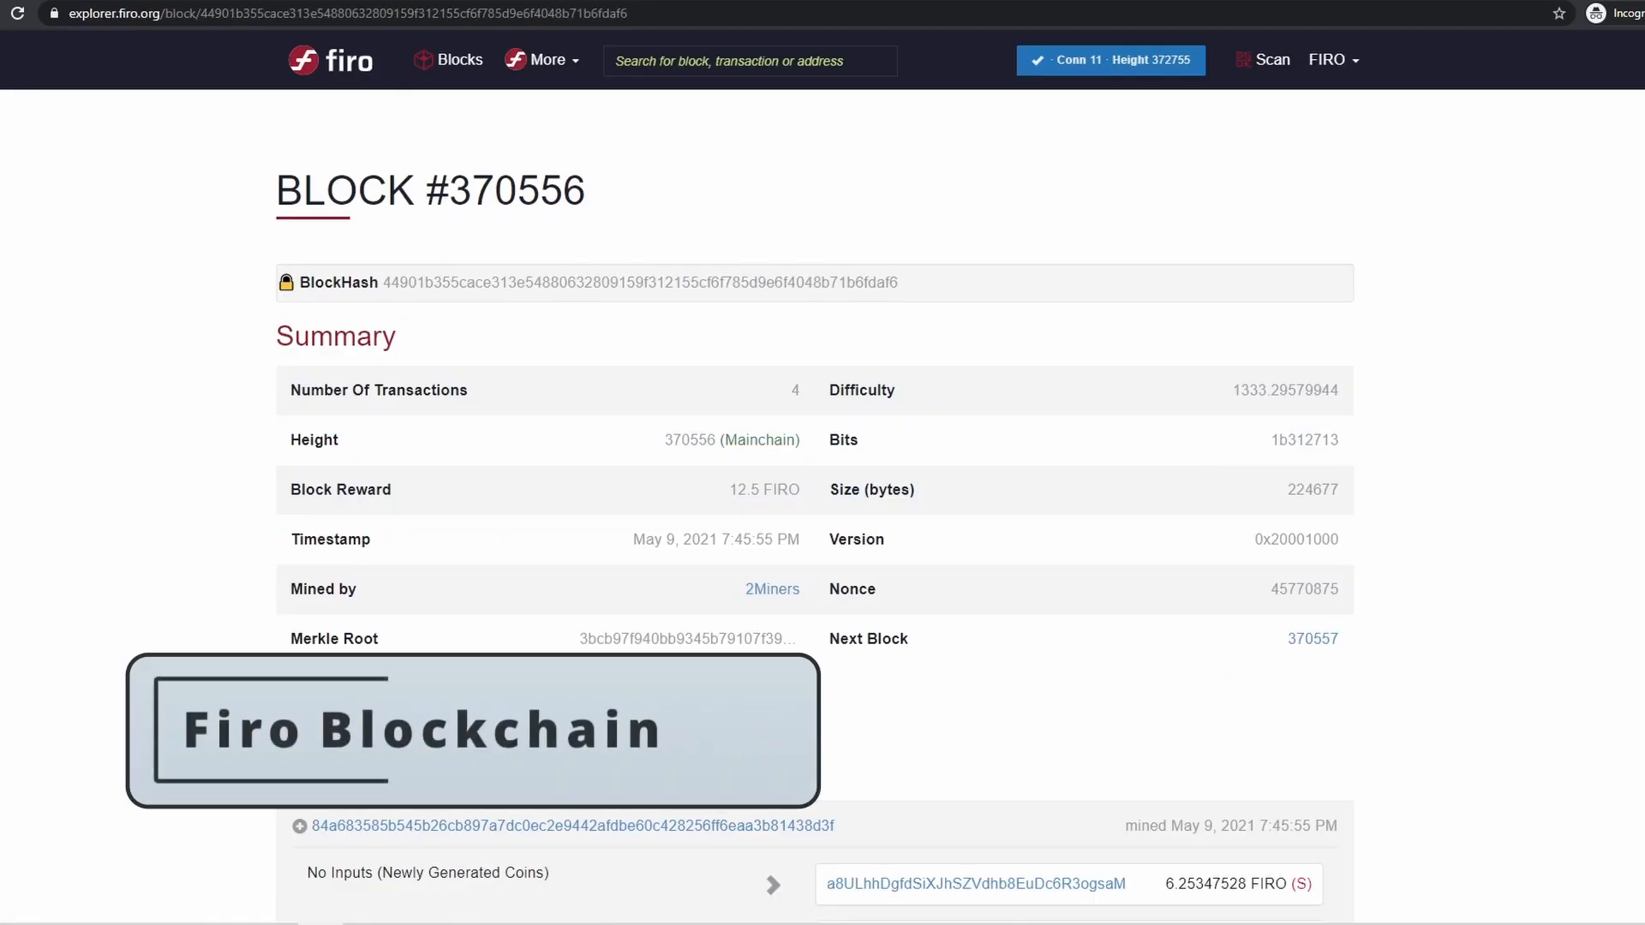
# Scroll block #370556's transactions and open the Lelantusmint address
pyautogui.scroll(-3)
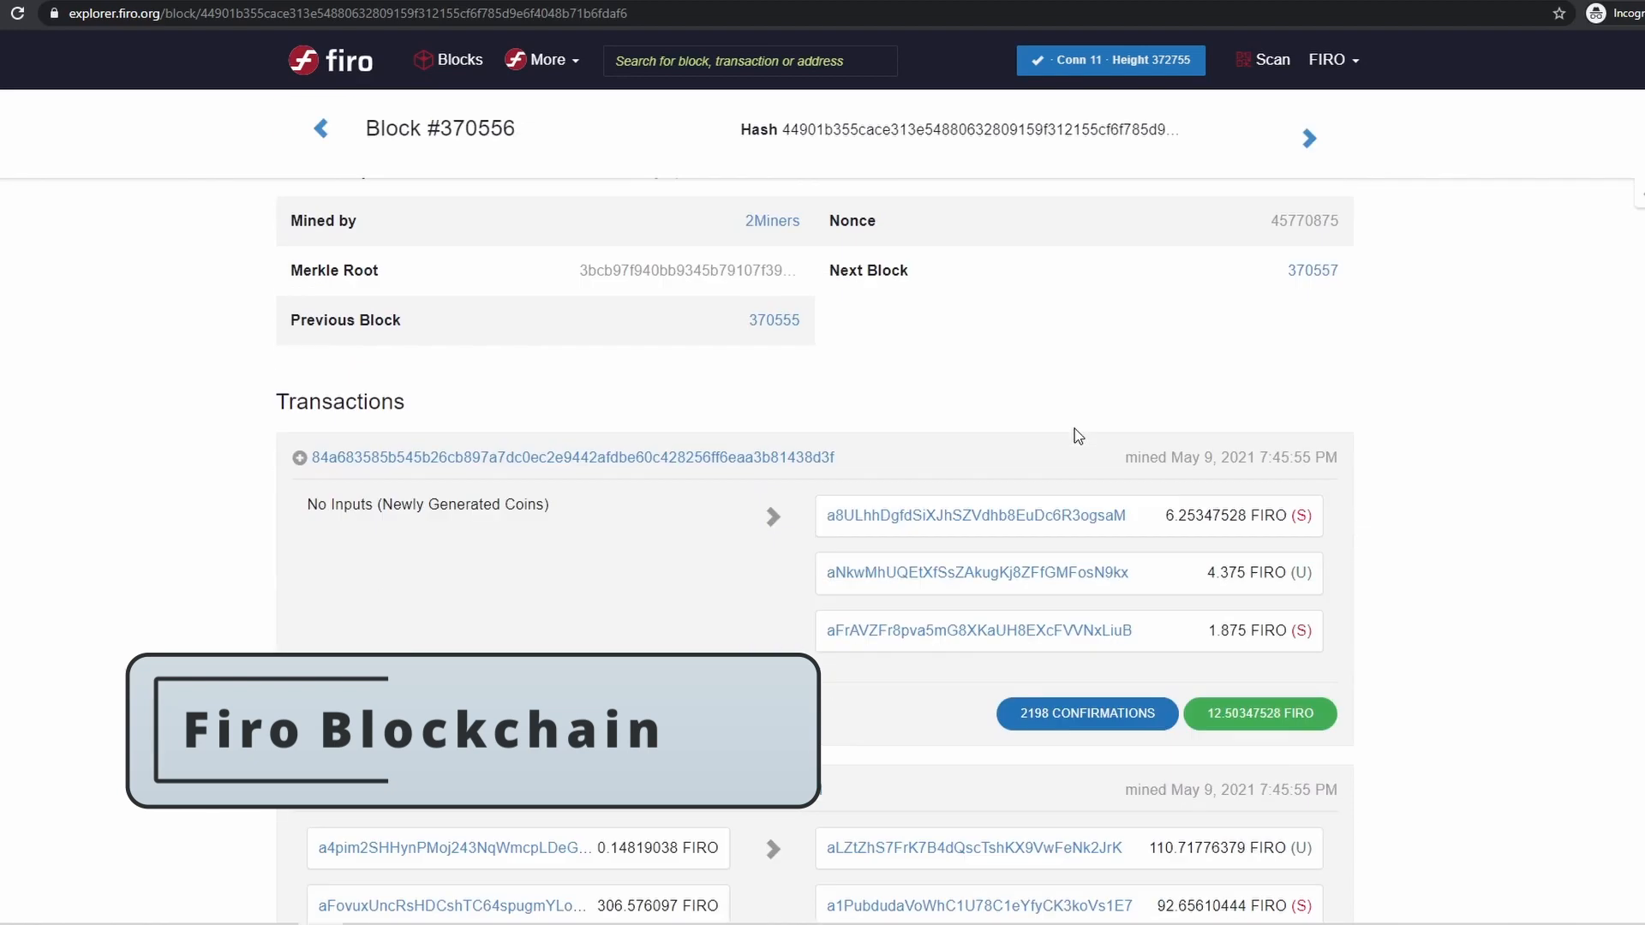
pyautogui.scroll(-3)
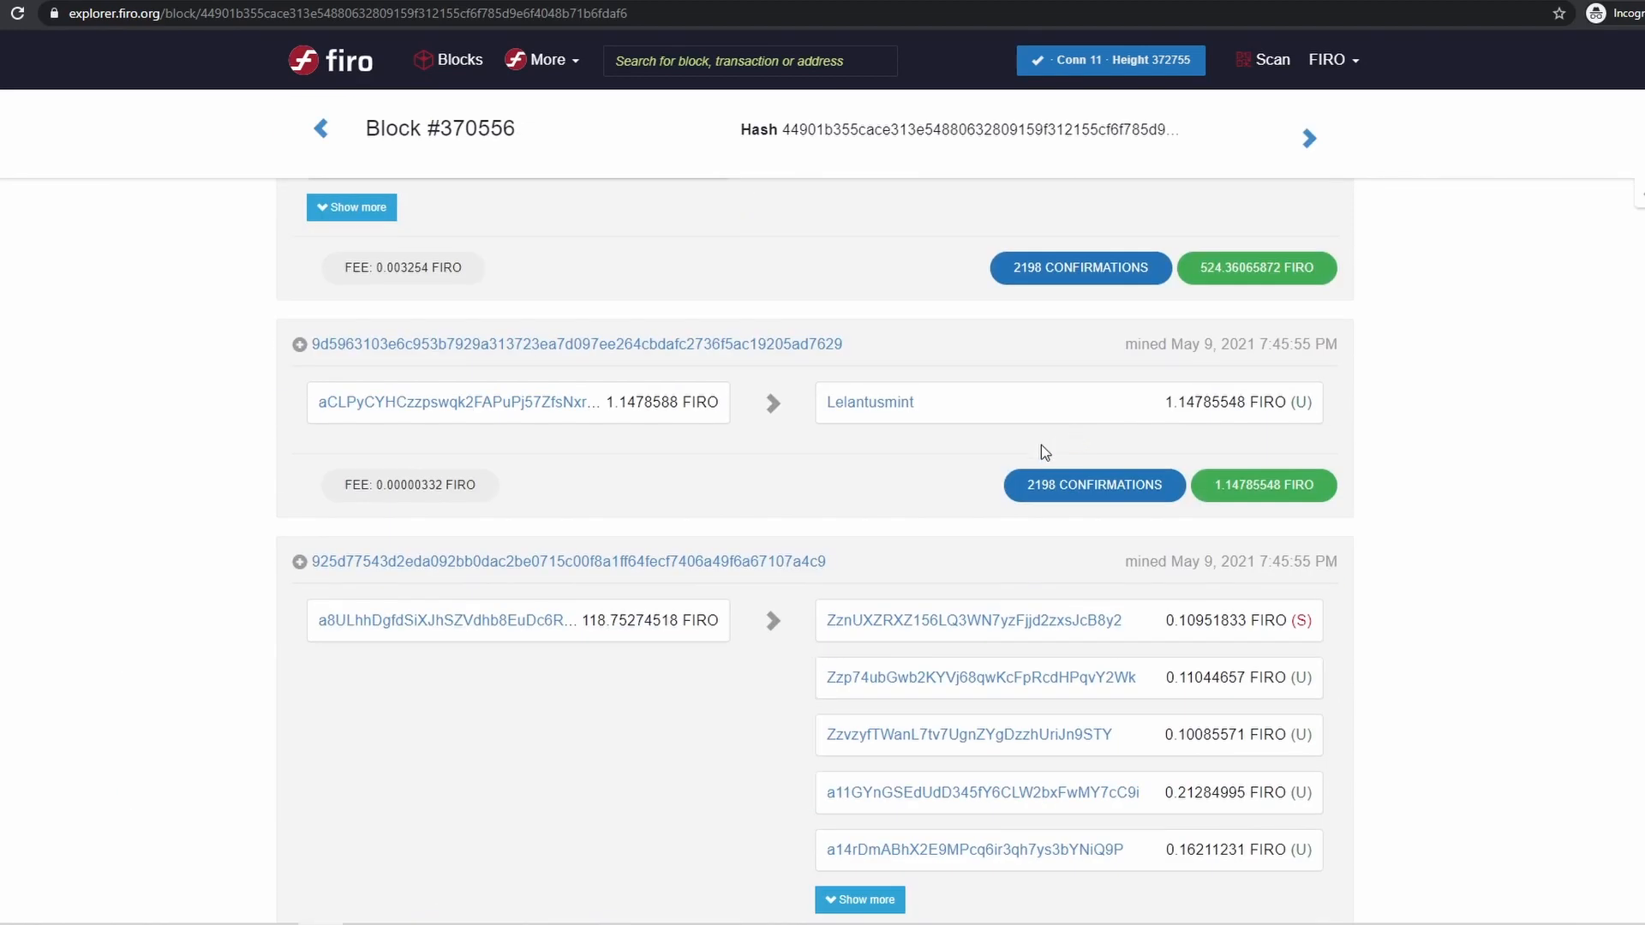
pyautogui.moveTo(970, 427)
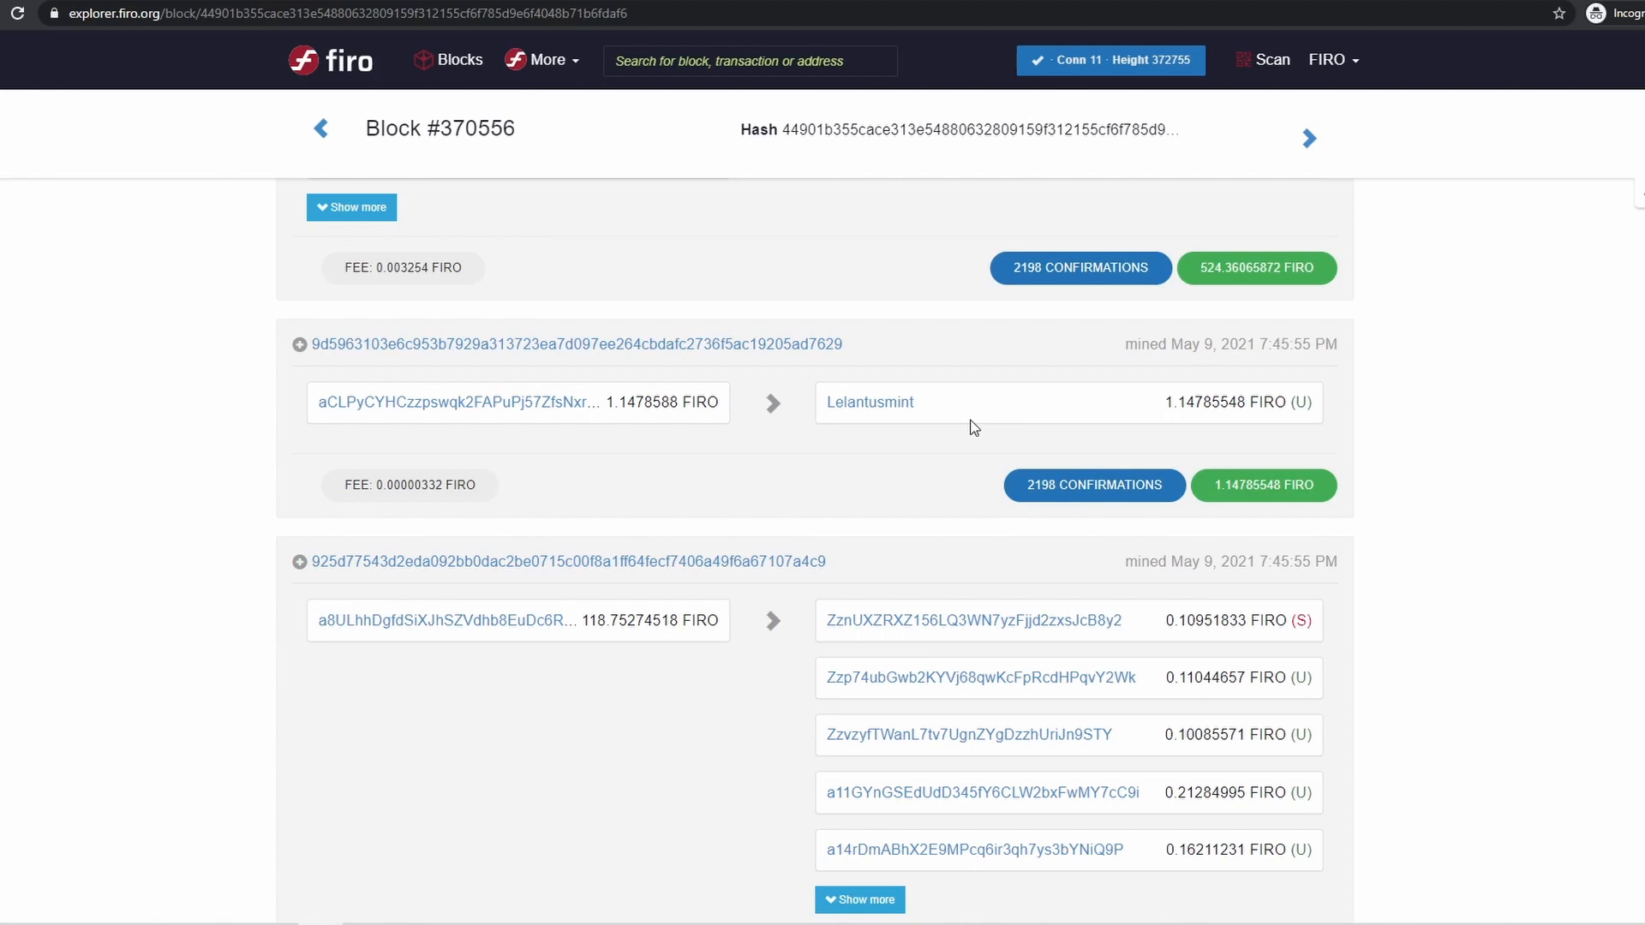
pyautogui.moveTo(995, 429)
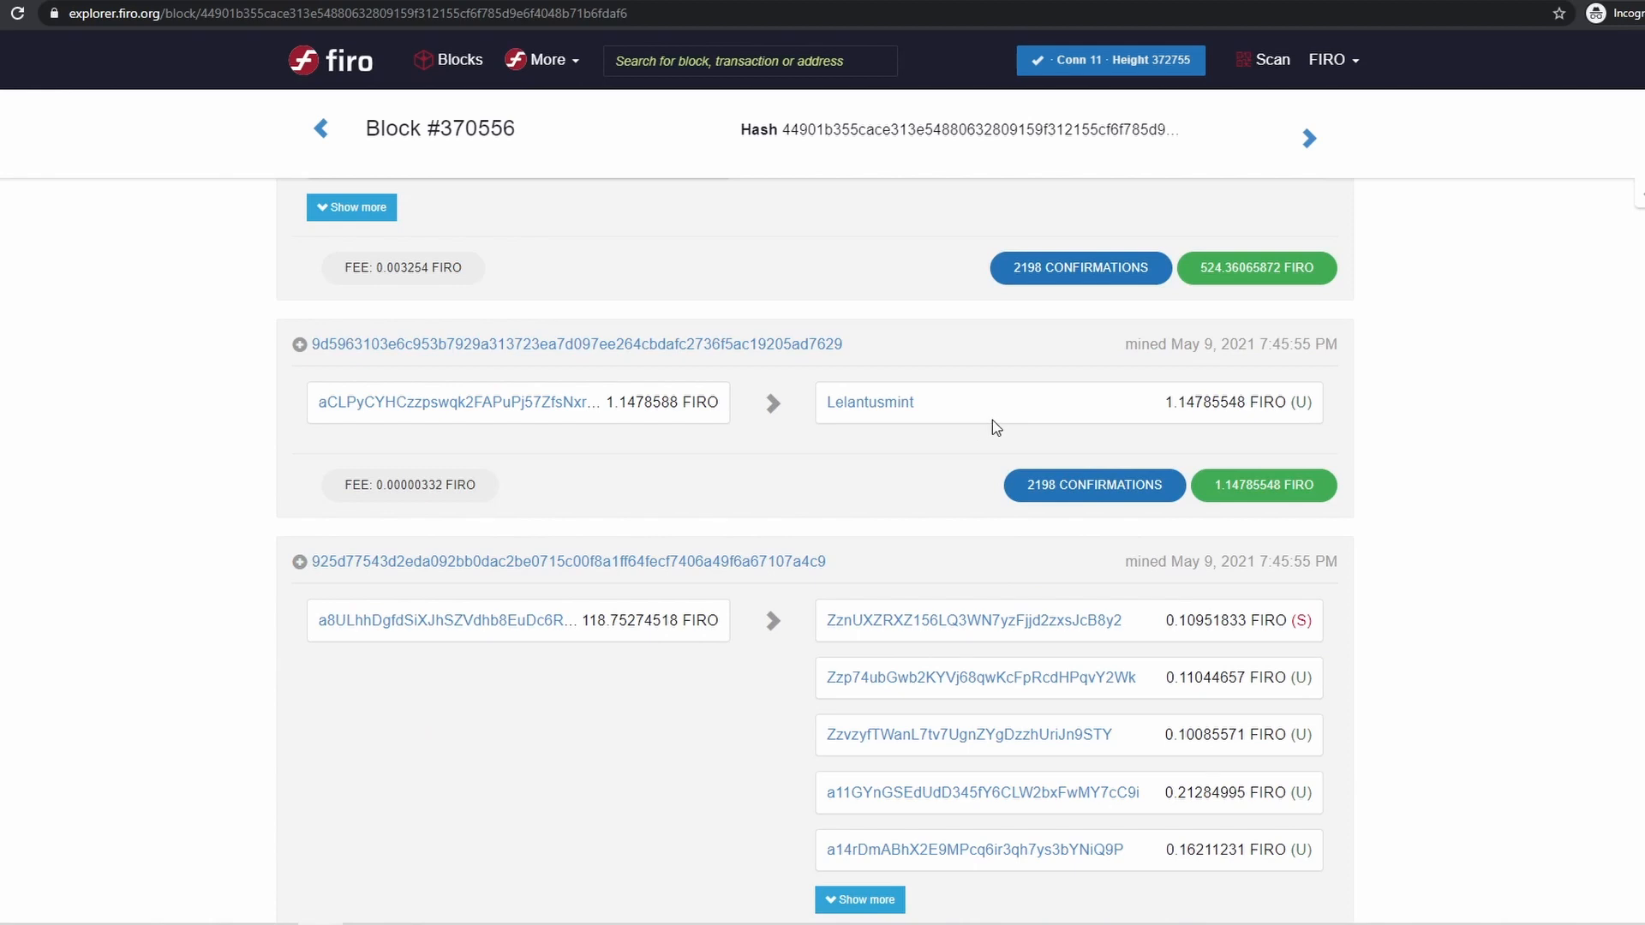
pyautogui.moveTo(707, 453)
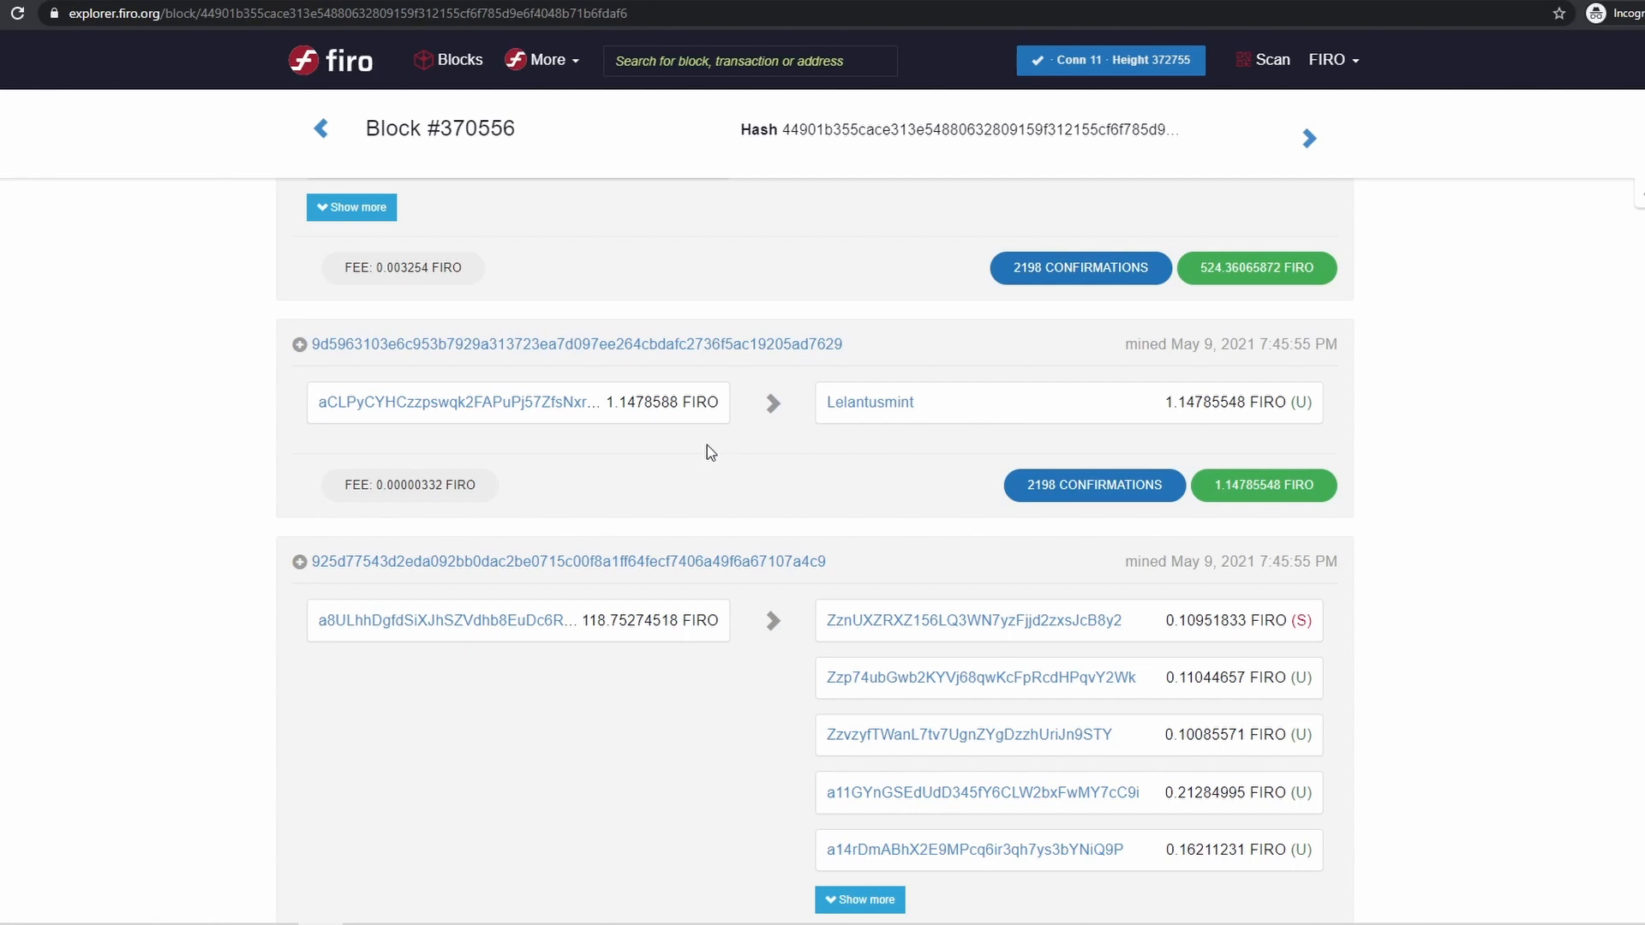
pyautogui.moveTo(1211, 430)
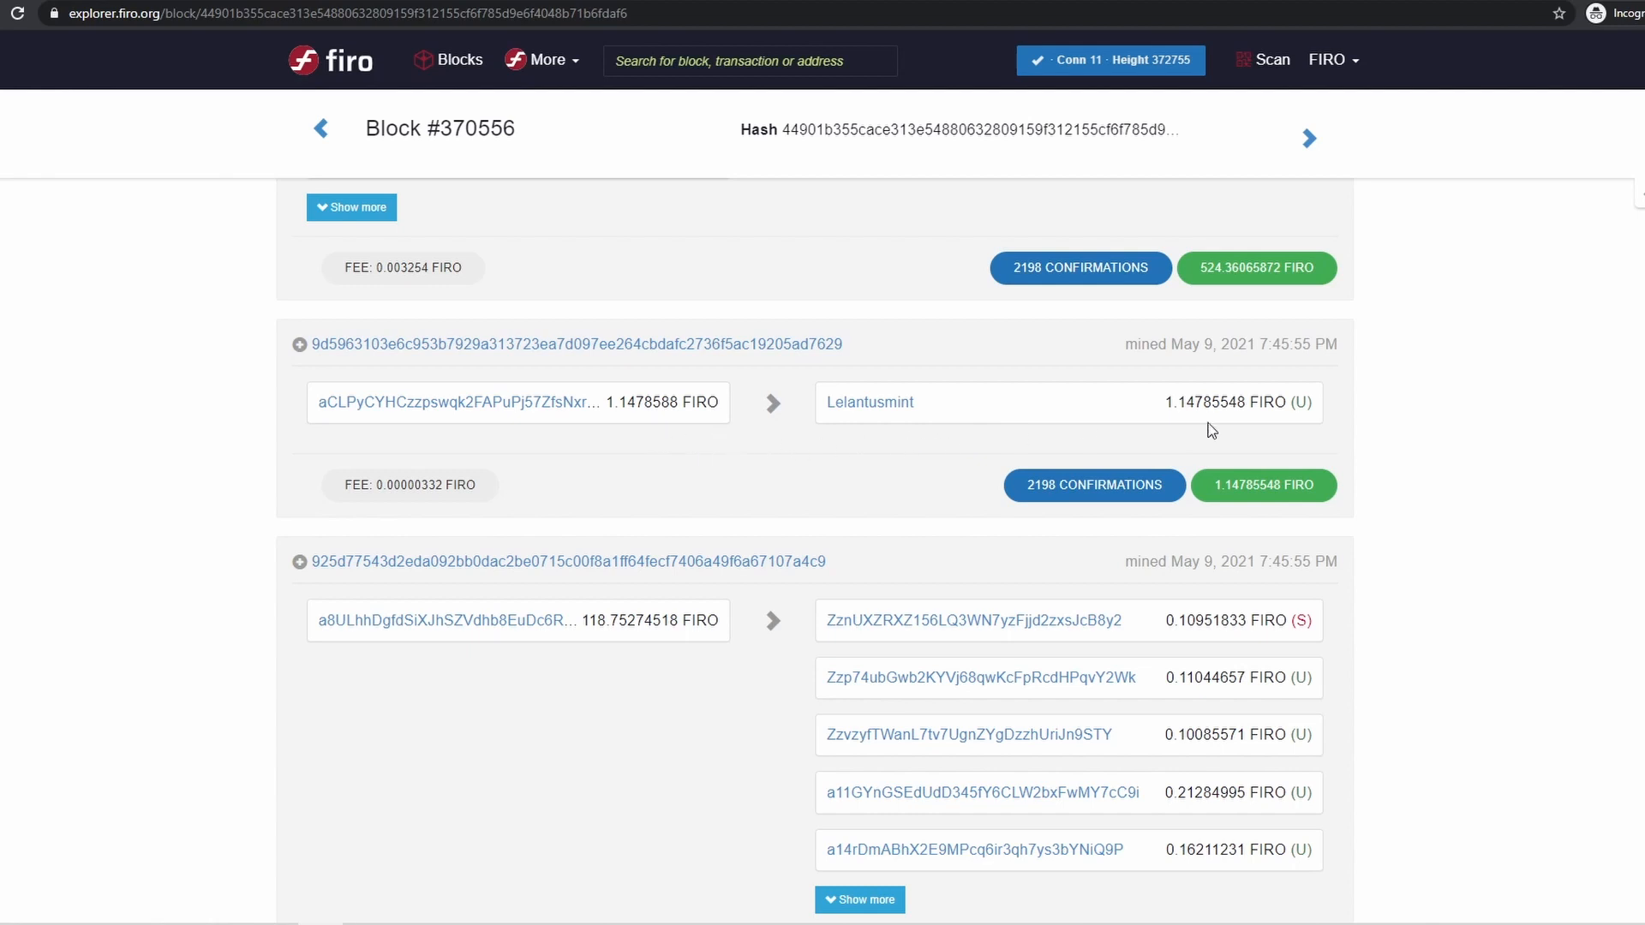
pyautogui.moveTo(716, 444)
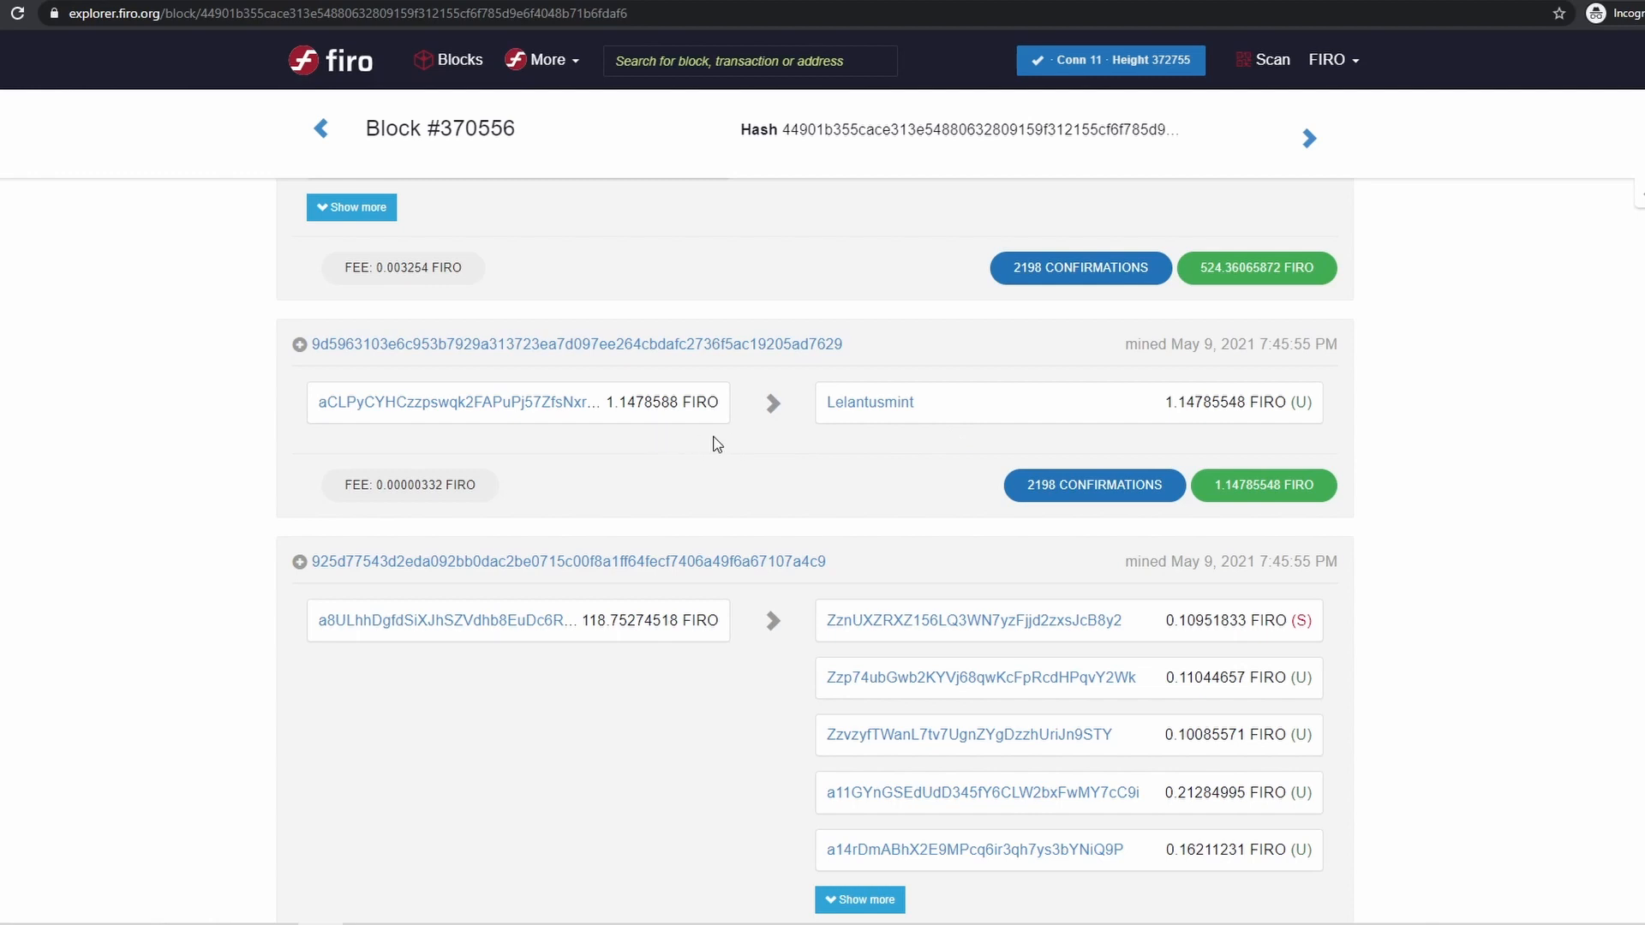
pyautogui.moveTo(445, 514)
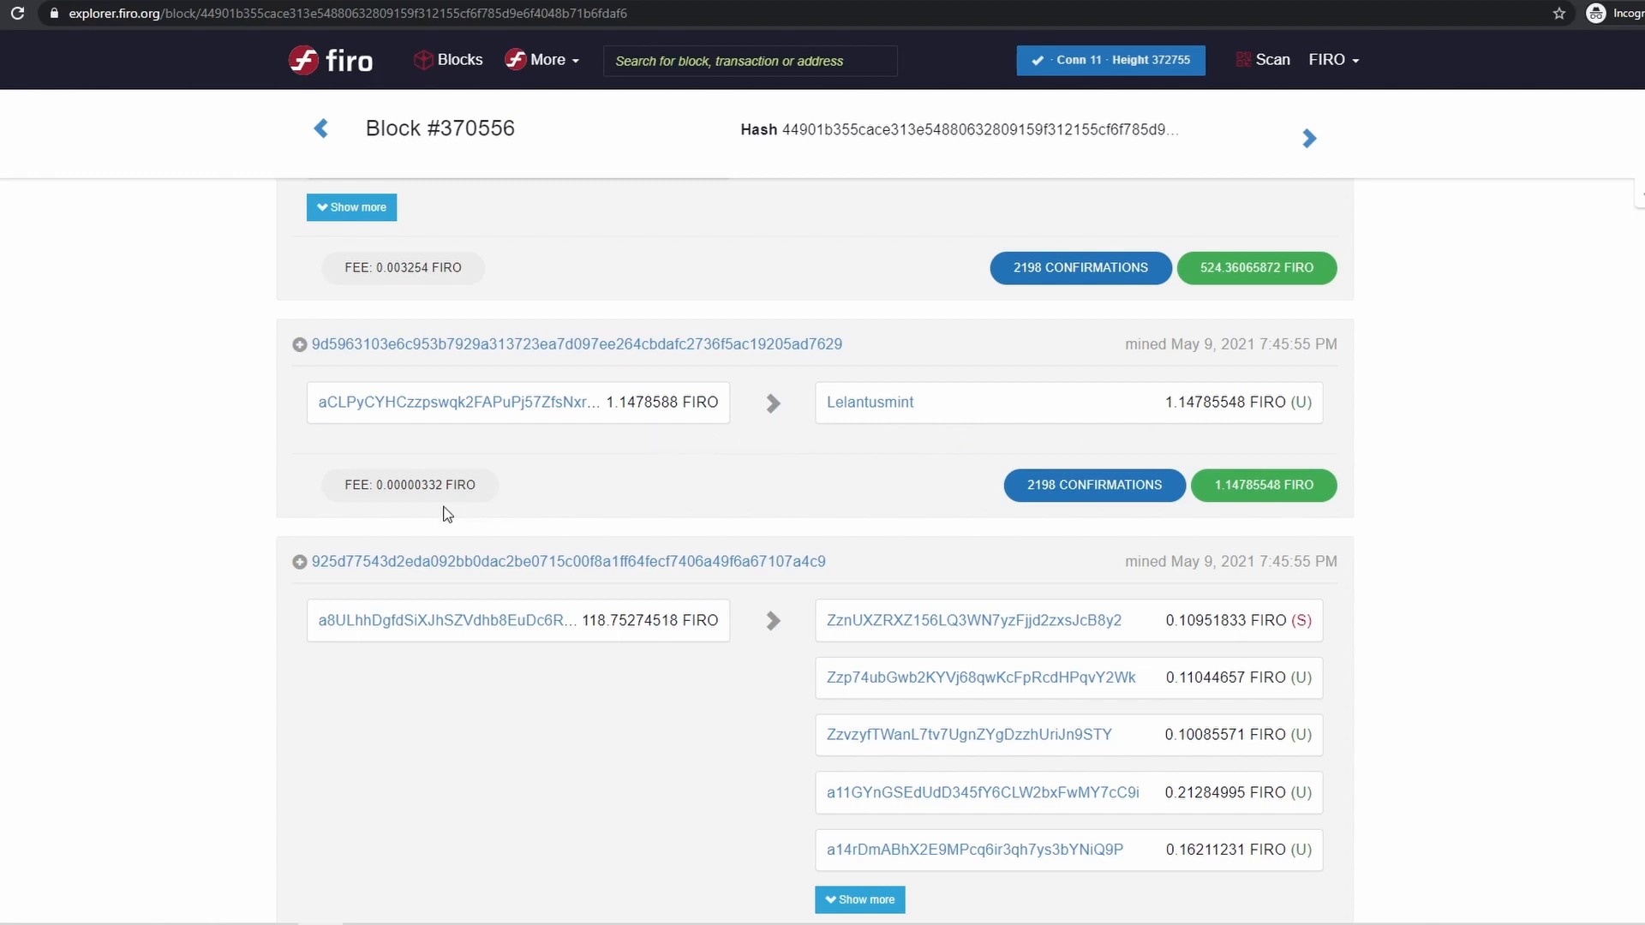
pyautogui.moveTo(467, 518)
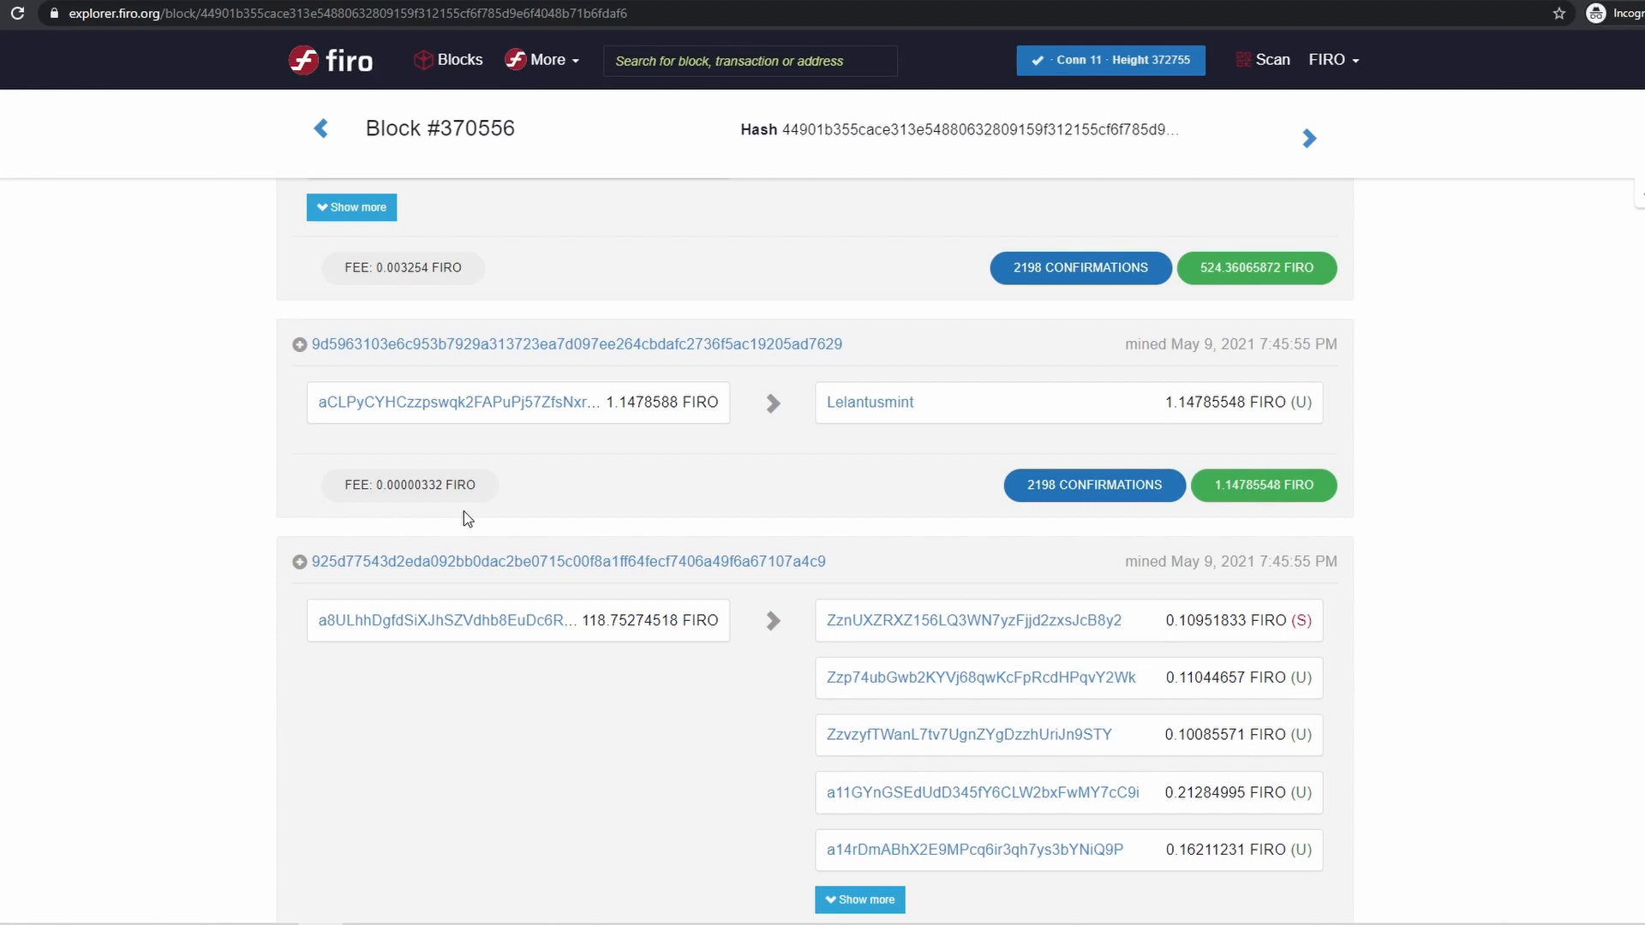
pyautogui.moveTo(858, 435)
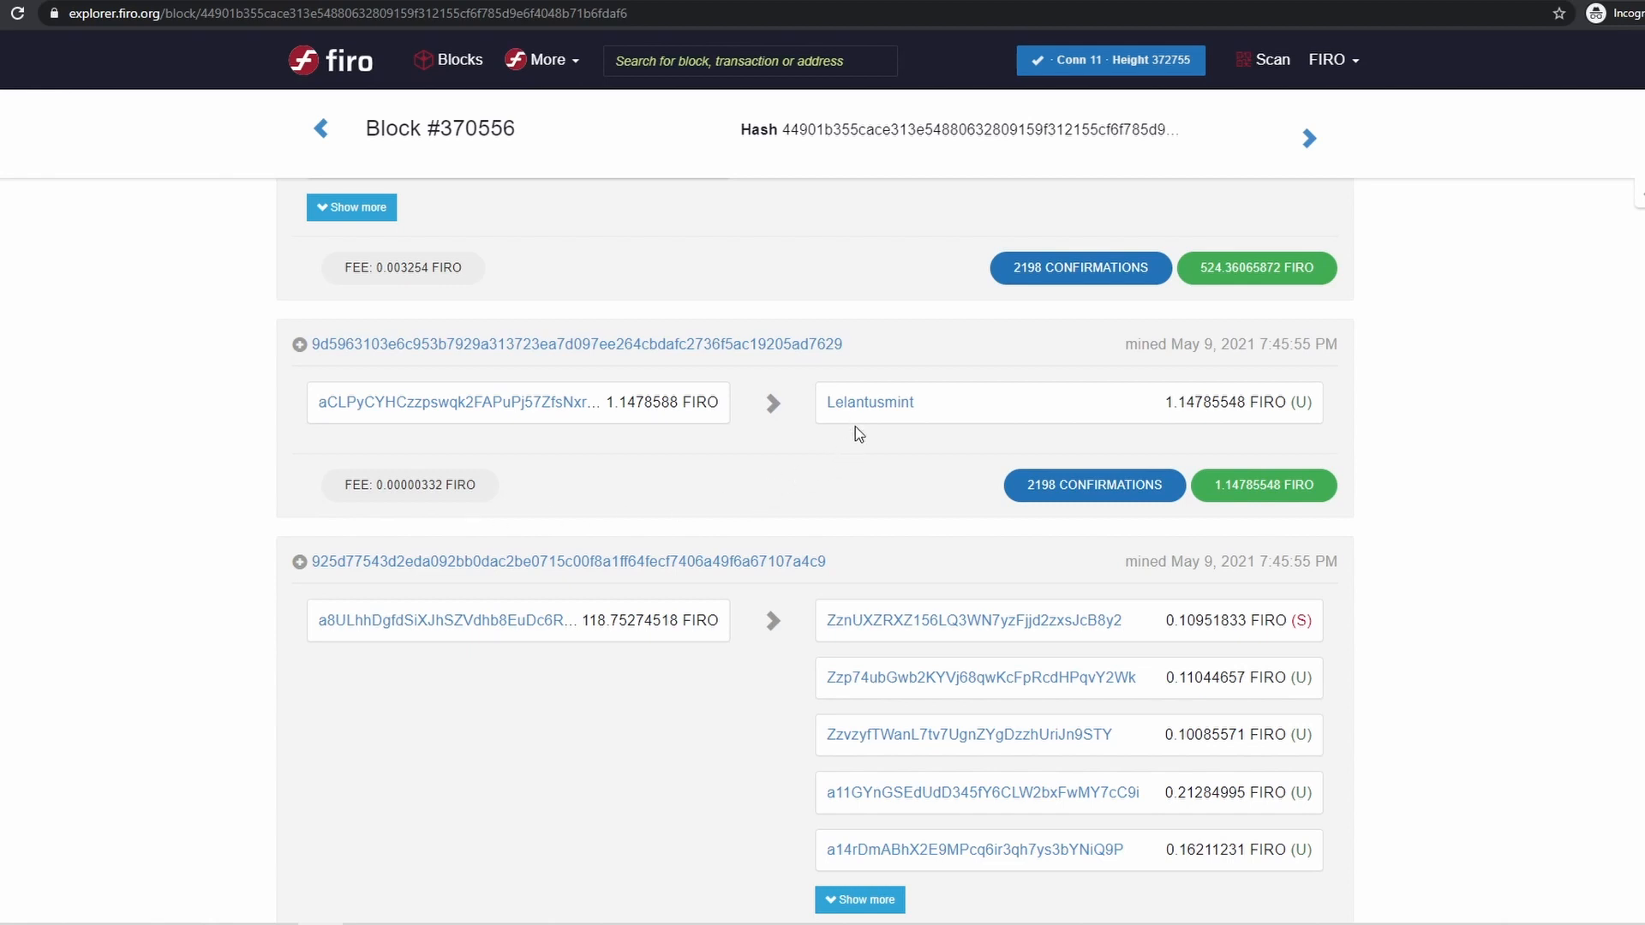
pyautogui.moveTo(860, 440)
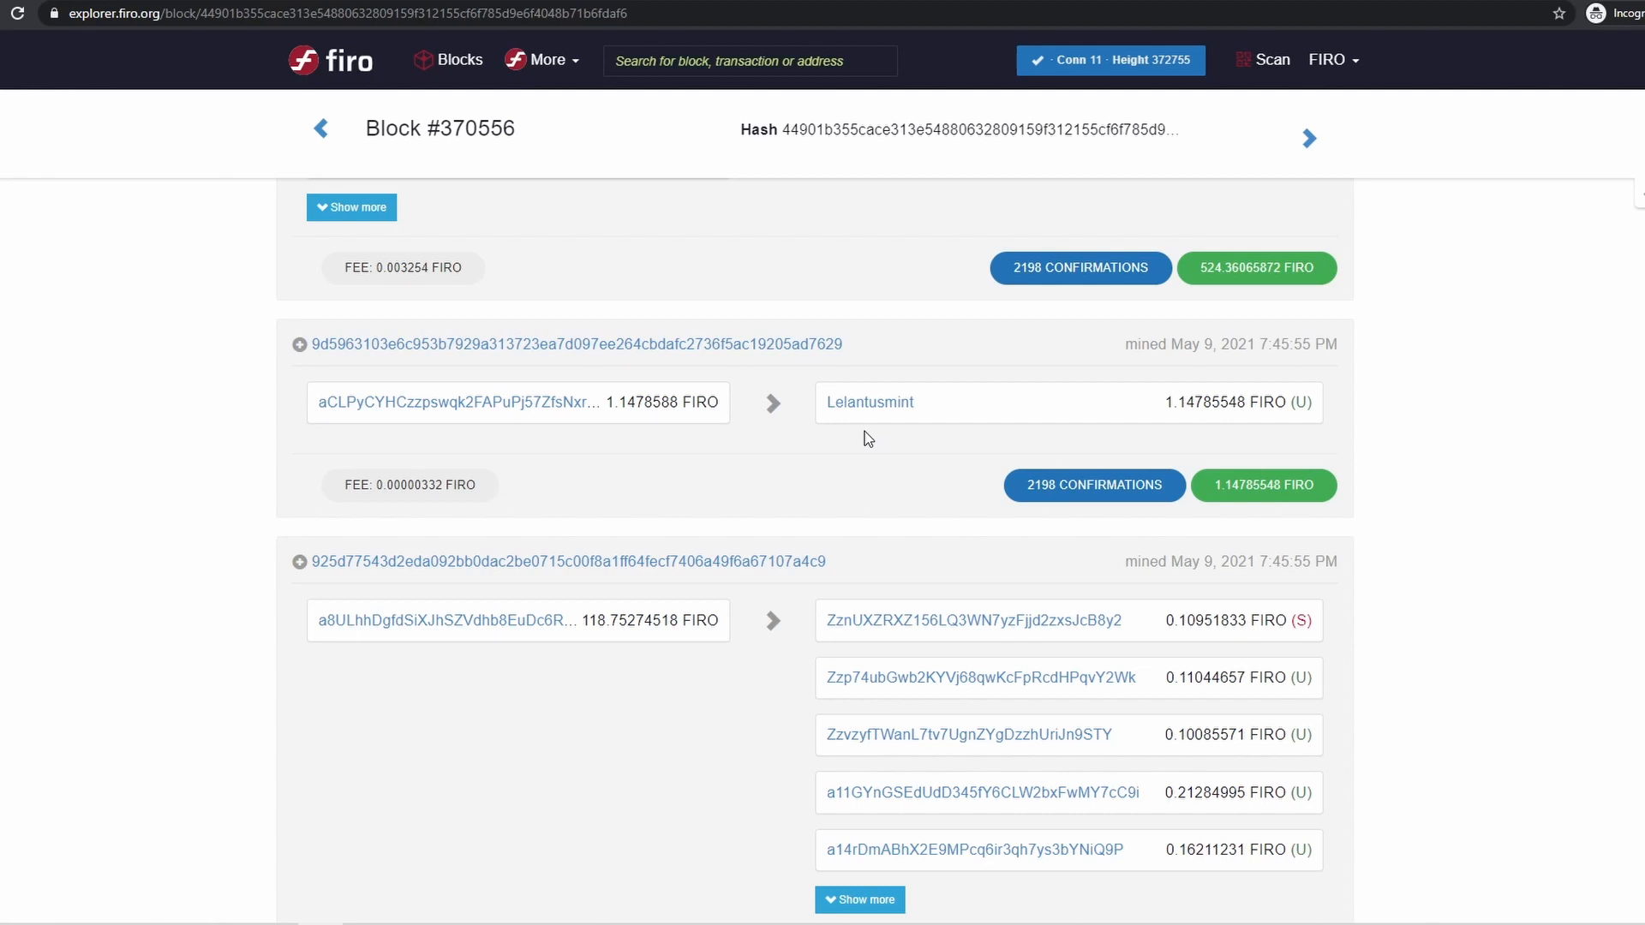
pyautogui.click(869, 403)
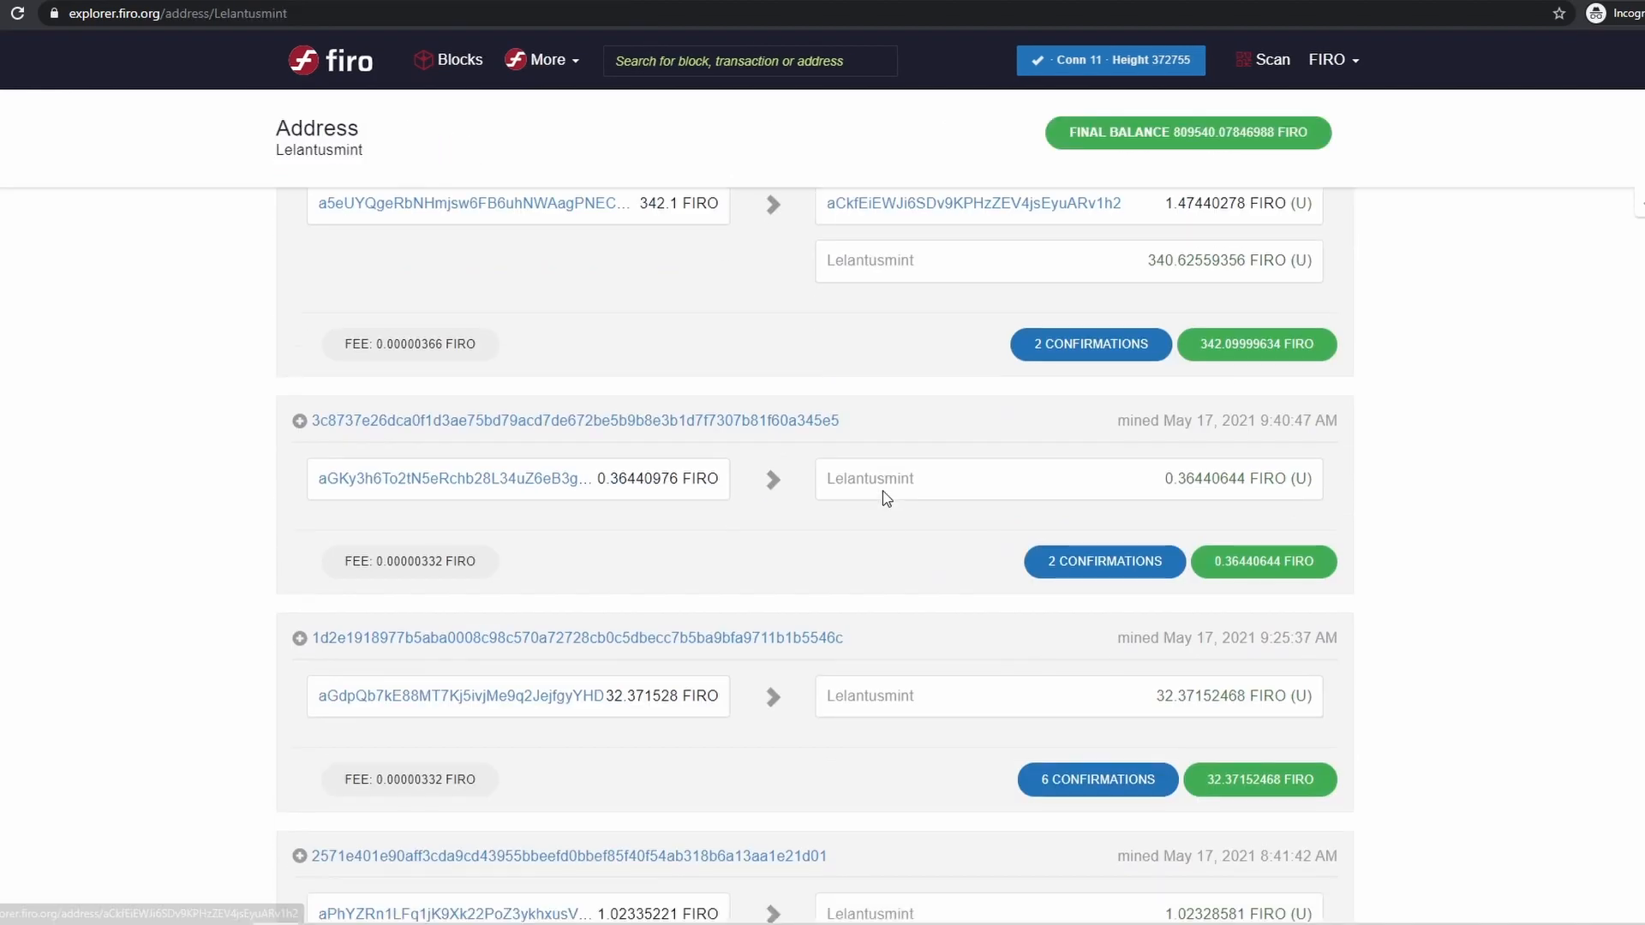
# Scroll block #370558's page: 9 transactions, 12.5 FIRO reward, mined by MintPond
pyautogui.scroll(-3)
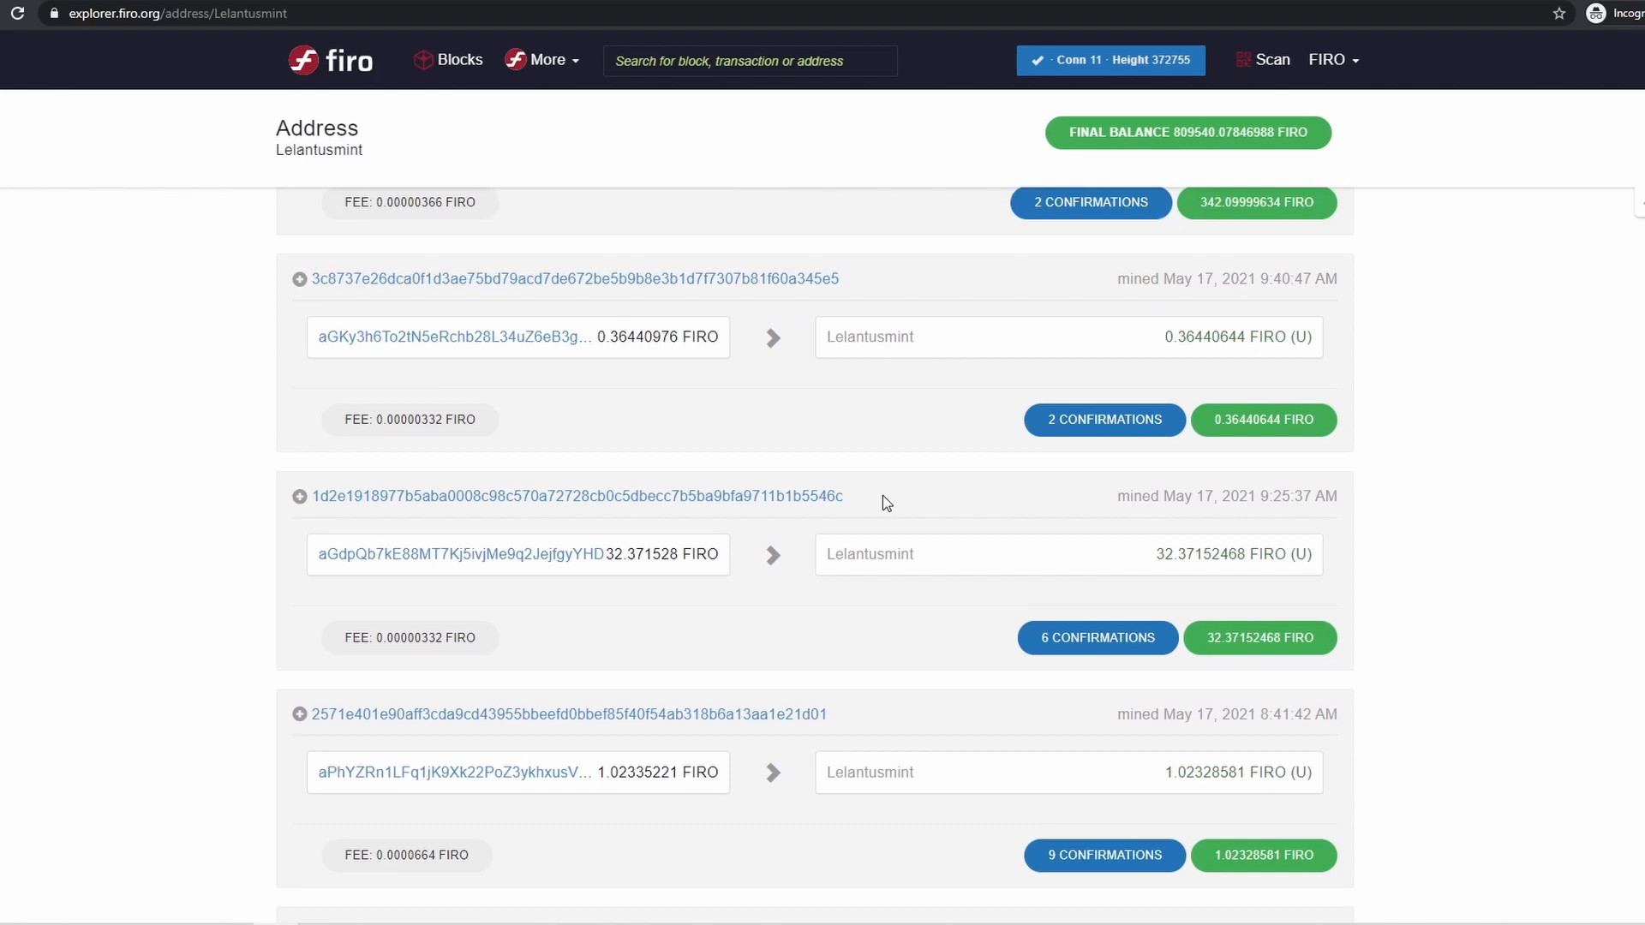
pyautogui.scroll(-3)
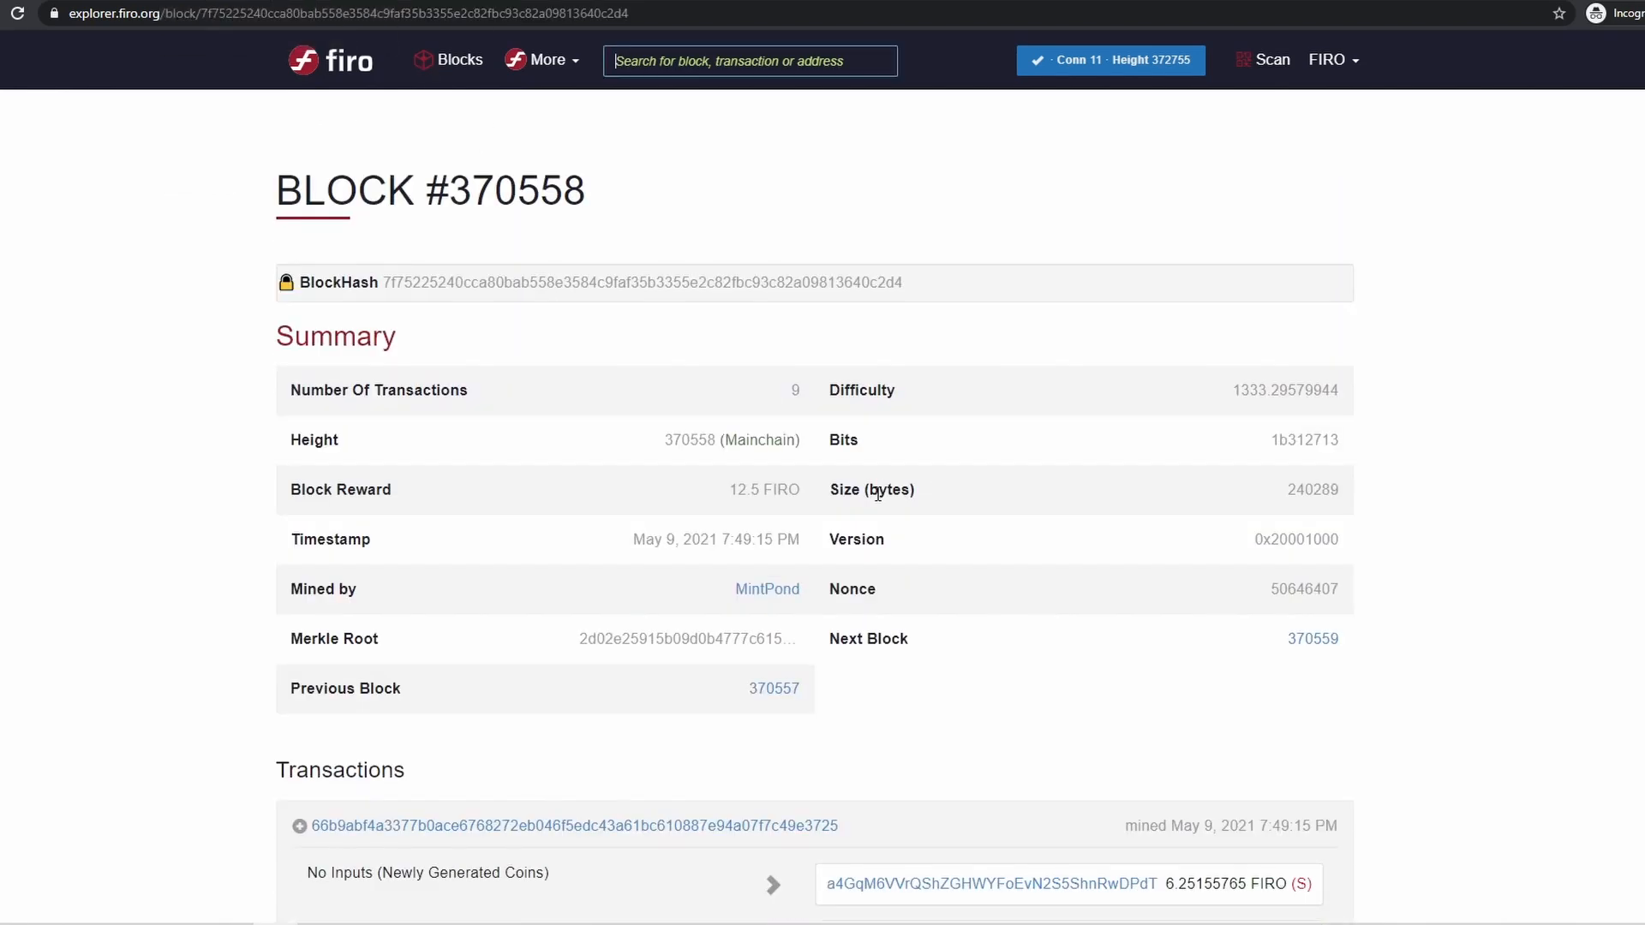
# Scroll to the Lelantusjsplit transactions and open the Lelantusjmint address
pyautogui.scroll(-3)
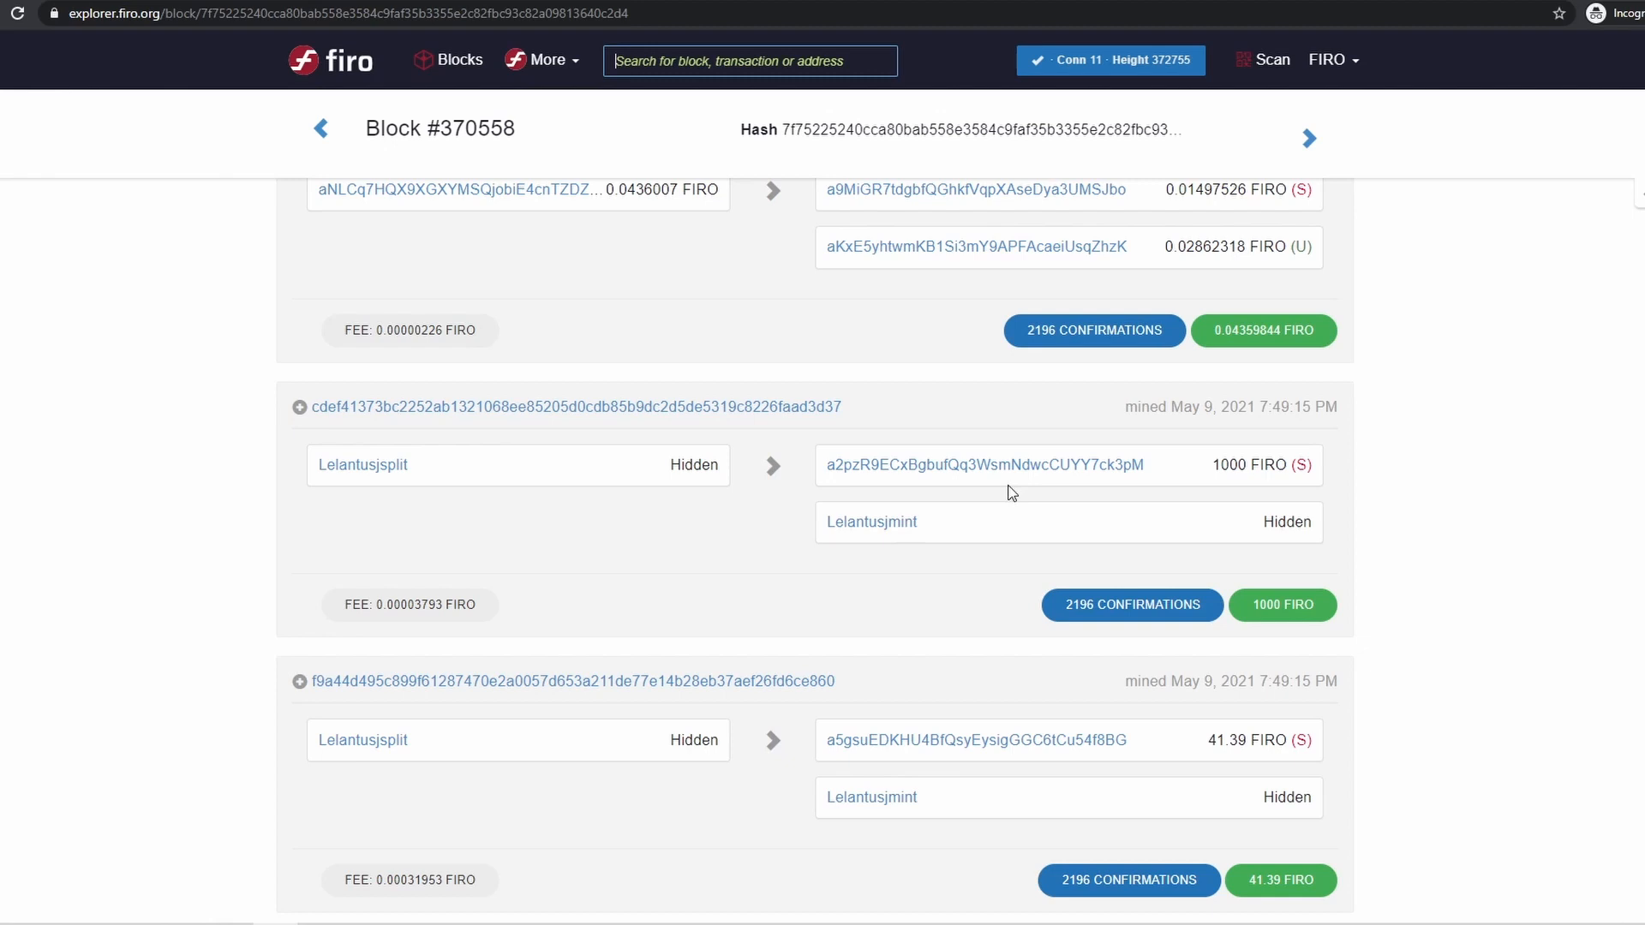
pyautogui.moveTo(971, 511)
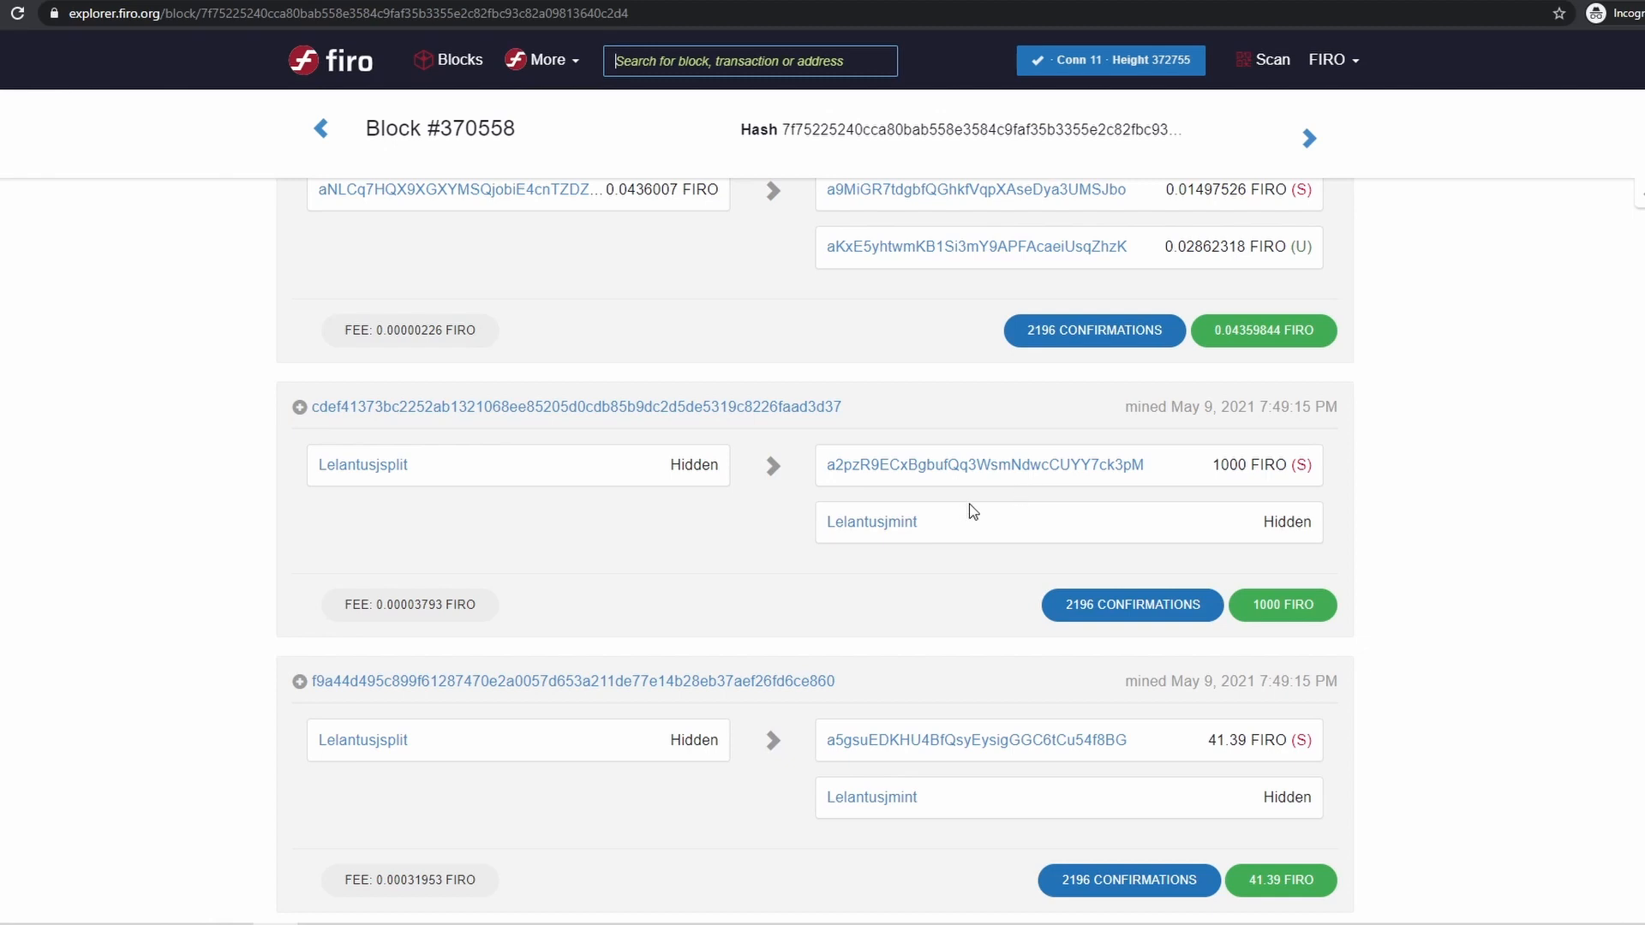
pyautogui.moveTo(1277, 491)
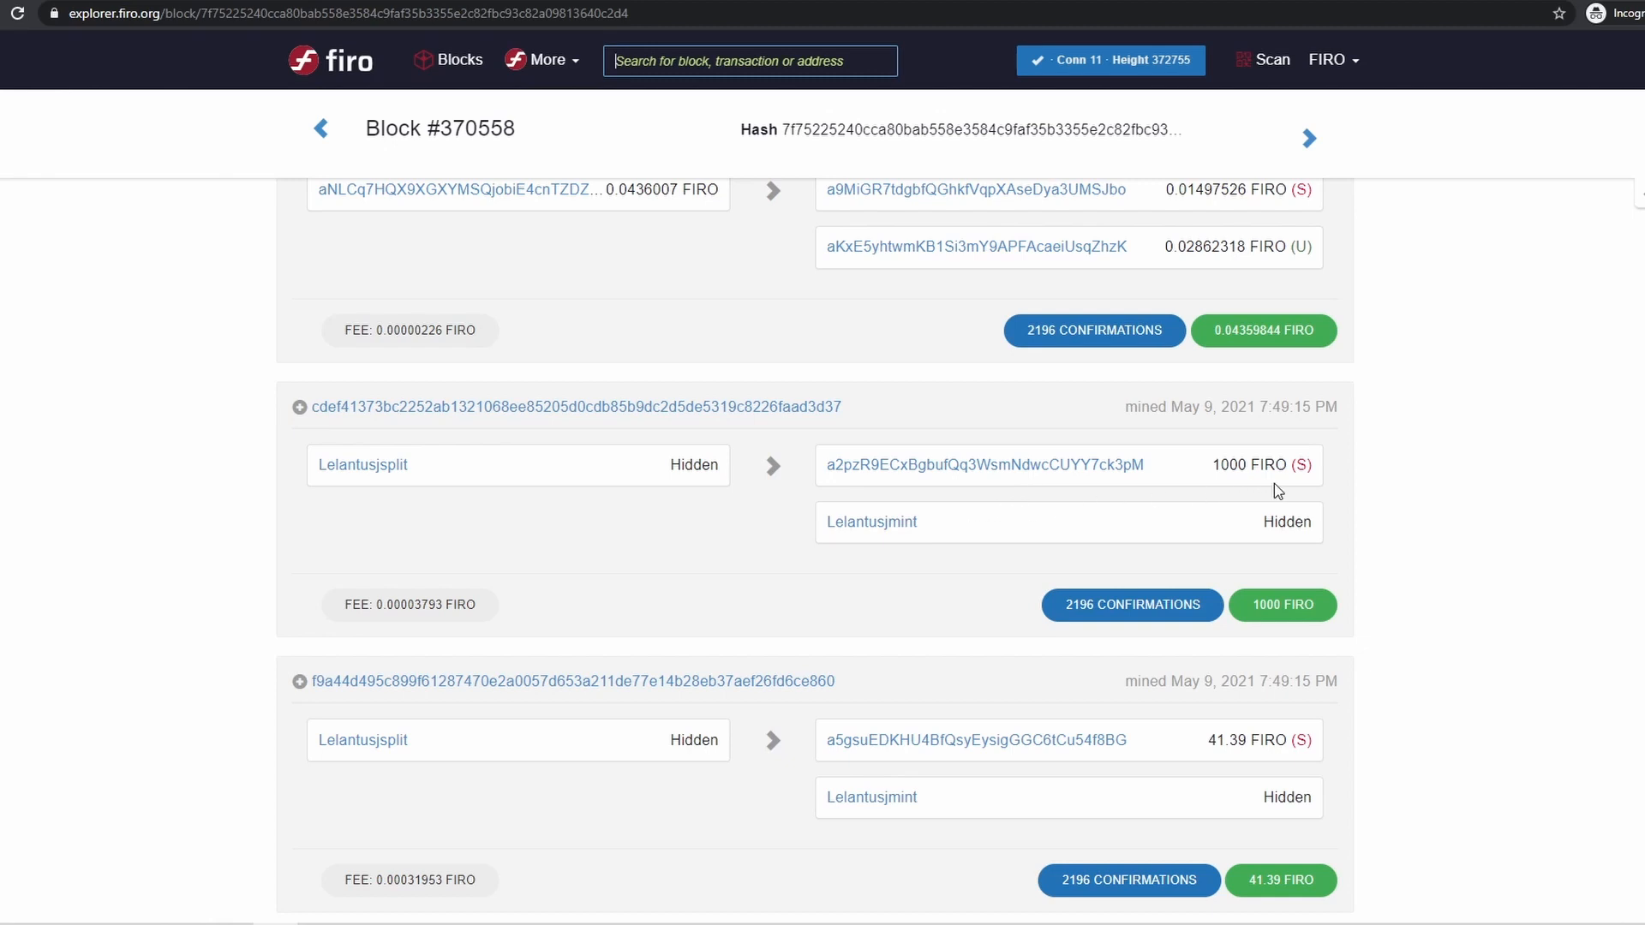
pyautogui.moveTo(1196, 504)
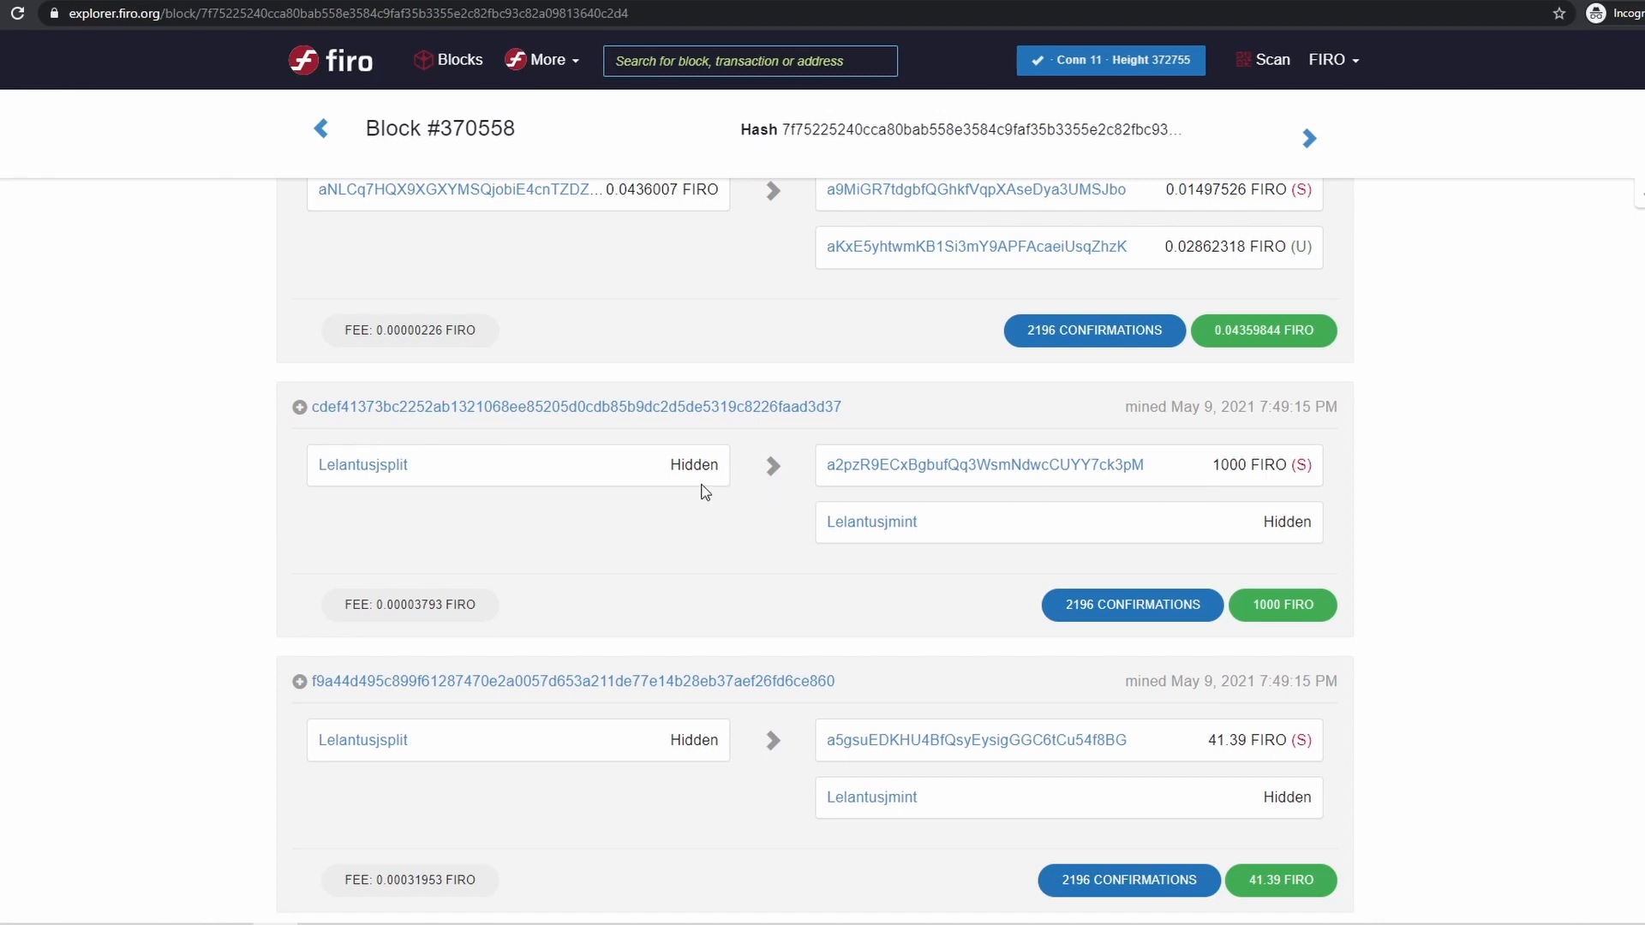
pyautogui.moveTo(808, 501)
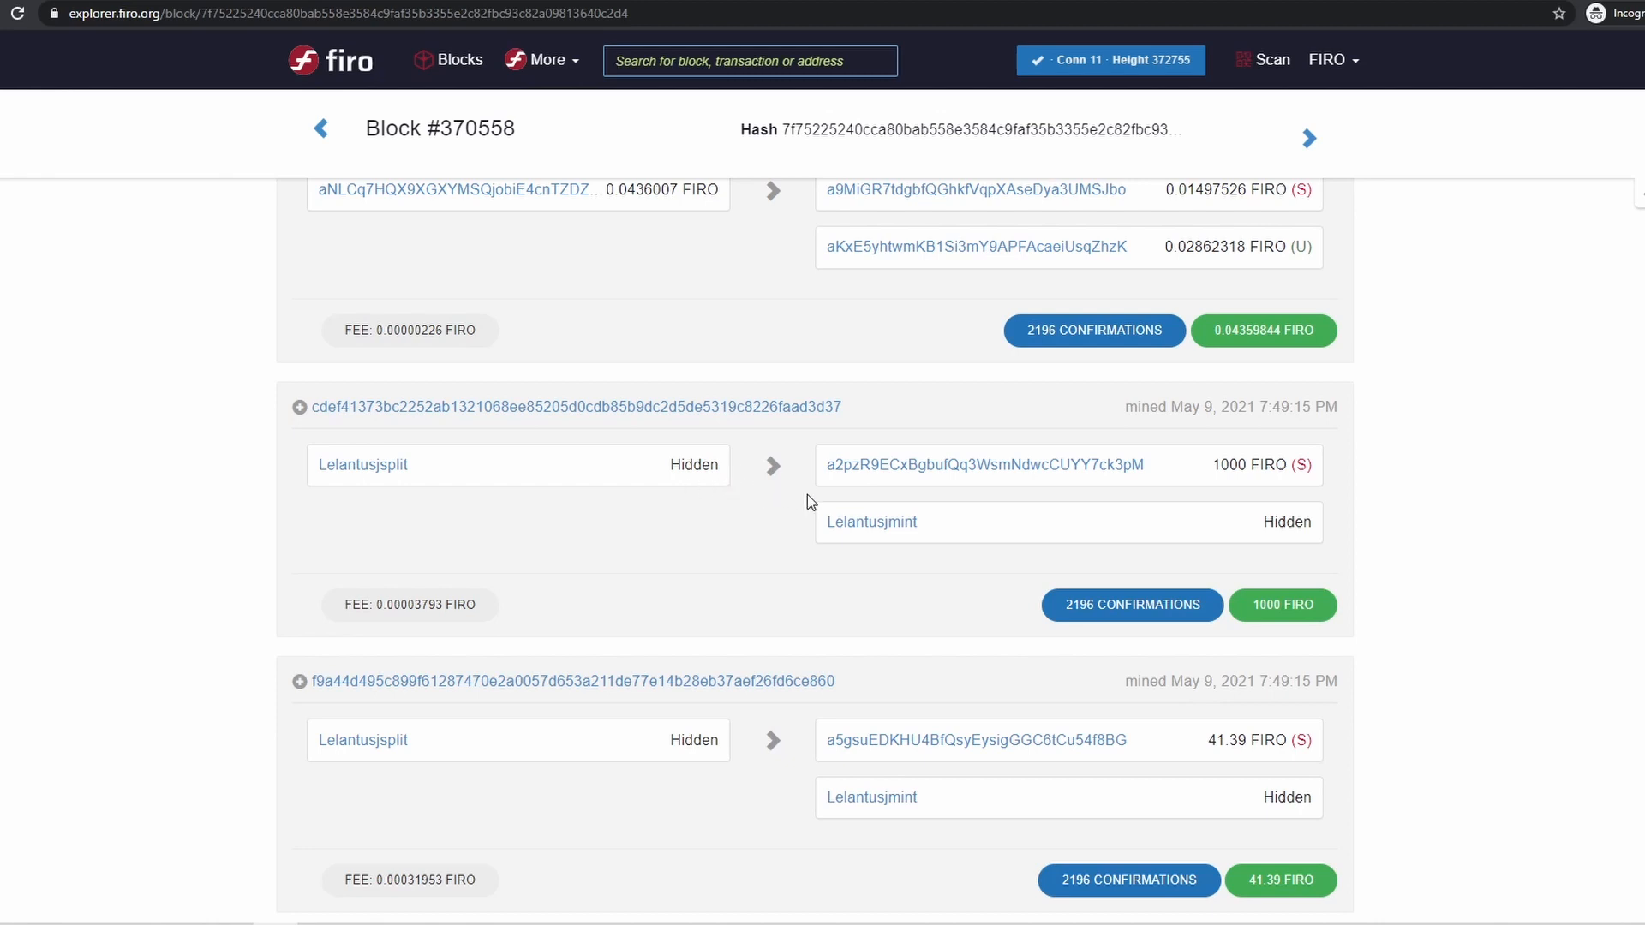
pyautogui.moveTo(872, 521)
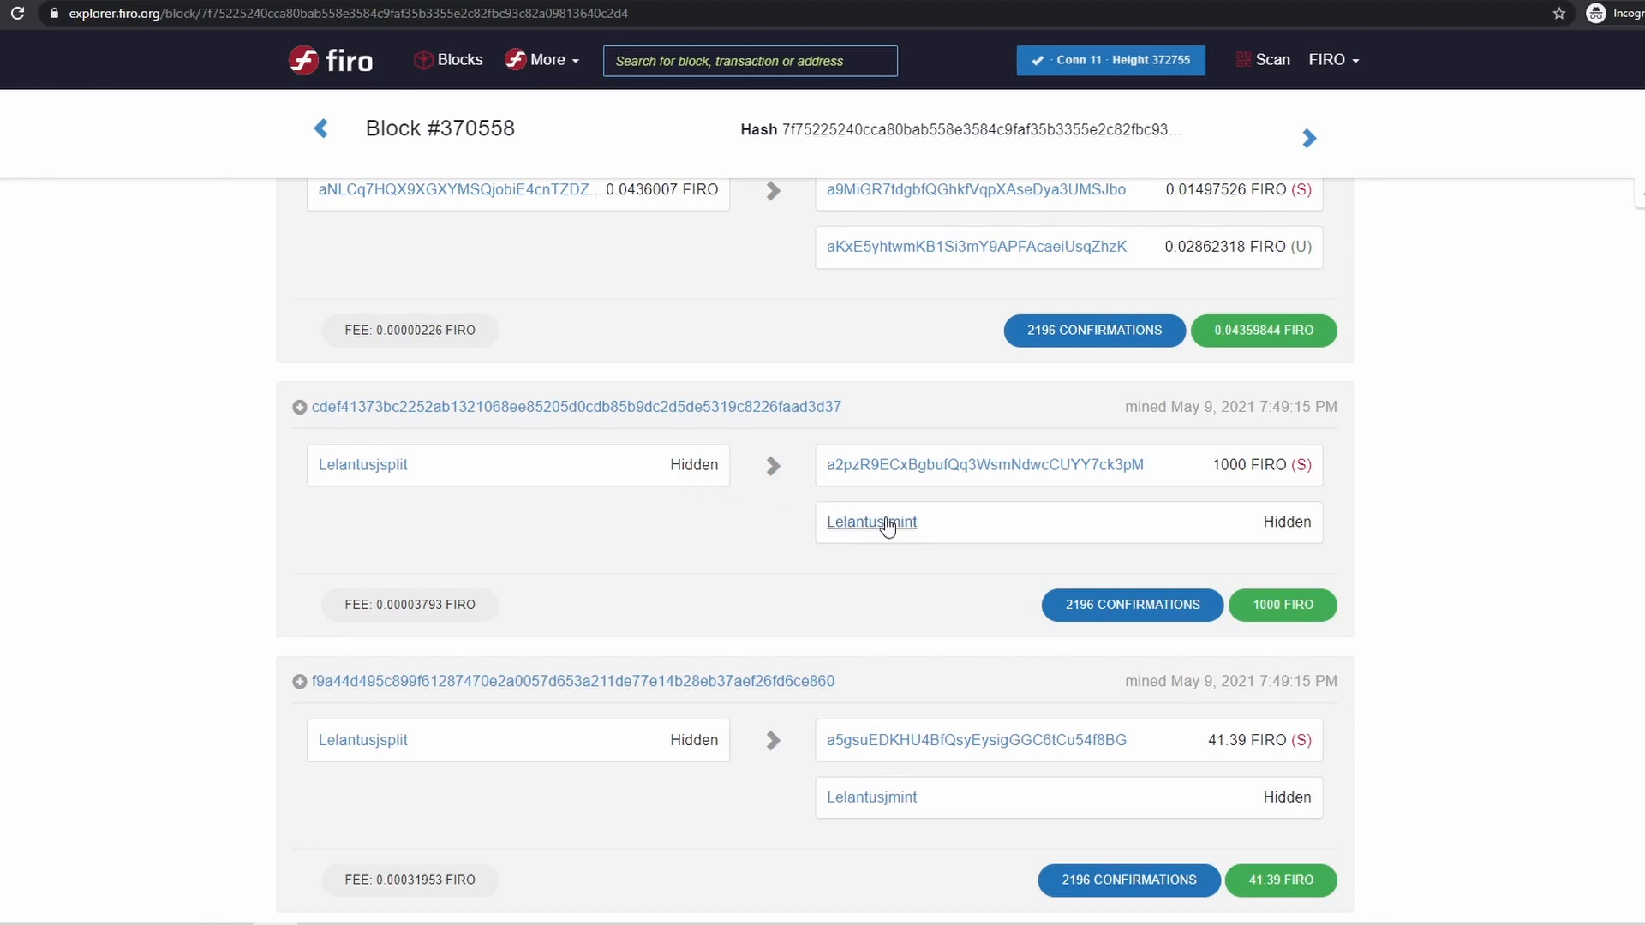
pyautogui.moveTo(870, 523)
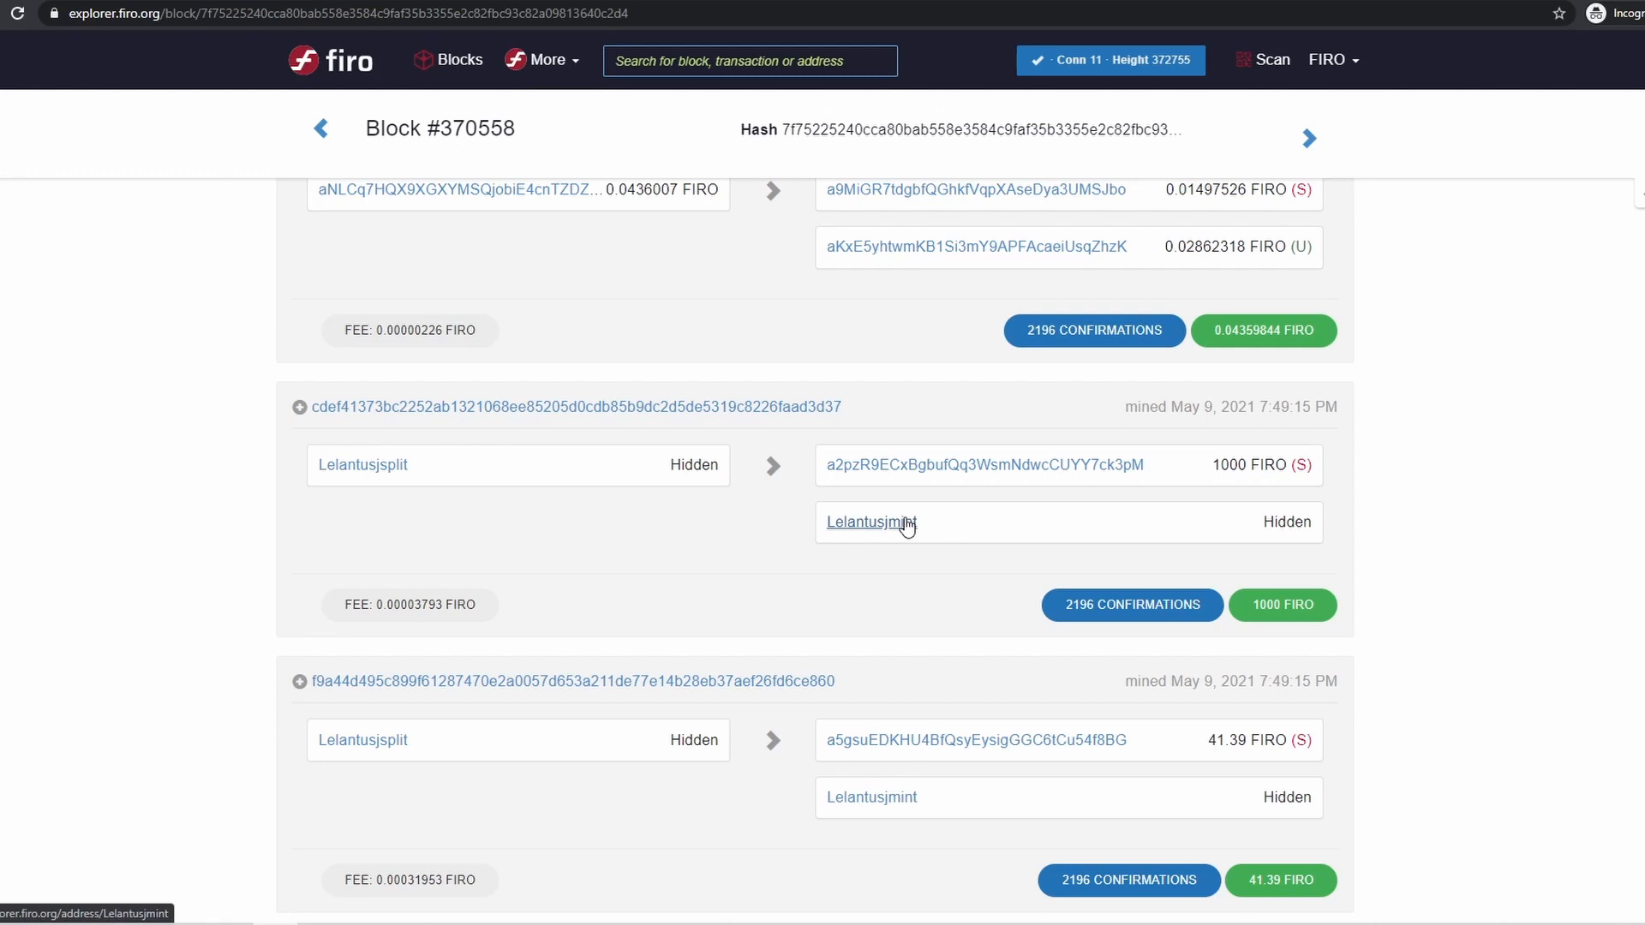
pyautogui.moveTo(1132, 529)
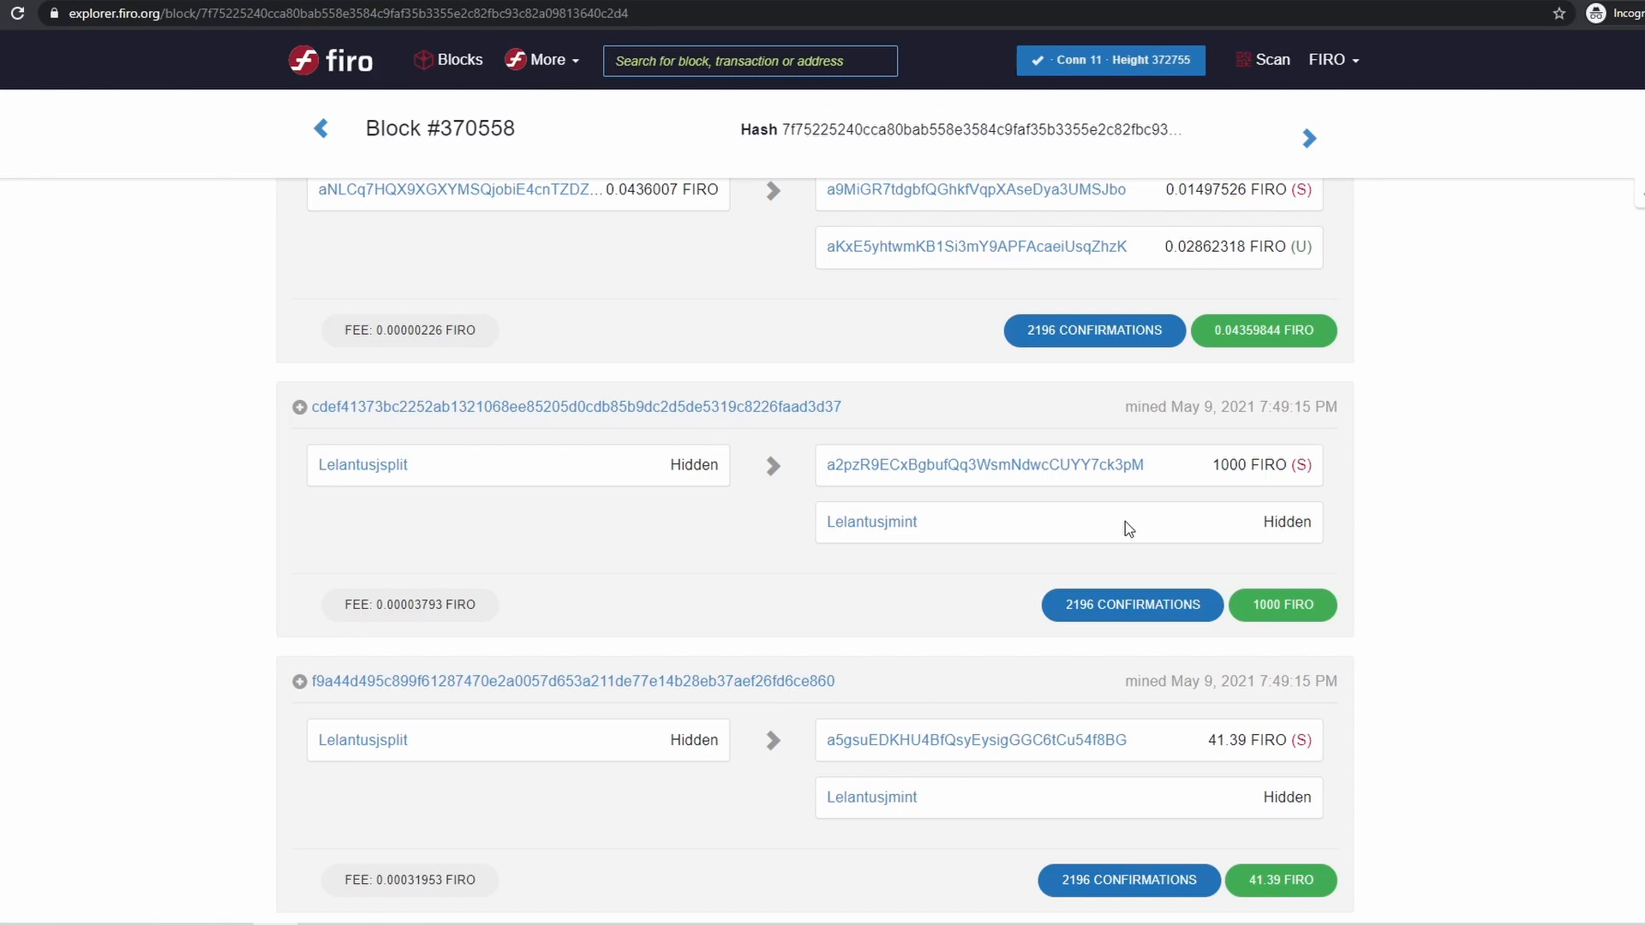
pyautogui.moveTo(1026, 521)
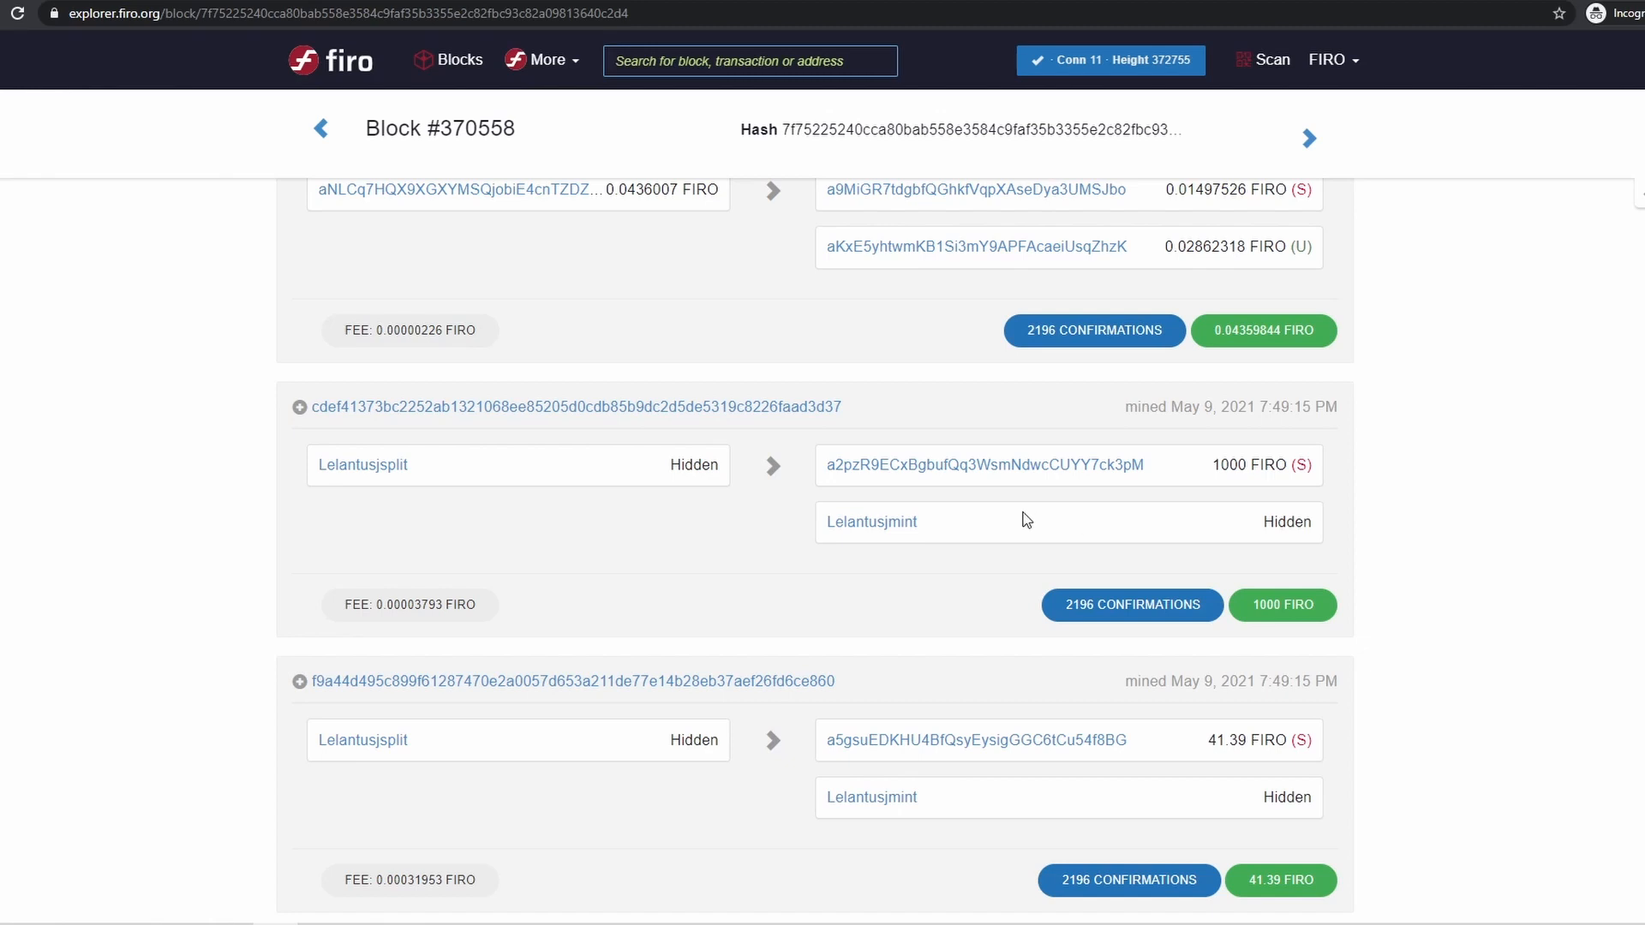
pyautogui.click(870, 522)
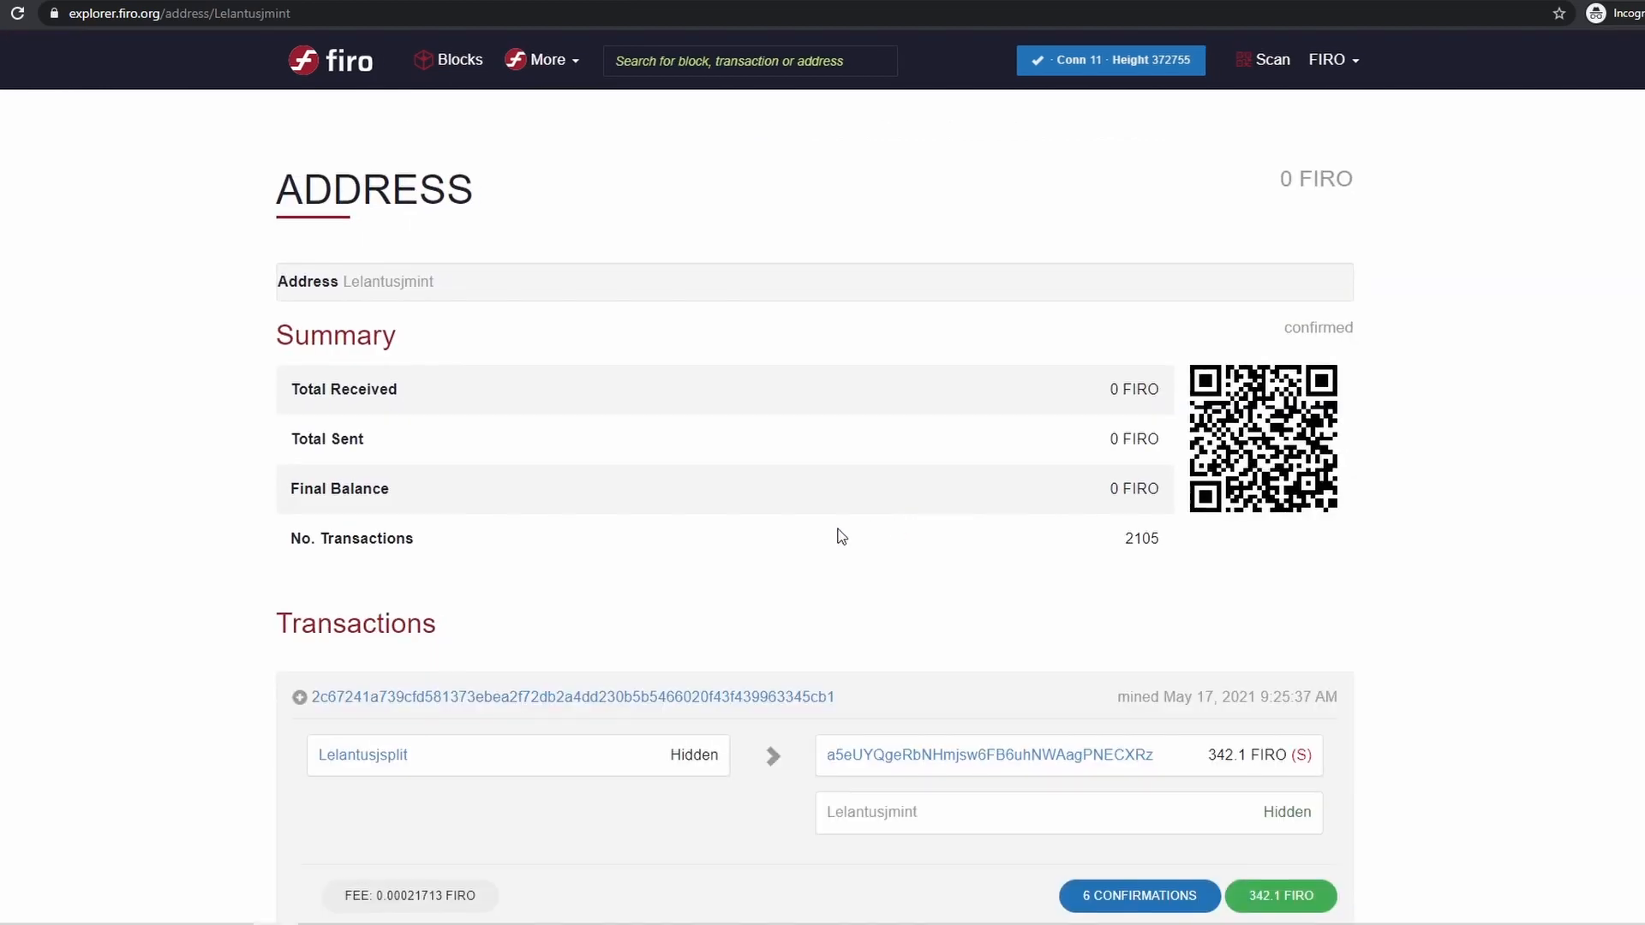
pyautogui.scroll(-3)
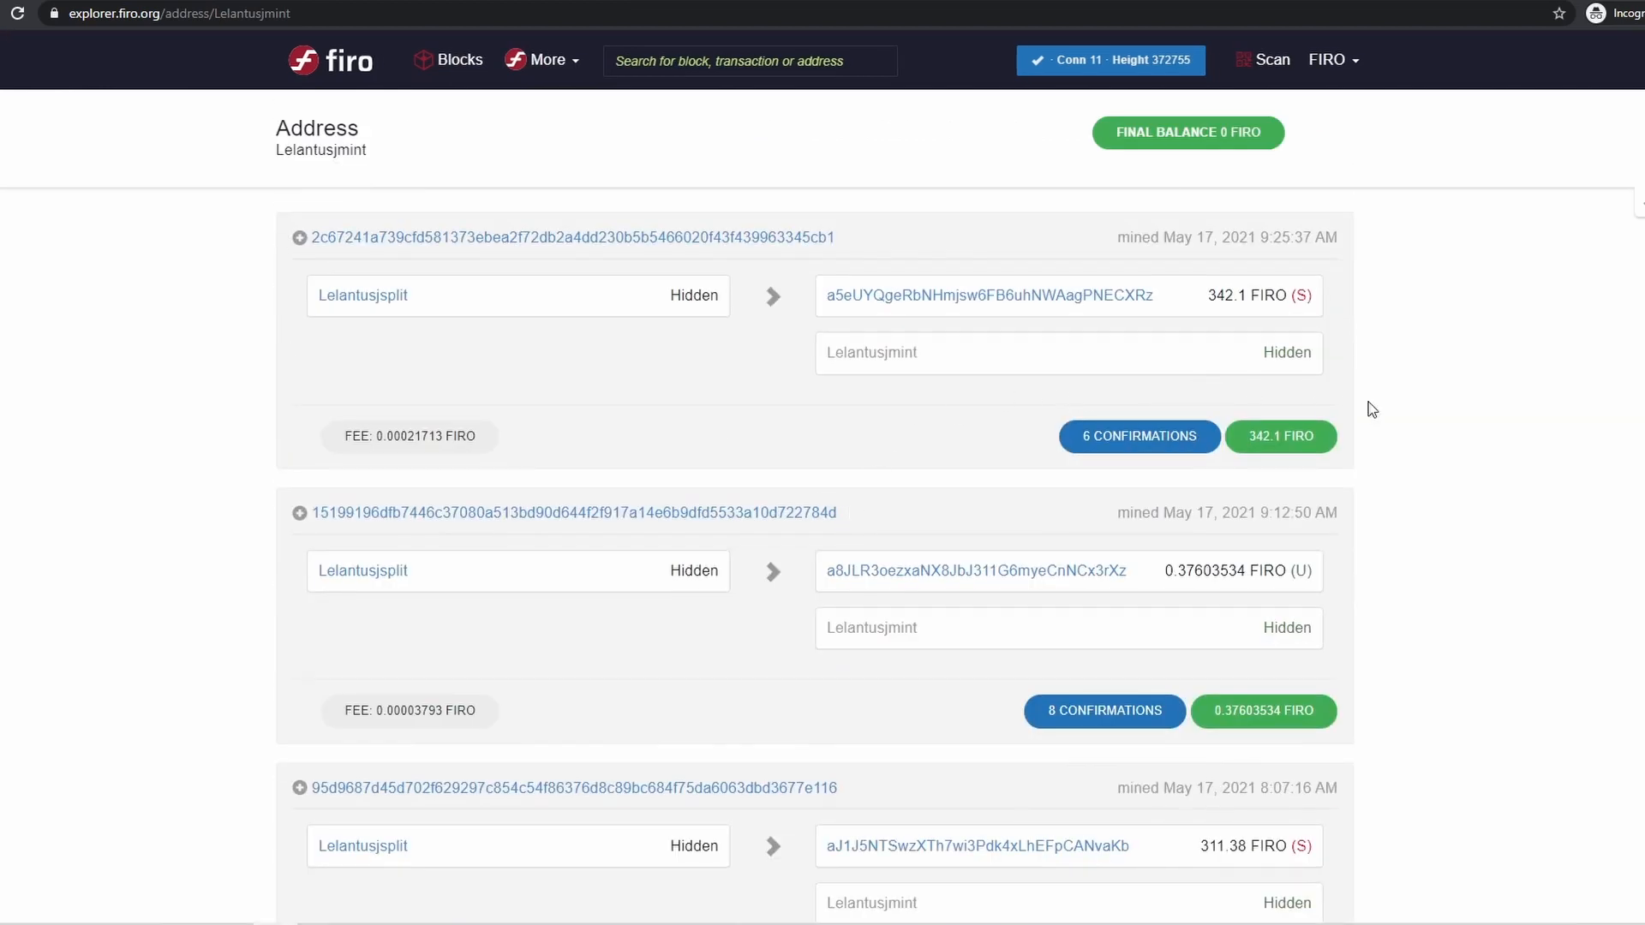
pyautogui.scroll(-3)
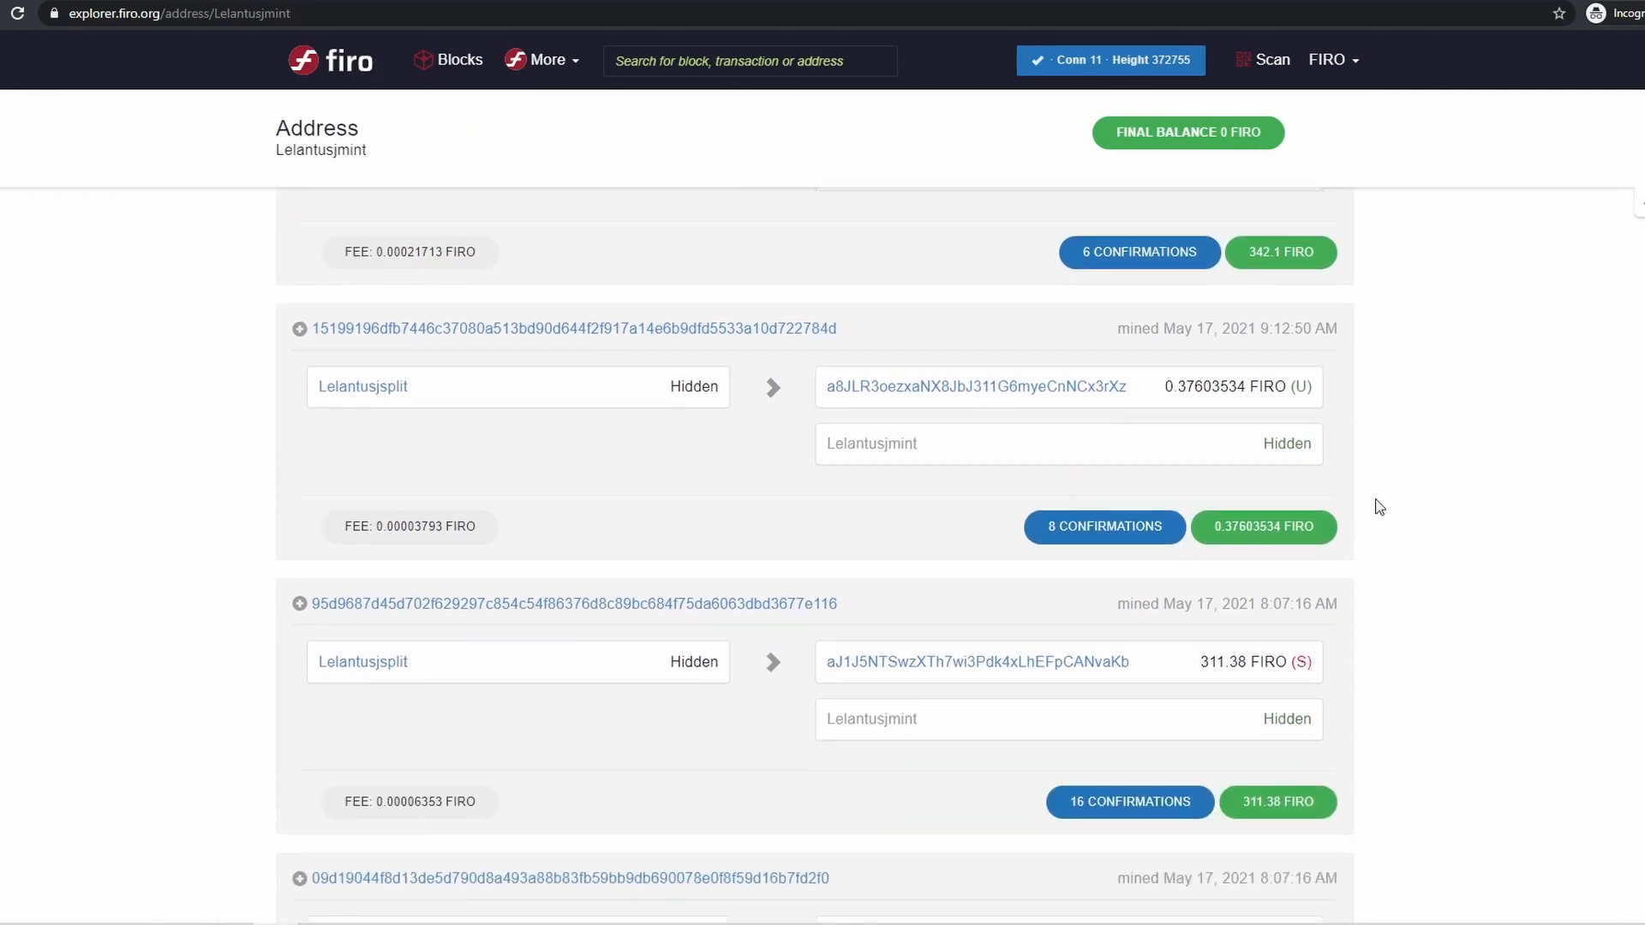
pyautogui.scroll(-3)
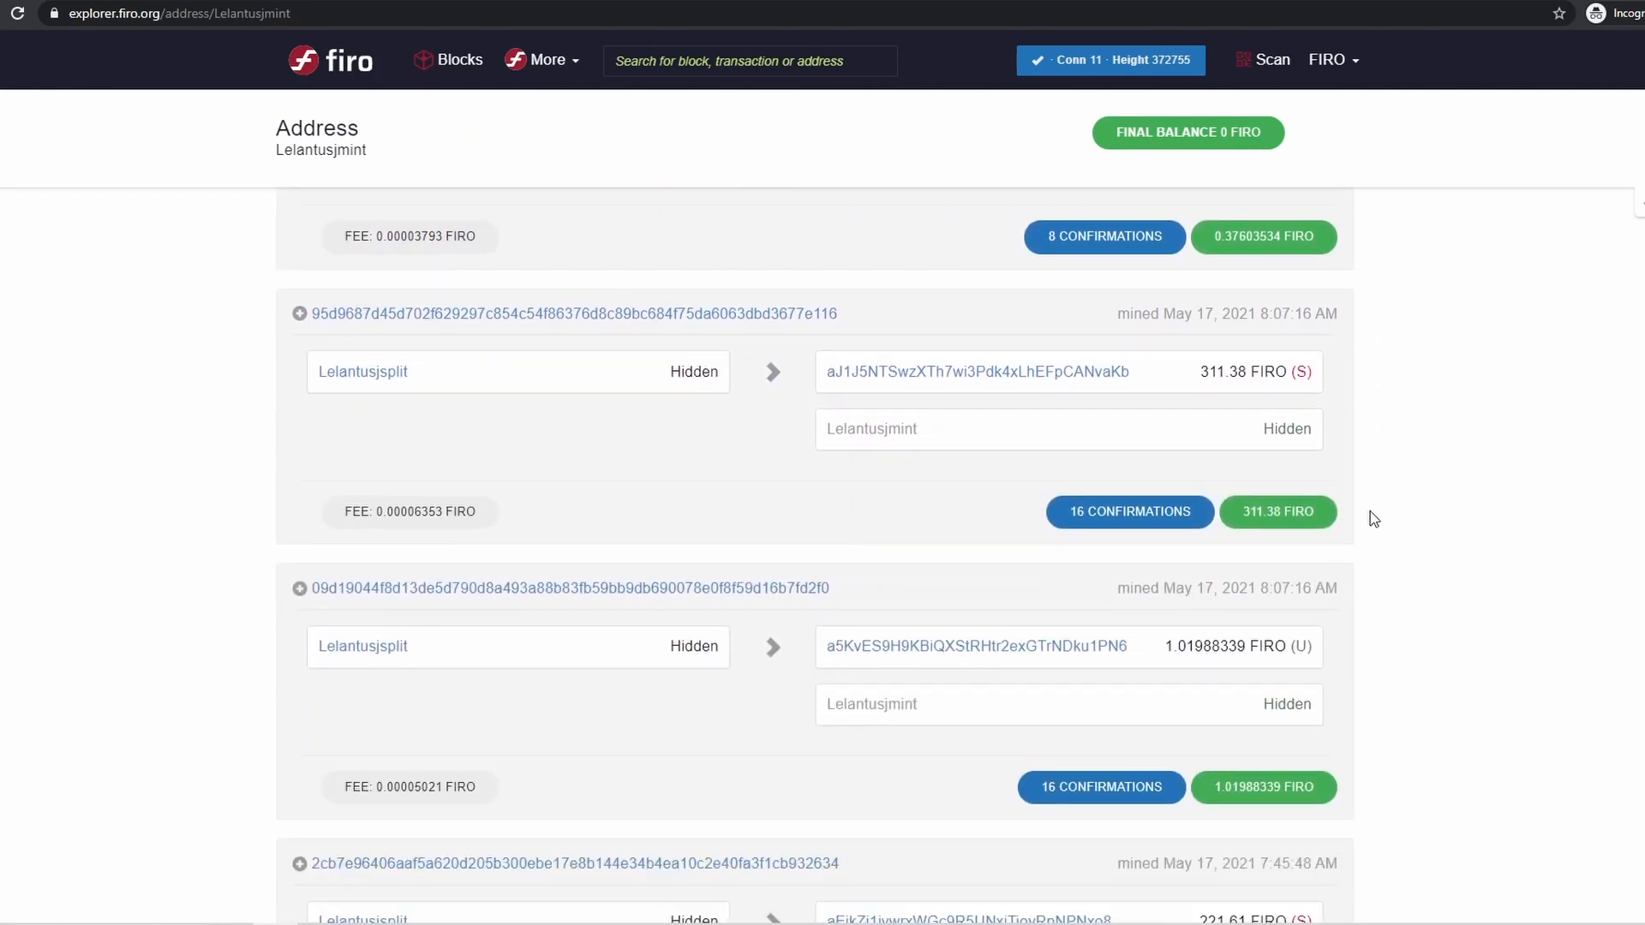
pyautogui.scroll(-3)
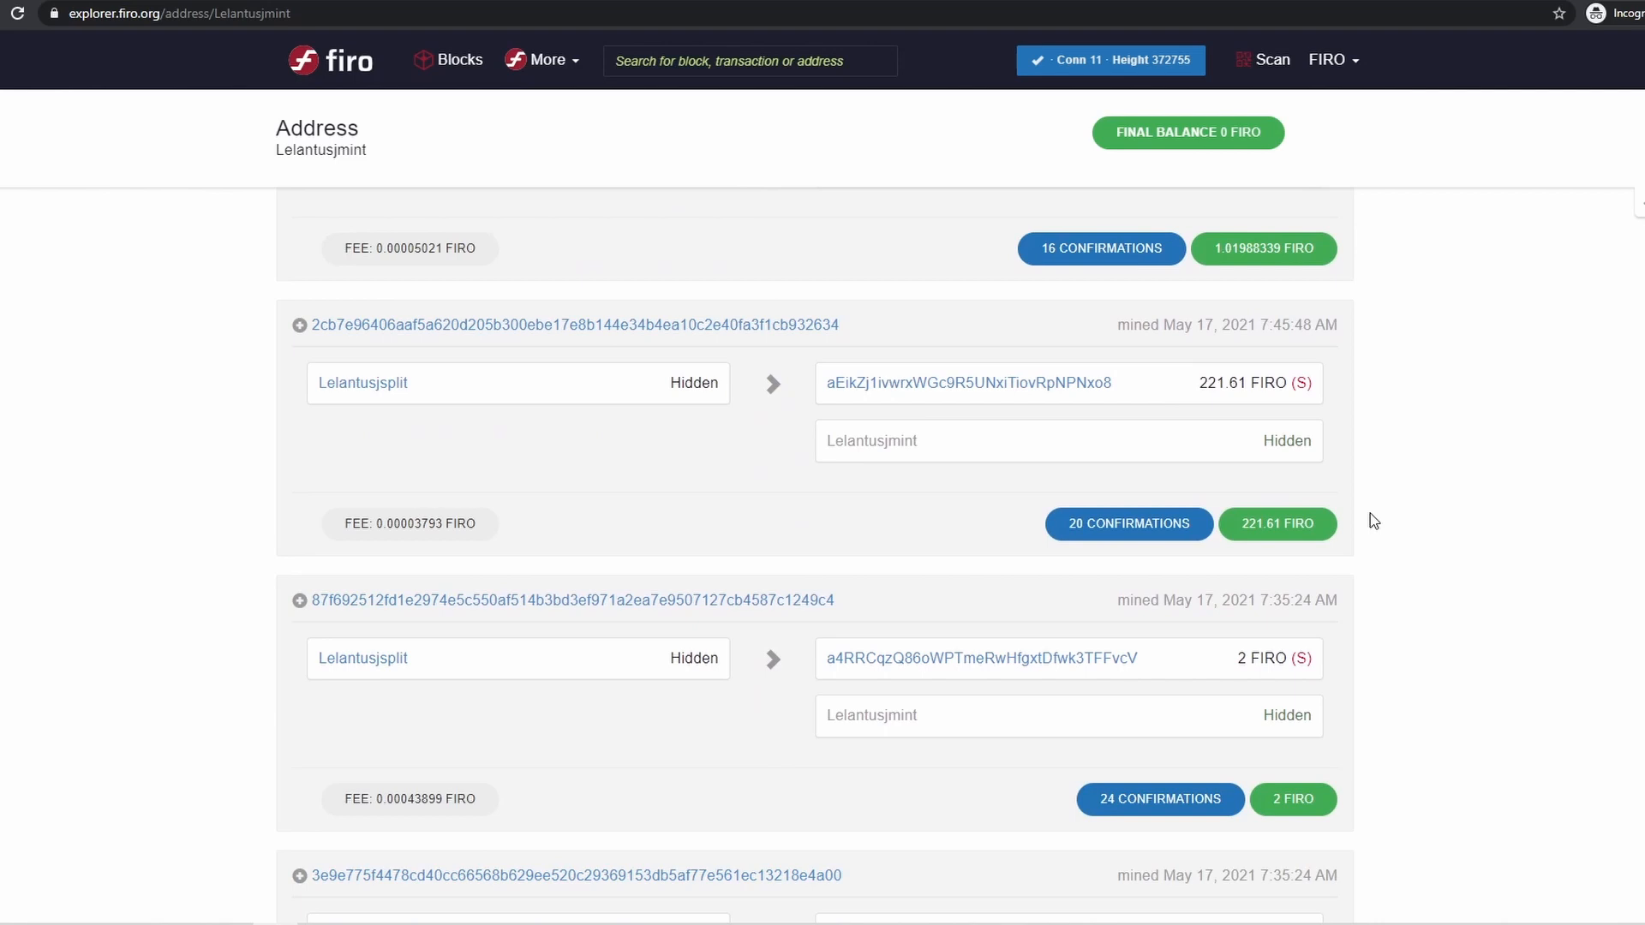